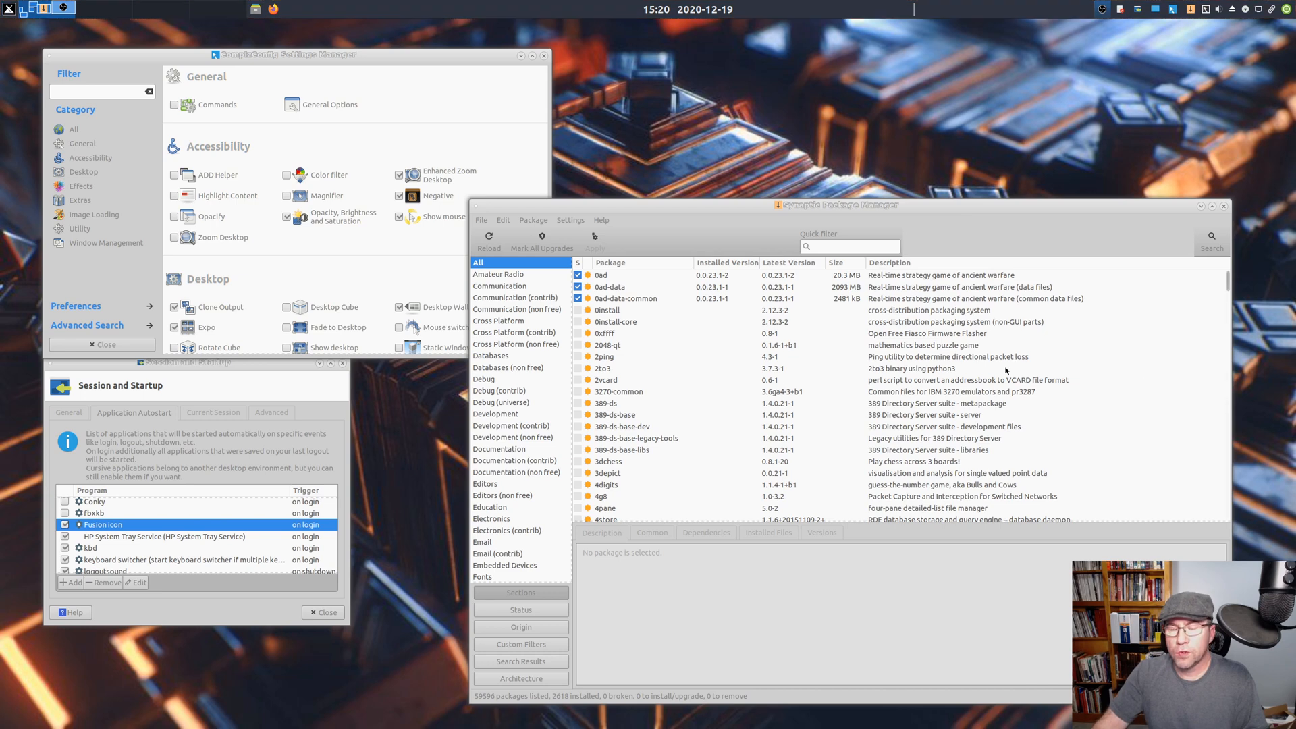
mouse_move(948, 210)
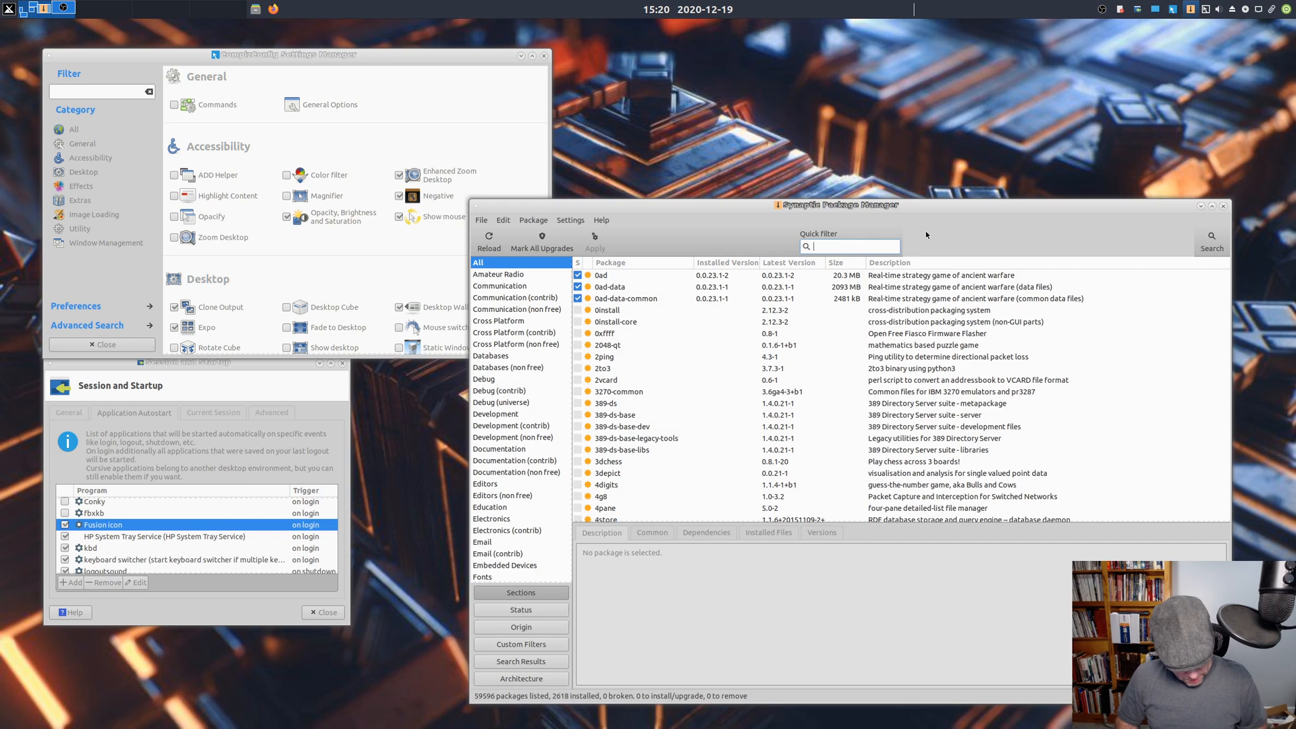
- Quick-filter Synaptic's packages by 'compiz' and show the compiz package description
text(compiz)
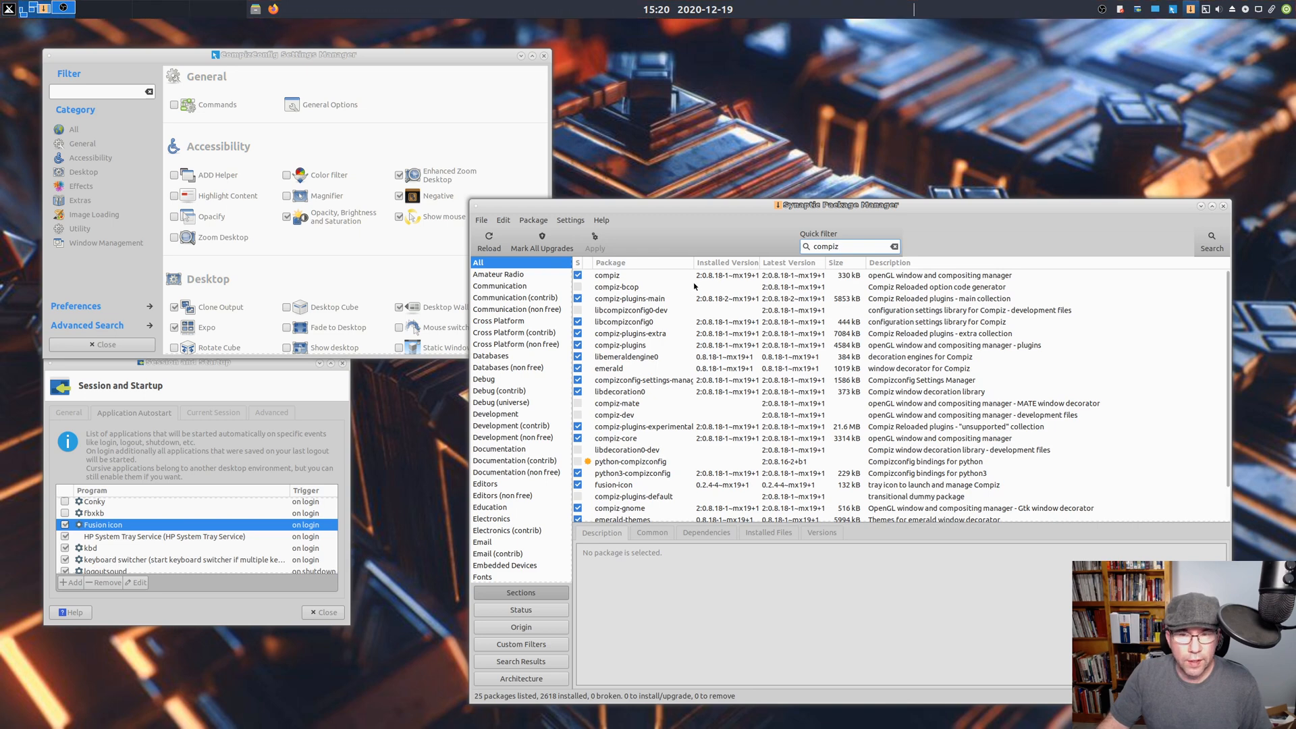
click(607, 275)
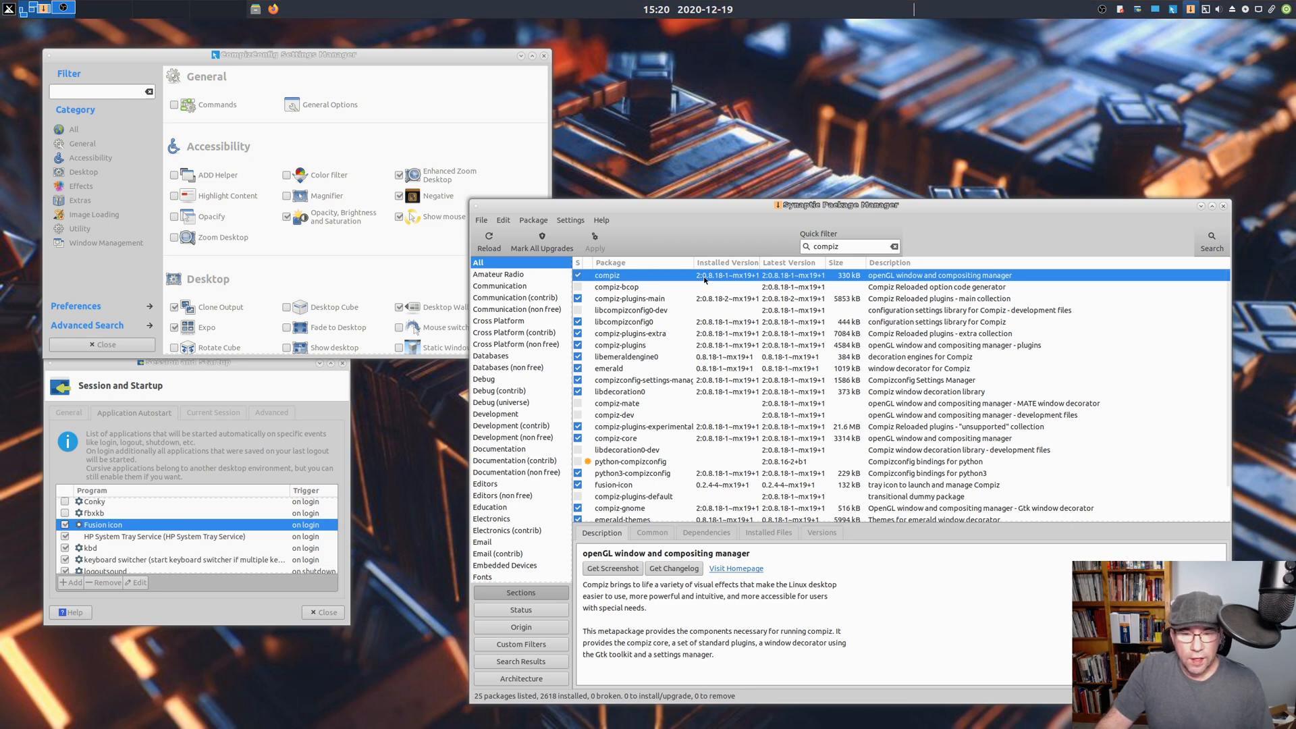
mouse_move(706, 279)
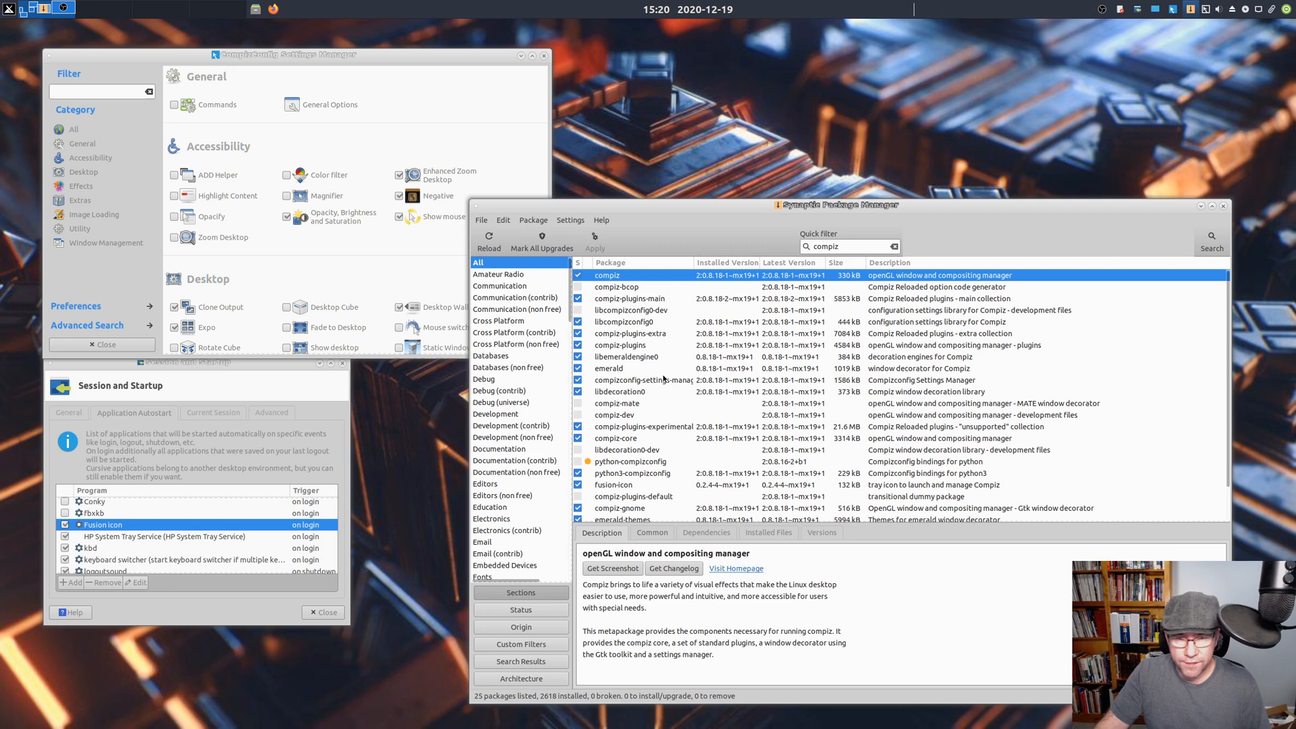
mouse_move(737, 429)
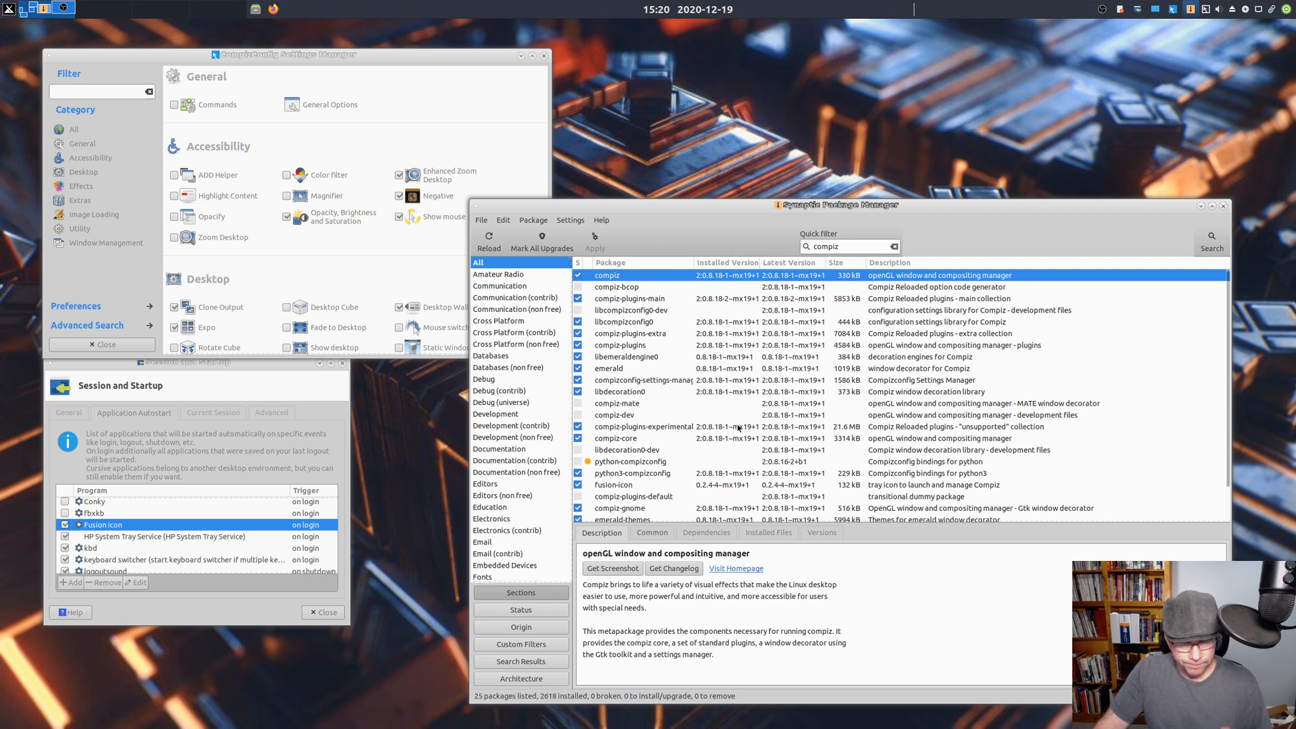
mouse_move(1097, 345)
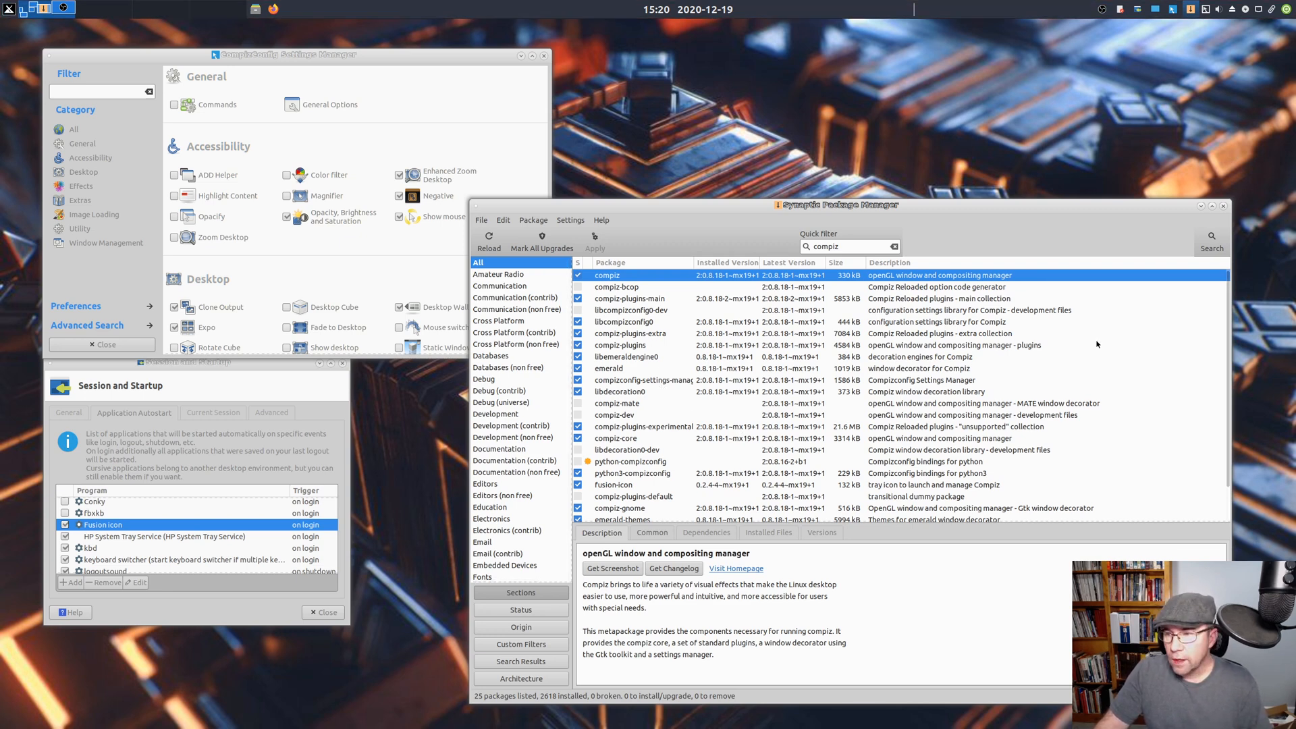
- Scroll down the compiz-filtered list and display the emerald-themes package description
scroll(down, 3)
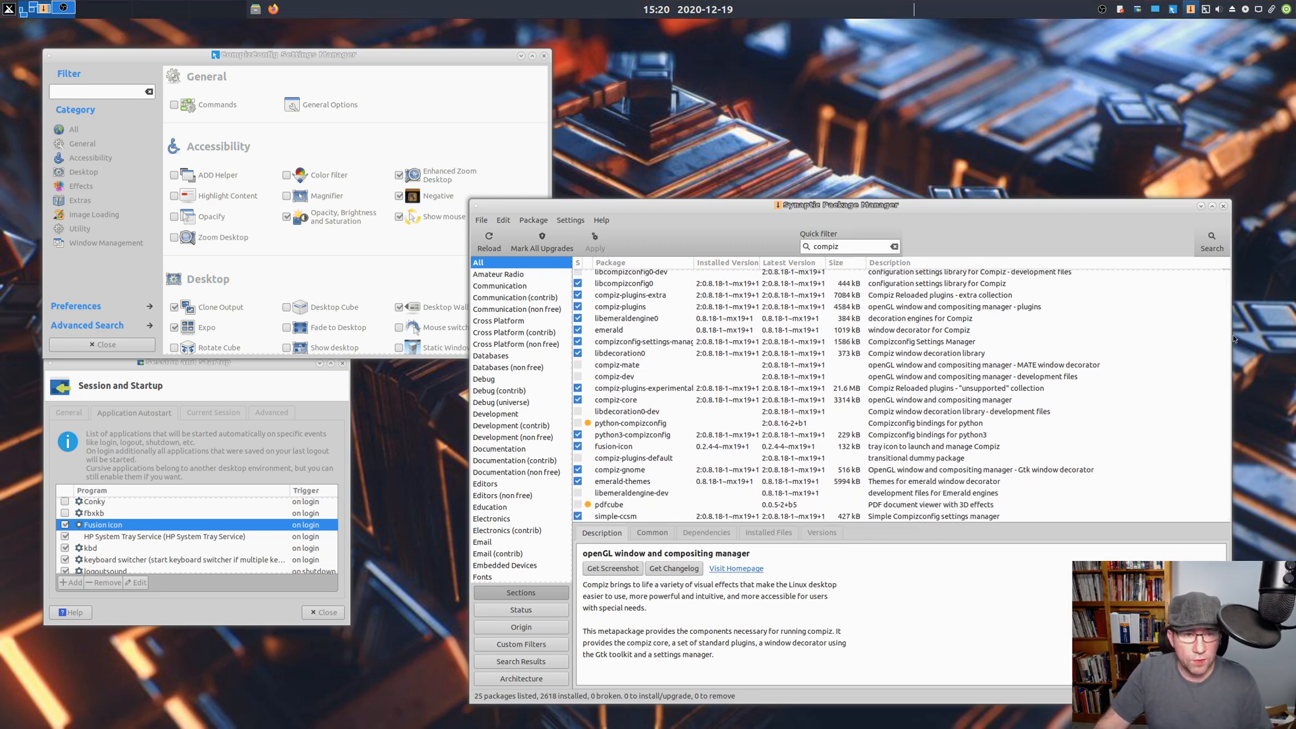
mouse_move(1196, 365)
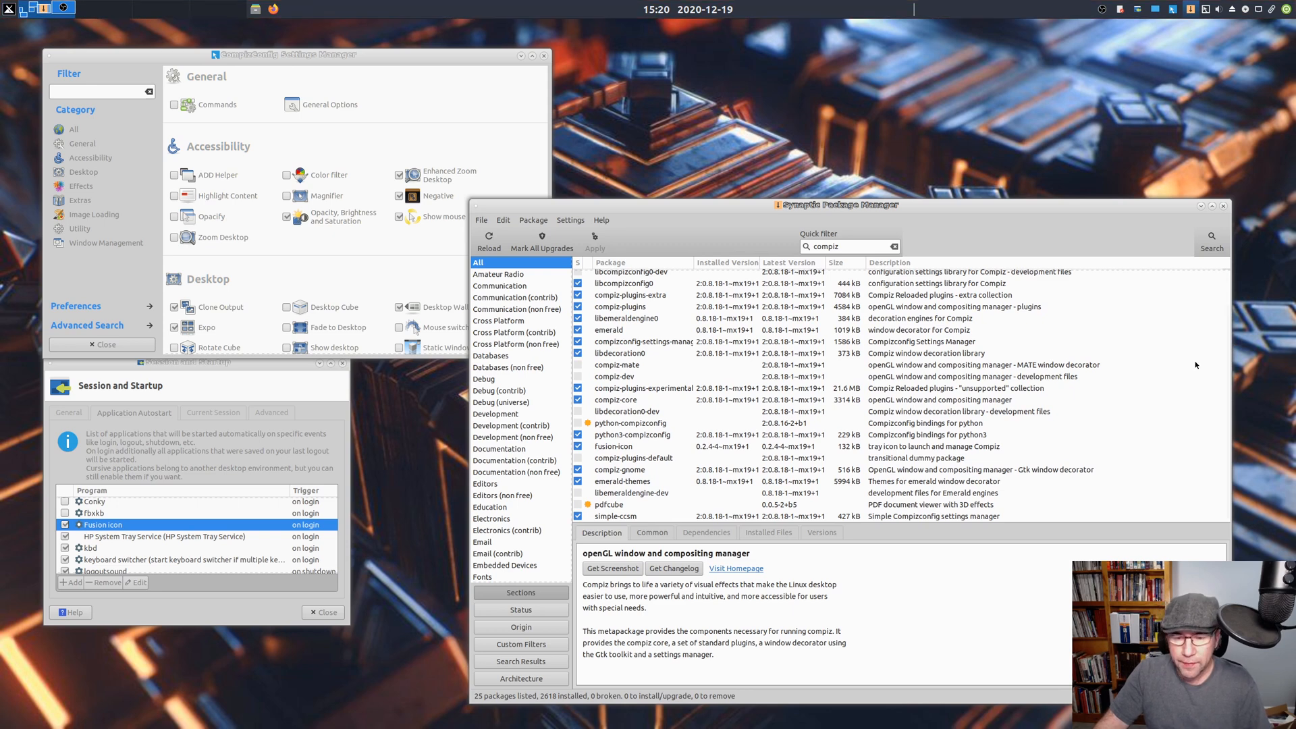
click(628, 481)
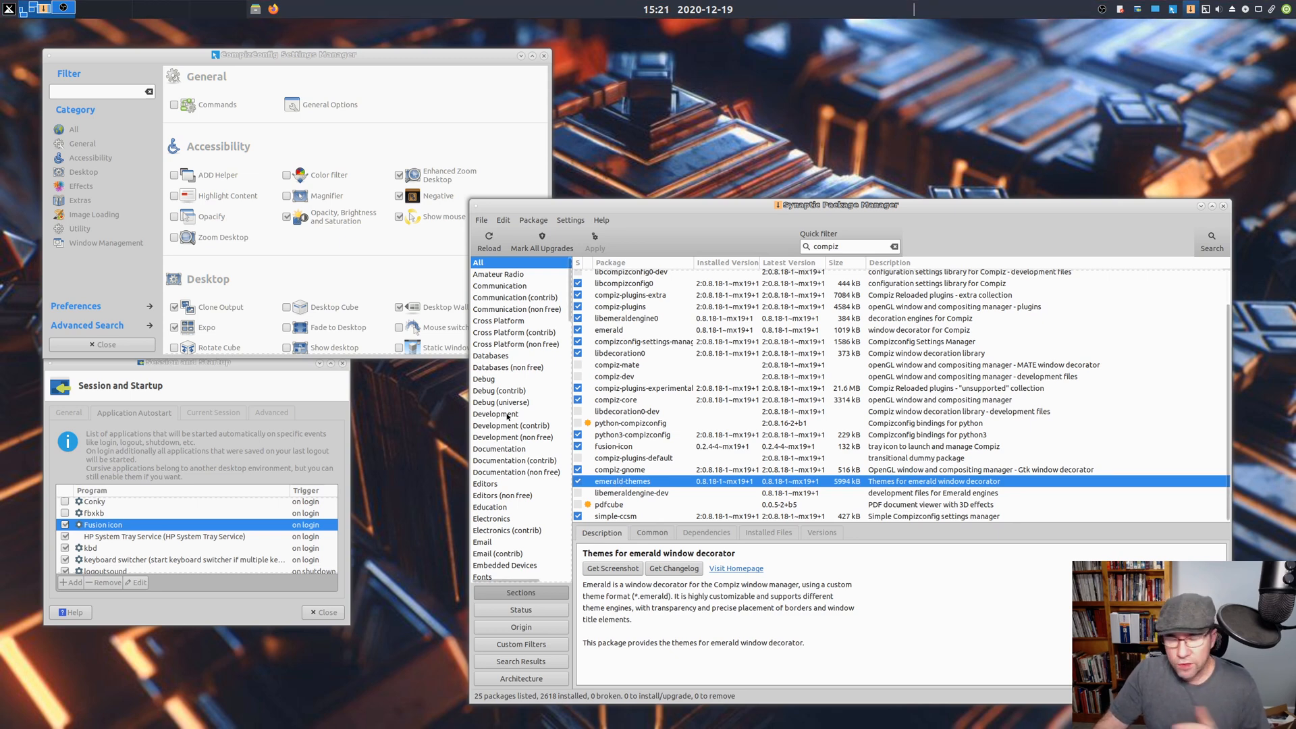
mouse_move(915, 243)
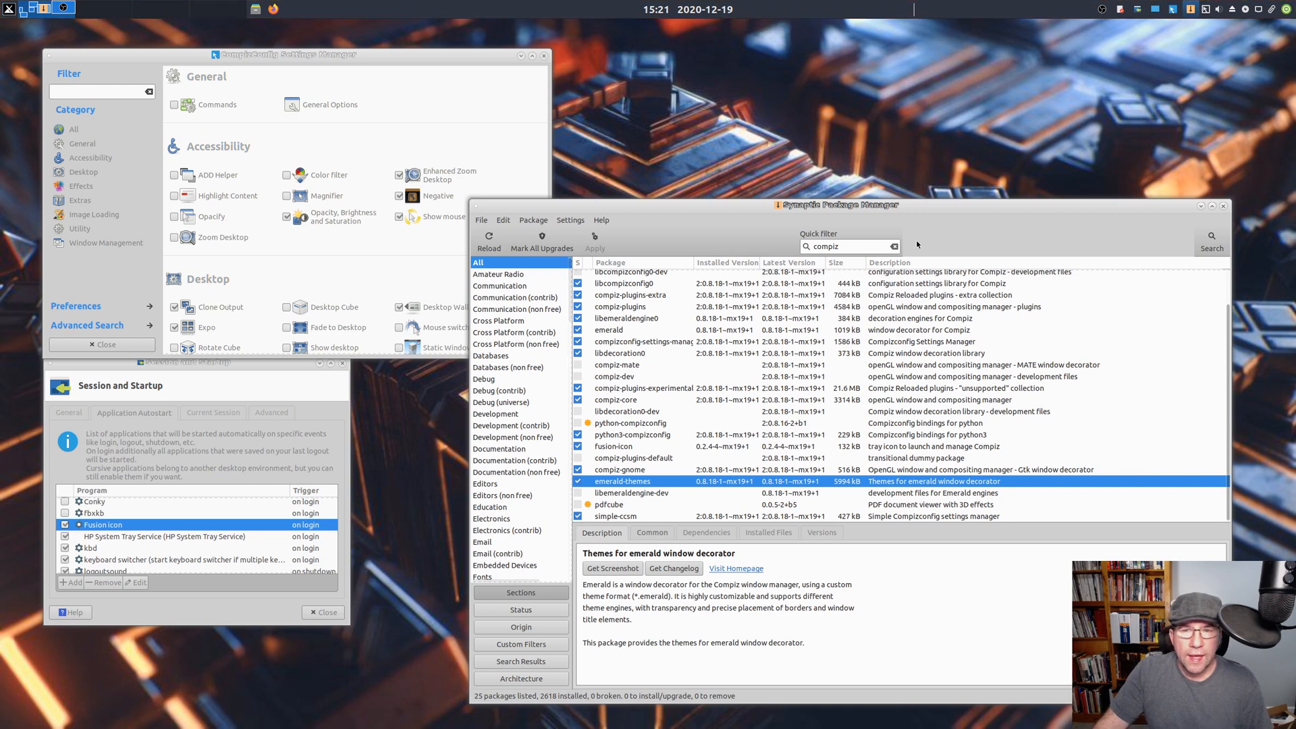
mouse_move(919, 213)
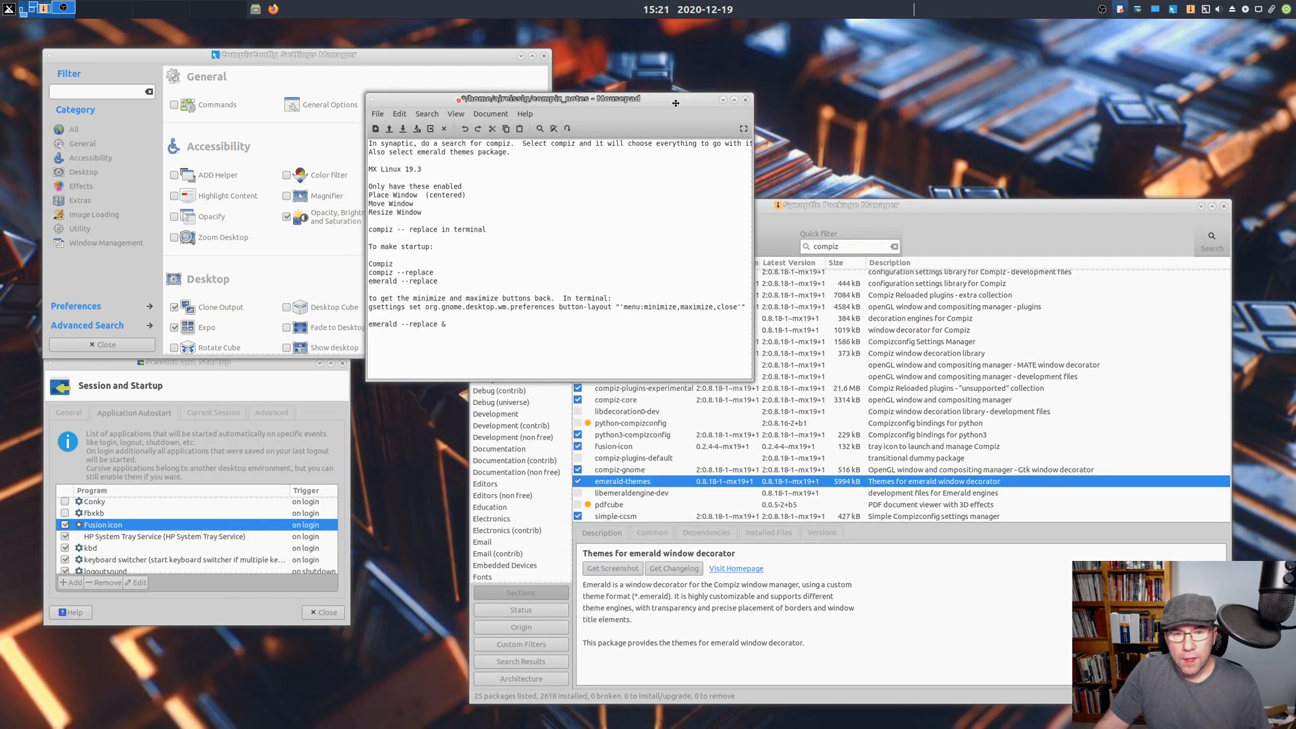
mouse_move(439, 230)
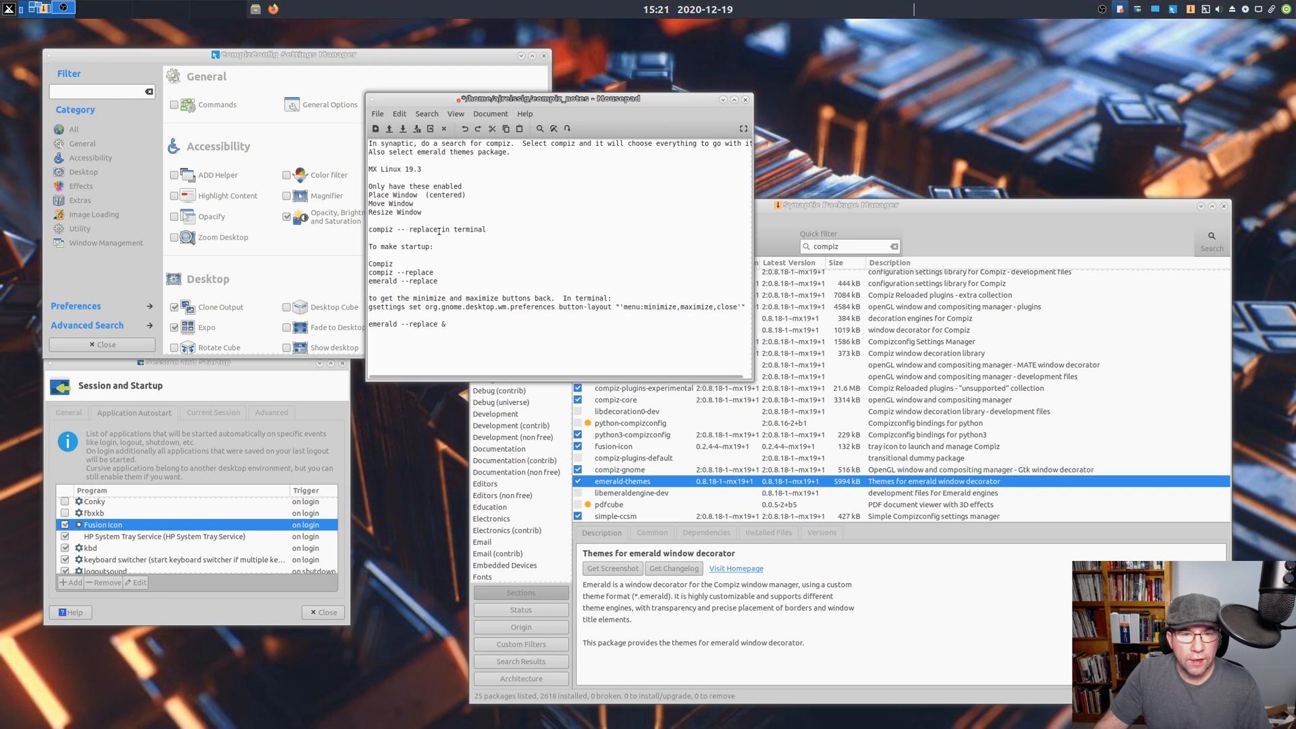
double_click(404, 229)
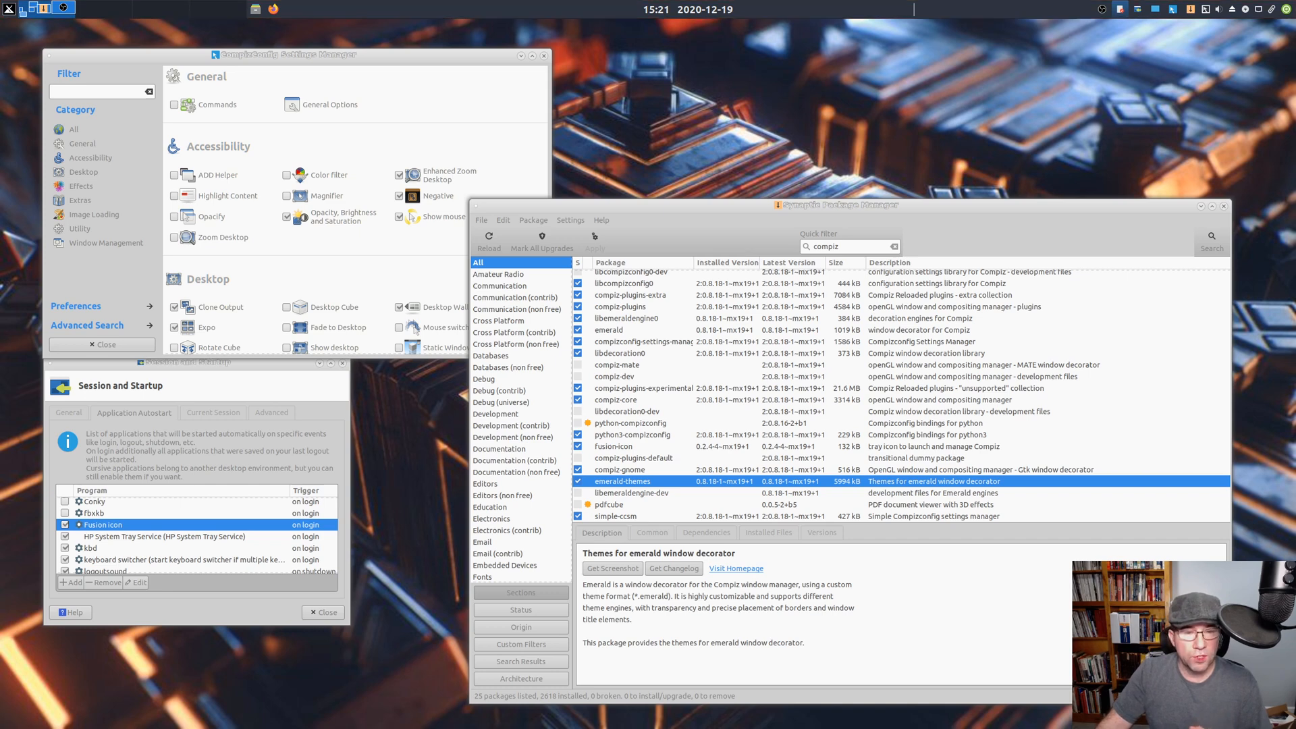
mouse_move(291, 370)
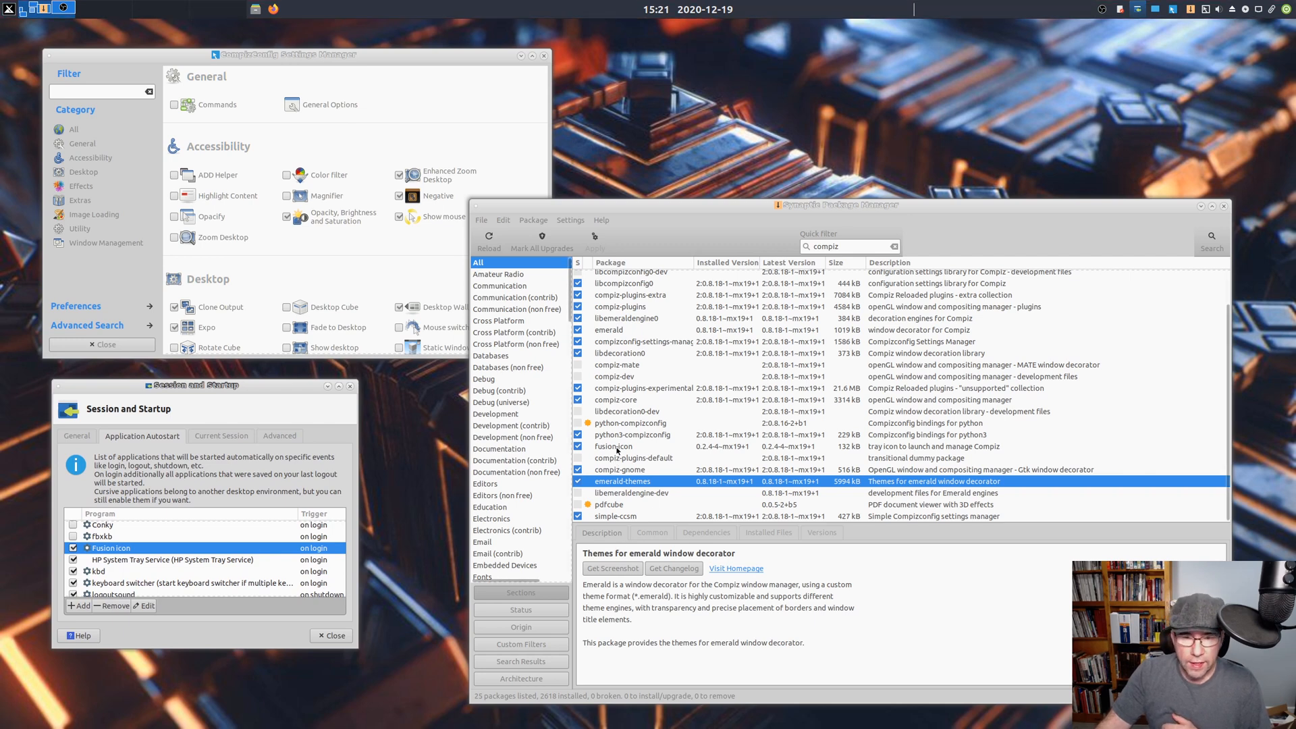
- Display the fusion-icon package description, the tray launcher for managing Compiz
click(613, 446)
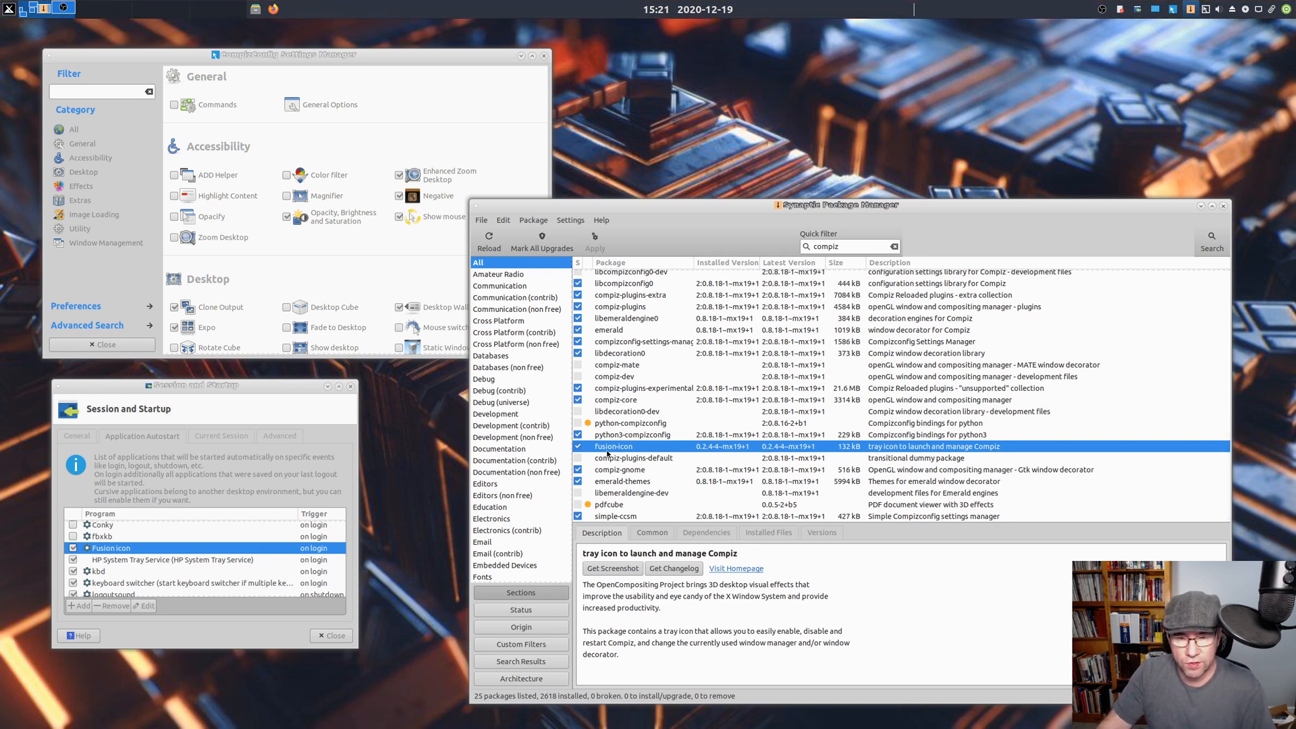
mouse_move(704, 394)
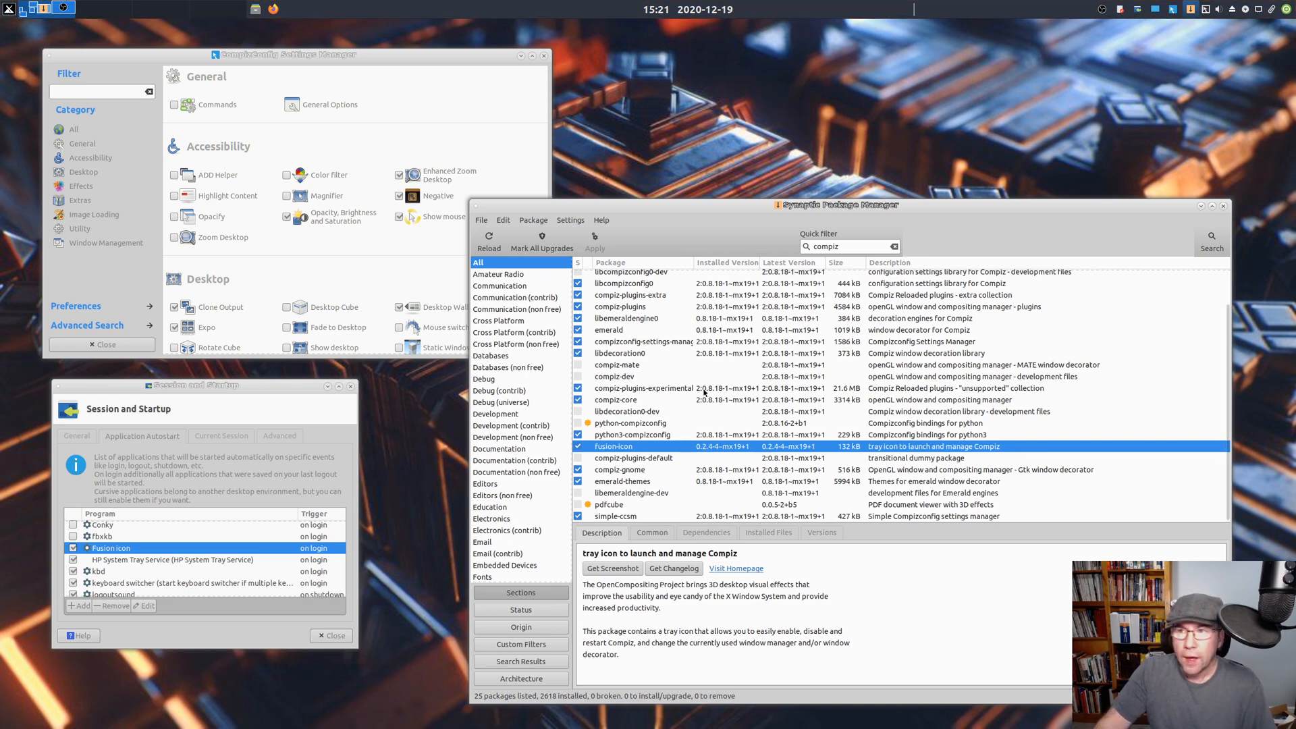
mouse_move(1174, 59)
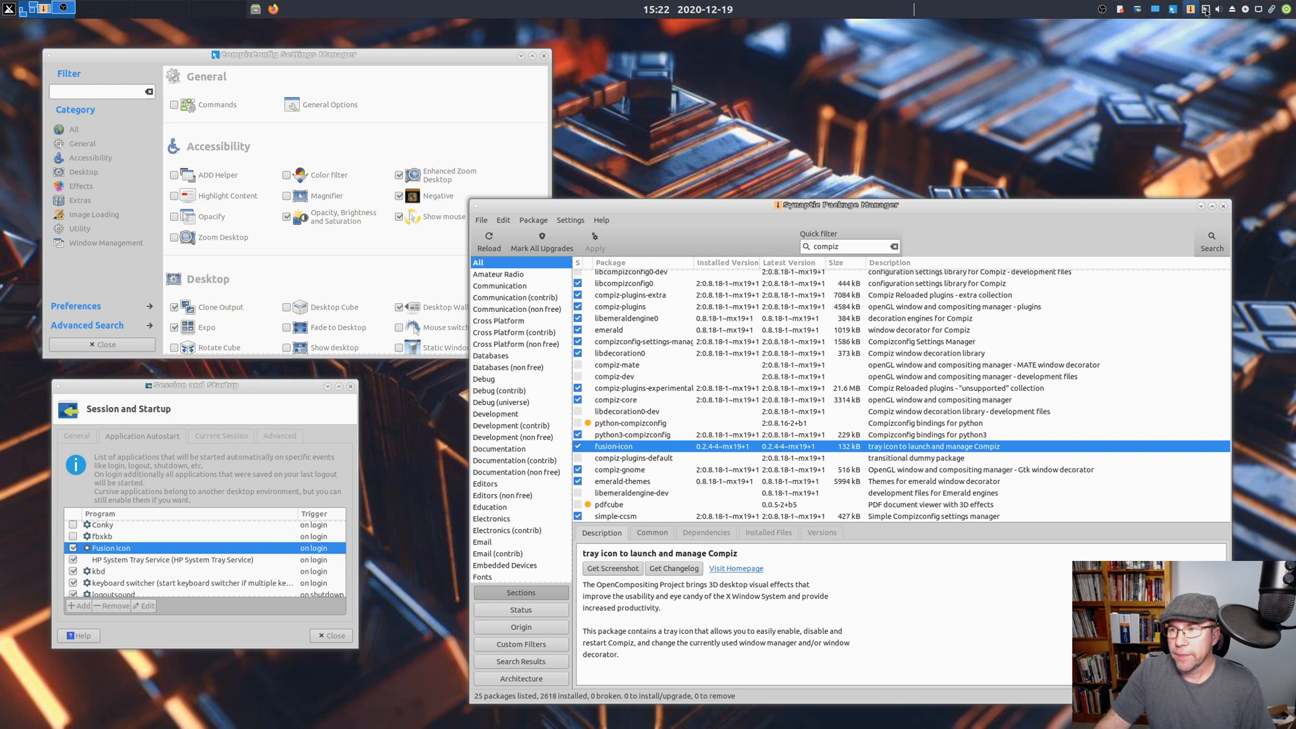
click(1191, 9)
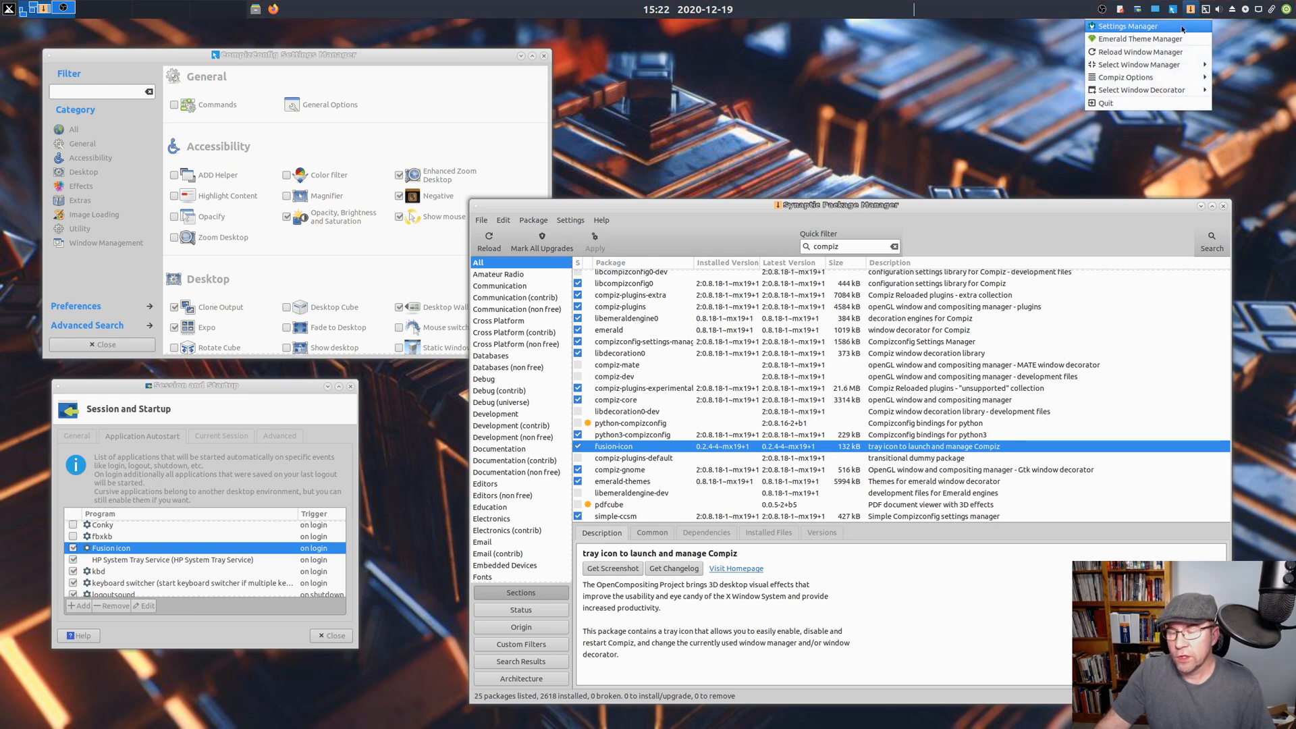
mouse_move(1147, 38)
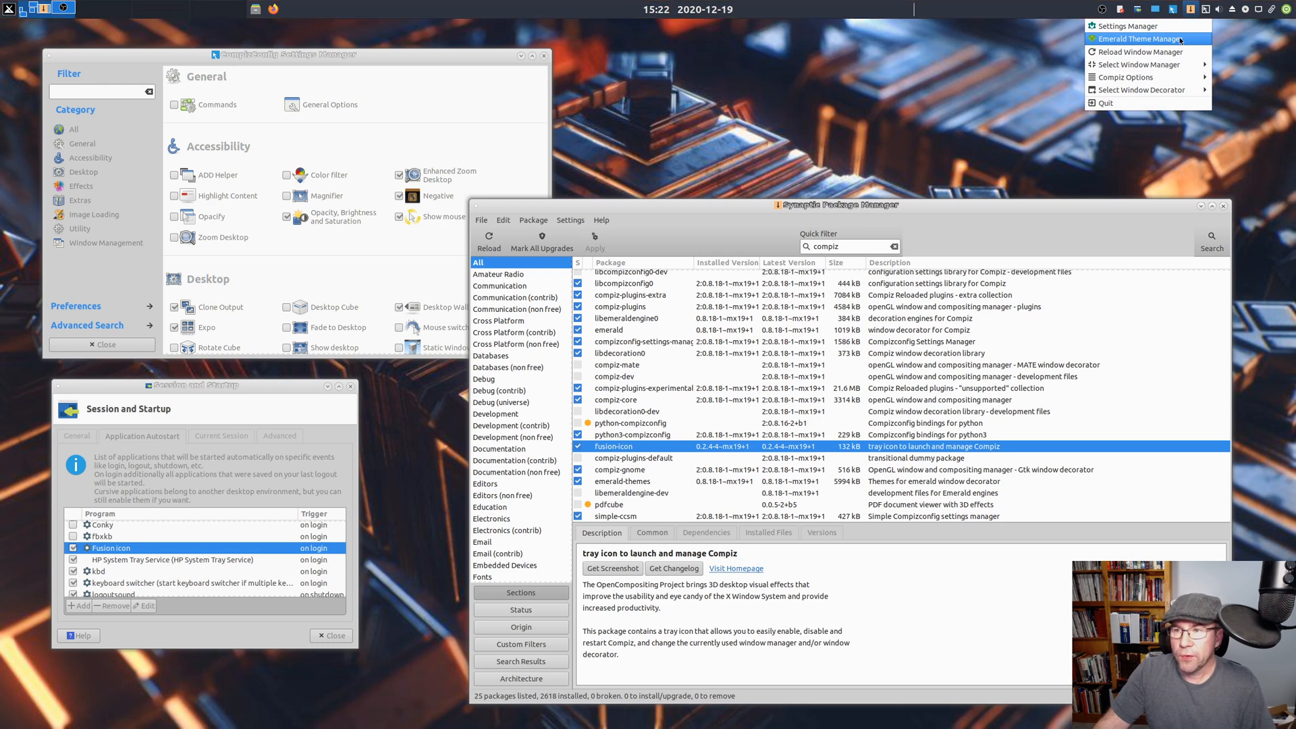
mouse_move(1141, 52)
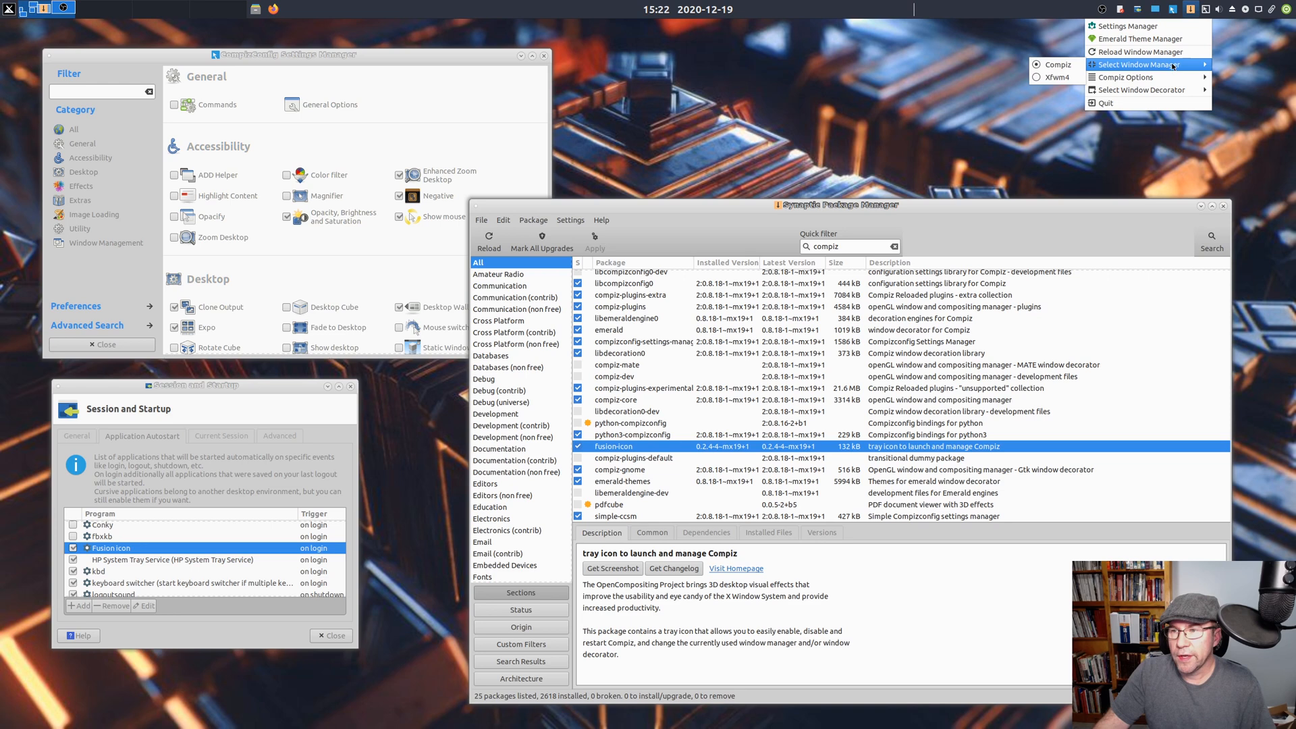
mouse_move(1054, 77)
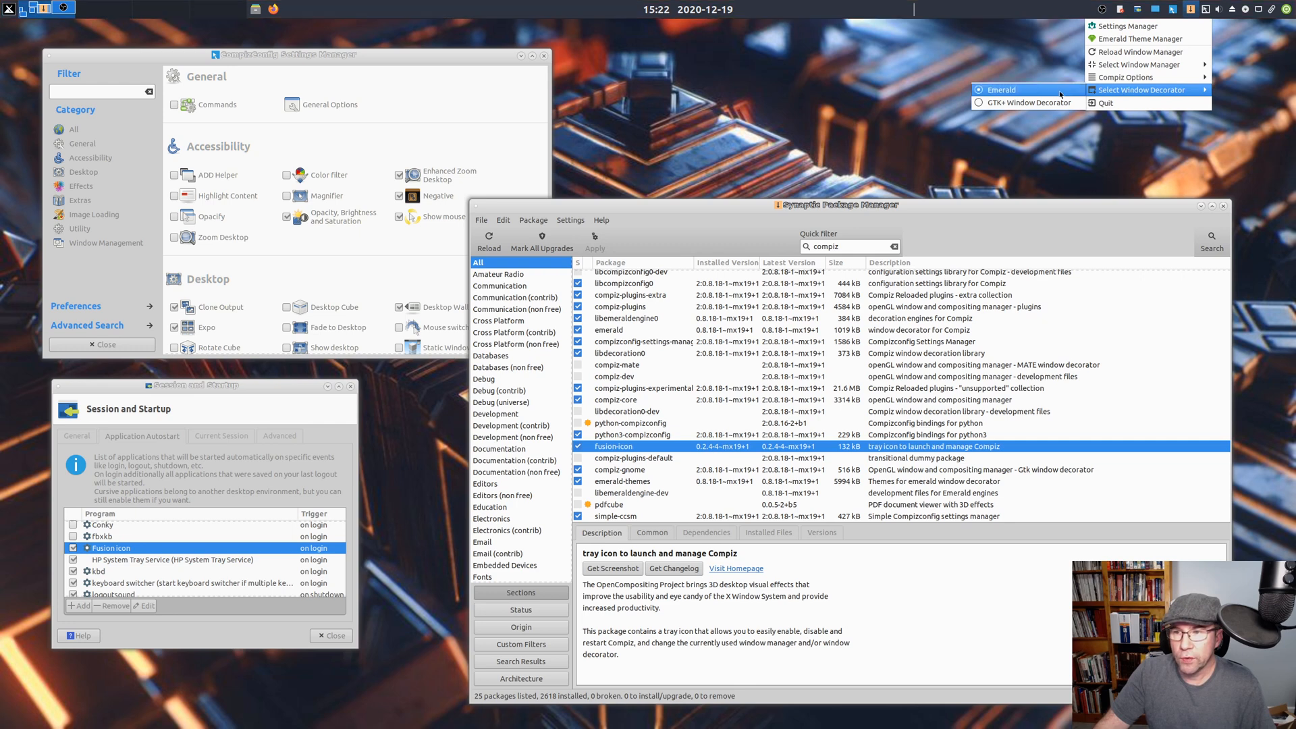
mouse_move(1027, 102)
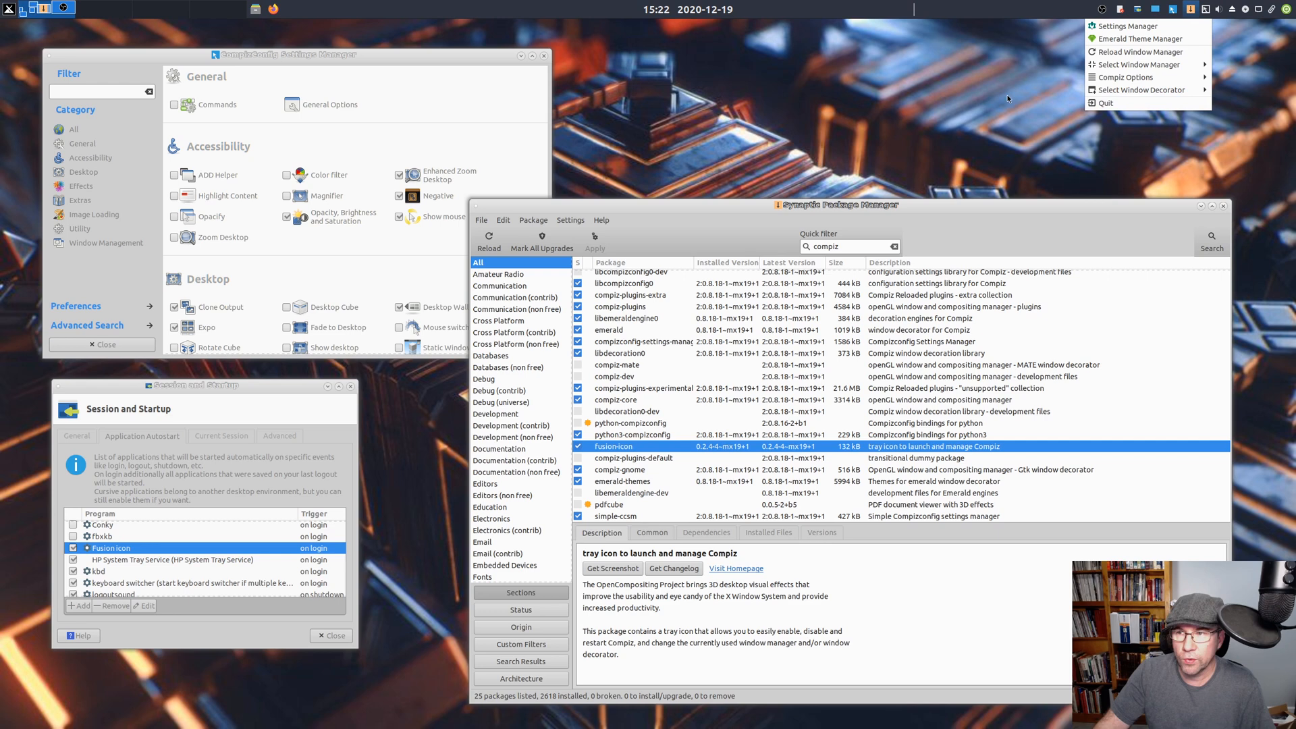
click(946, 88)
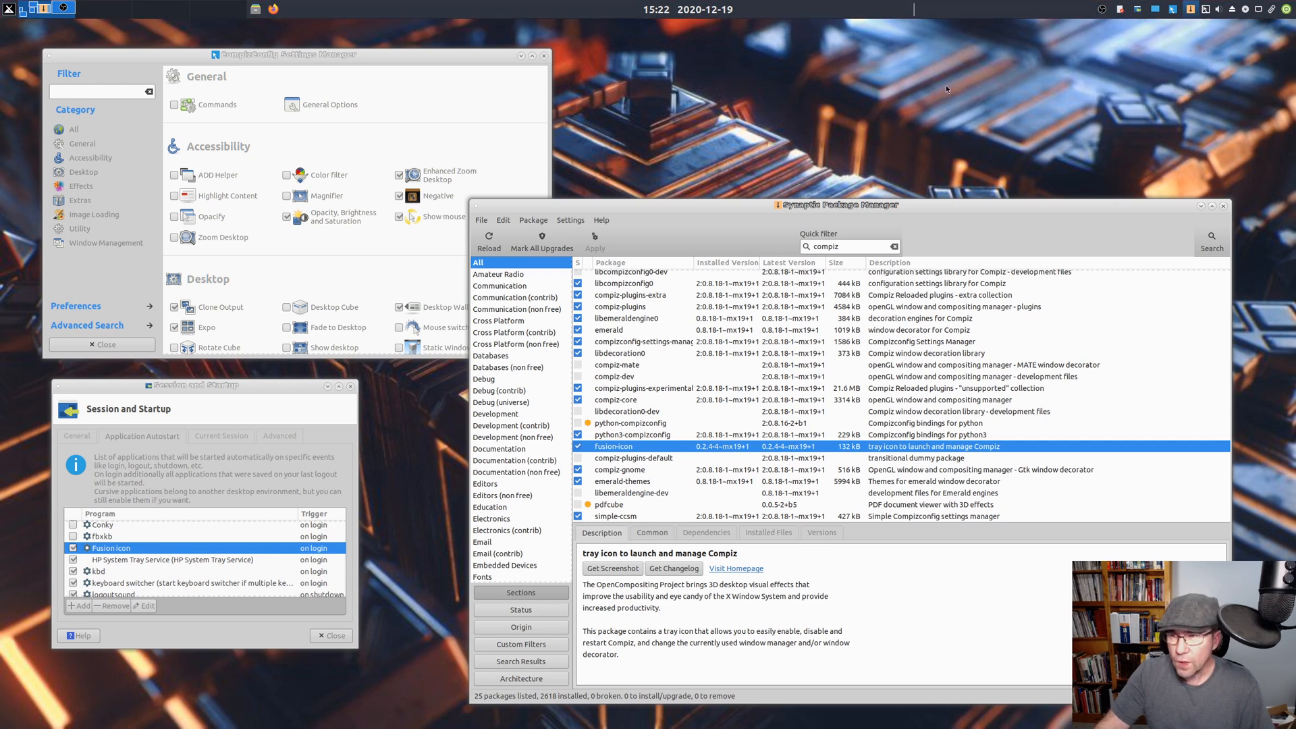
mouse_move(665, 314)
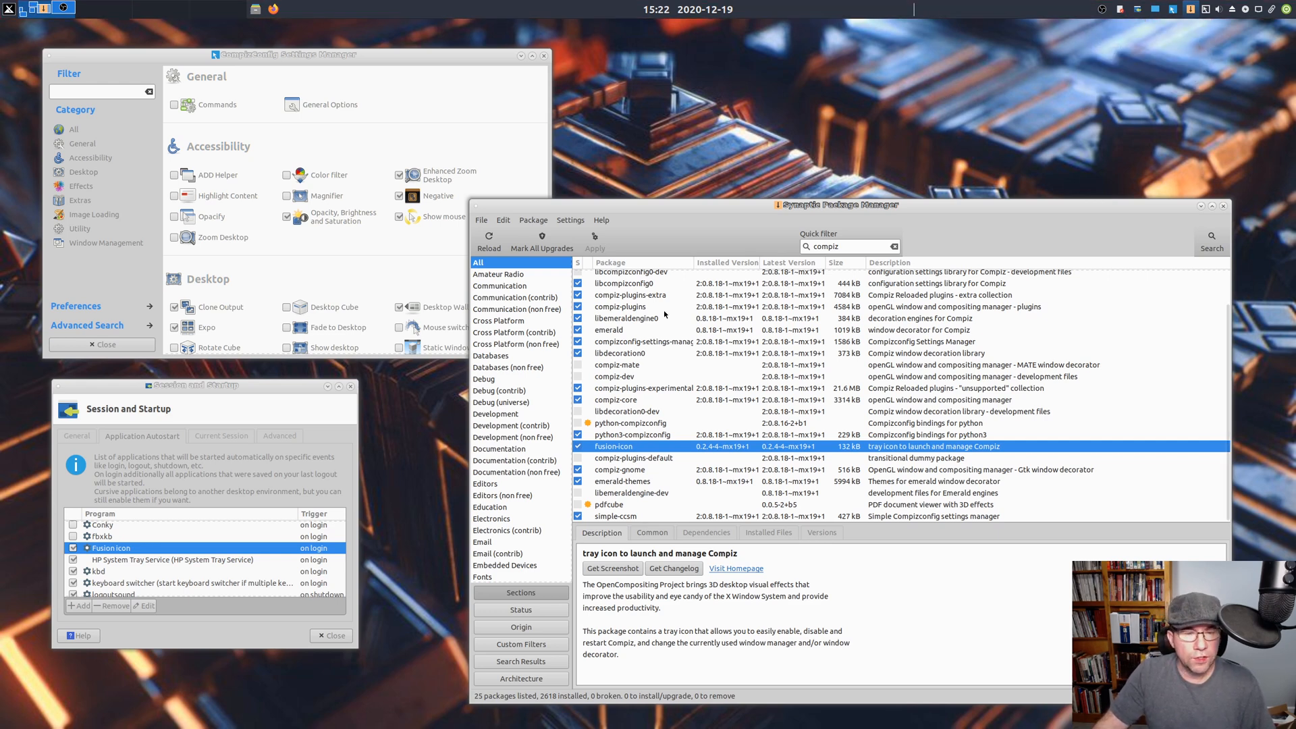
mouse_move(295, 387)
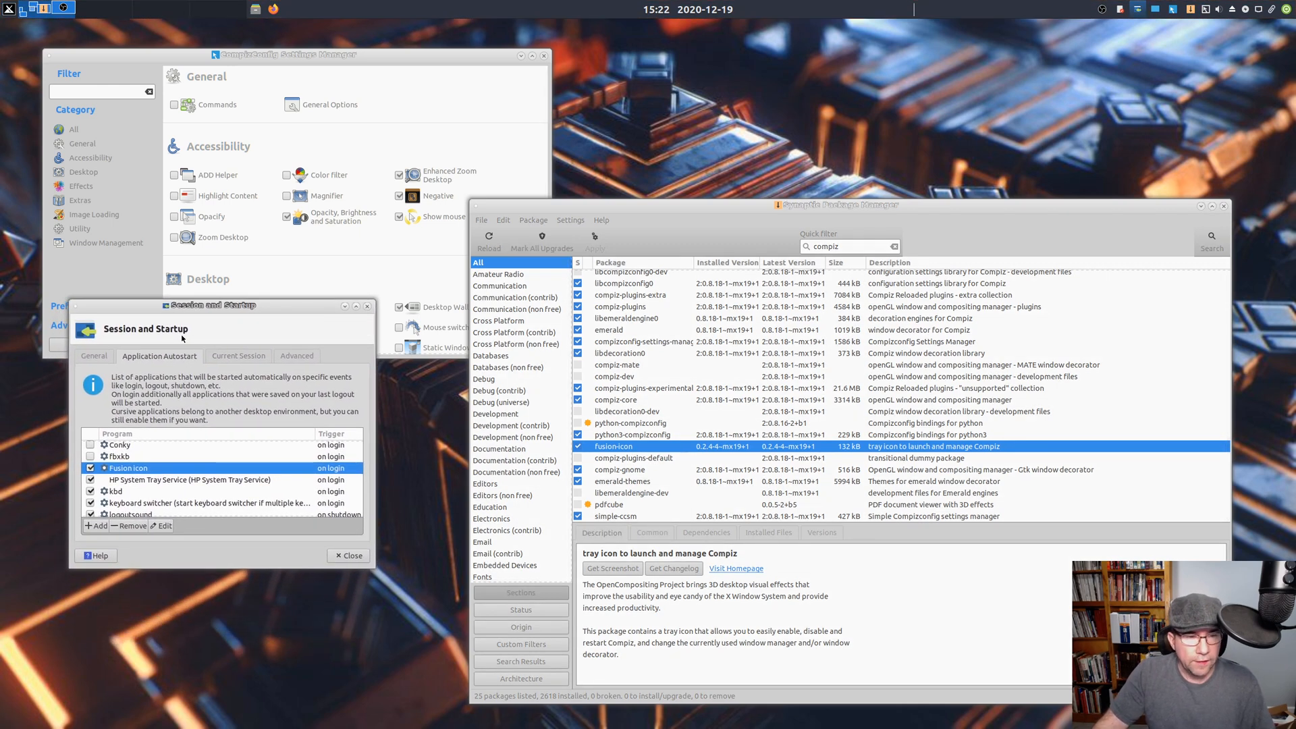
mouse_move(80, 177)
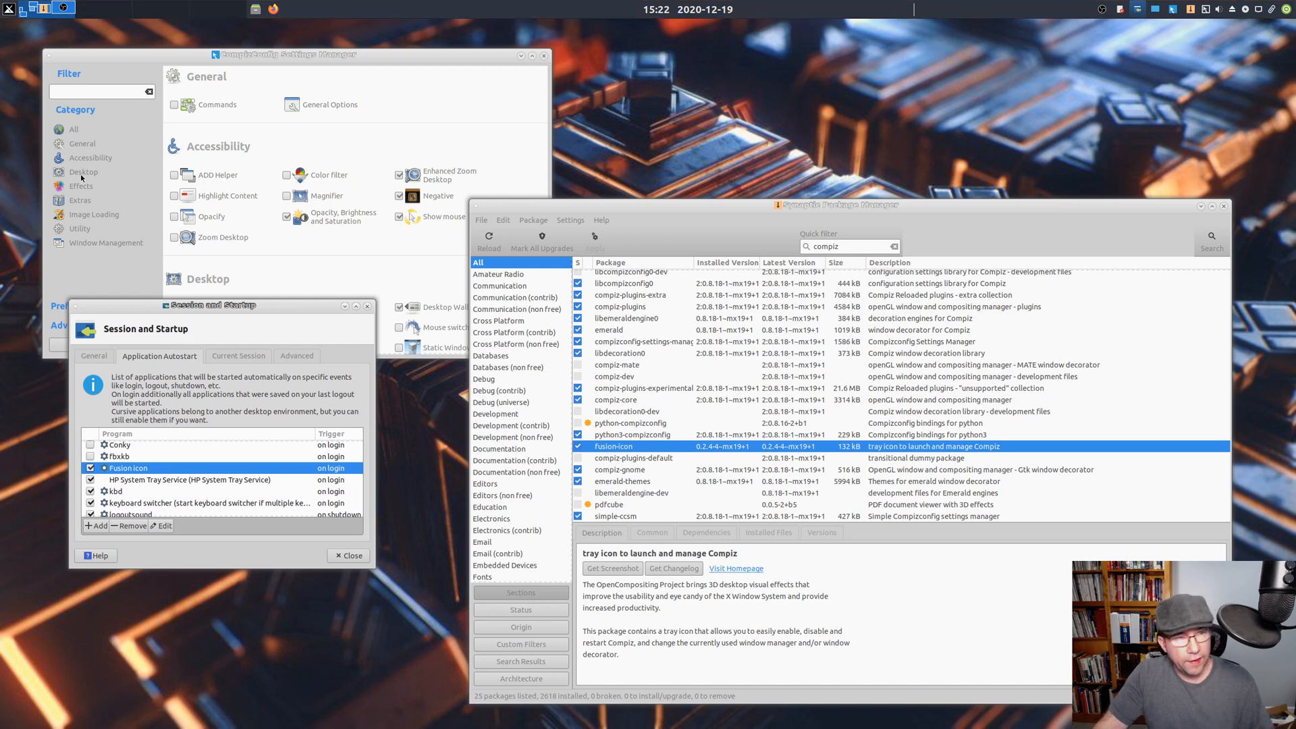
mouse_move(33, 173)
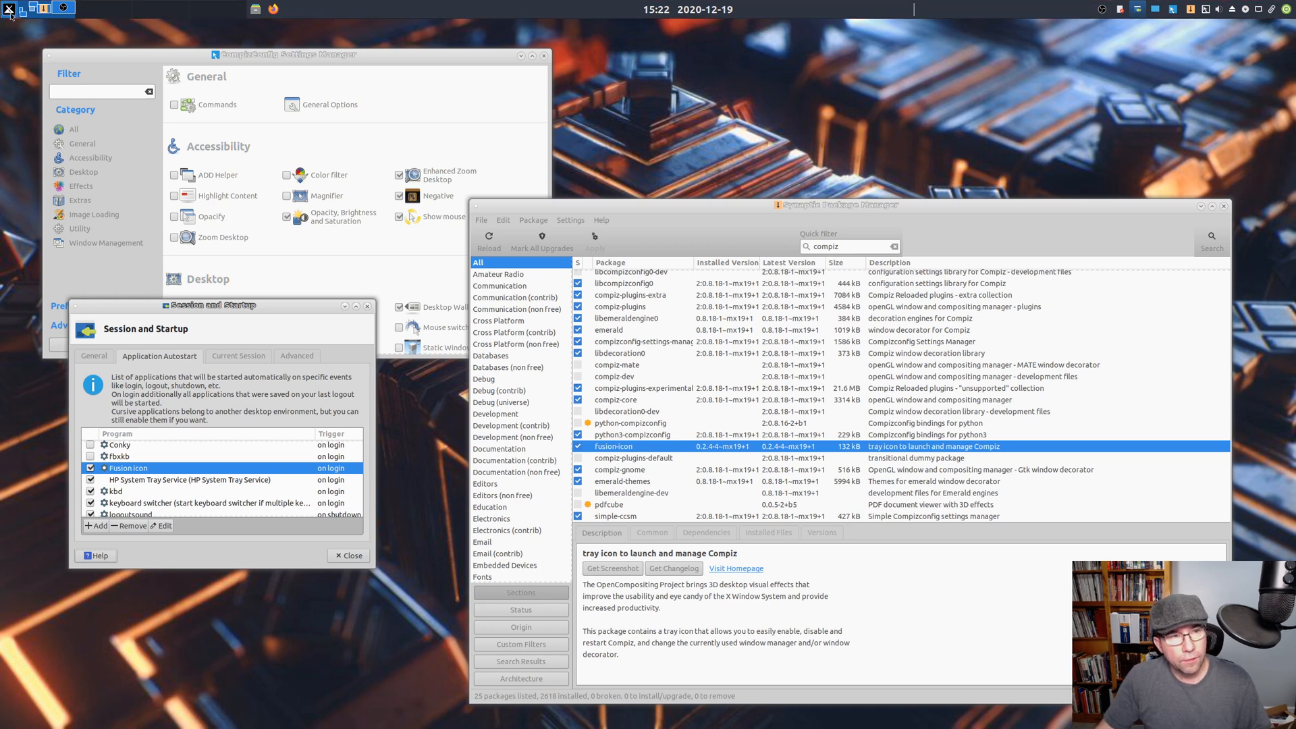
- Select the Fusion Icon autostart entry, enabled with trigger 'on login'
click(9, 8)
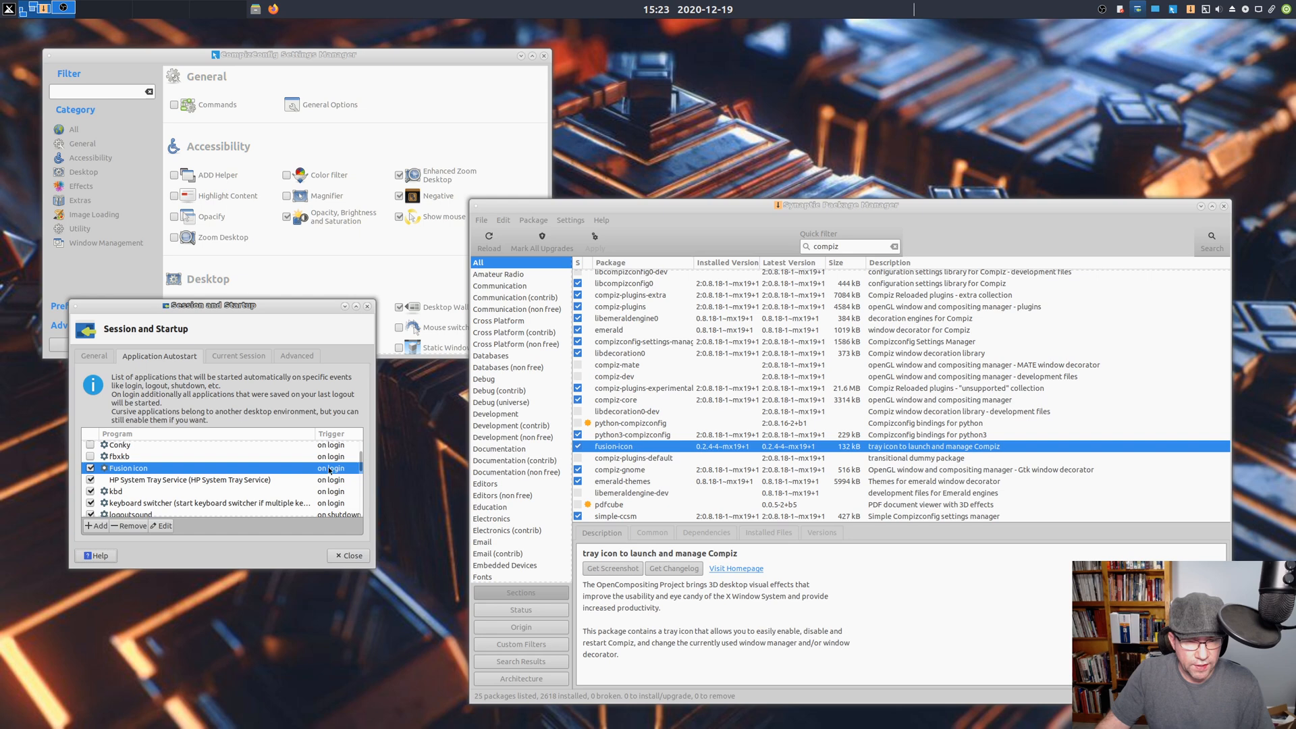
mouse_move(143, 472)
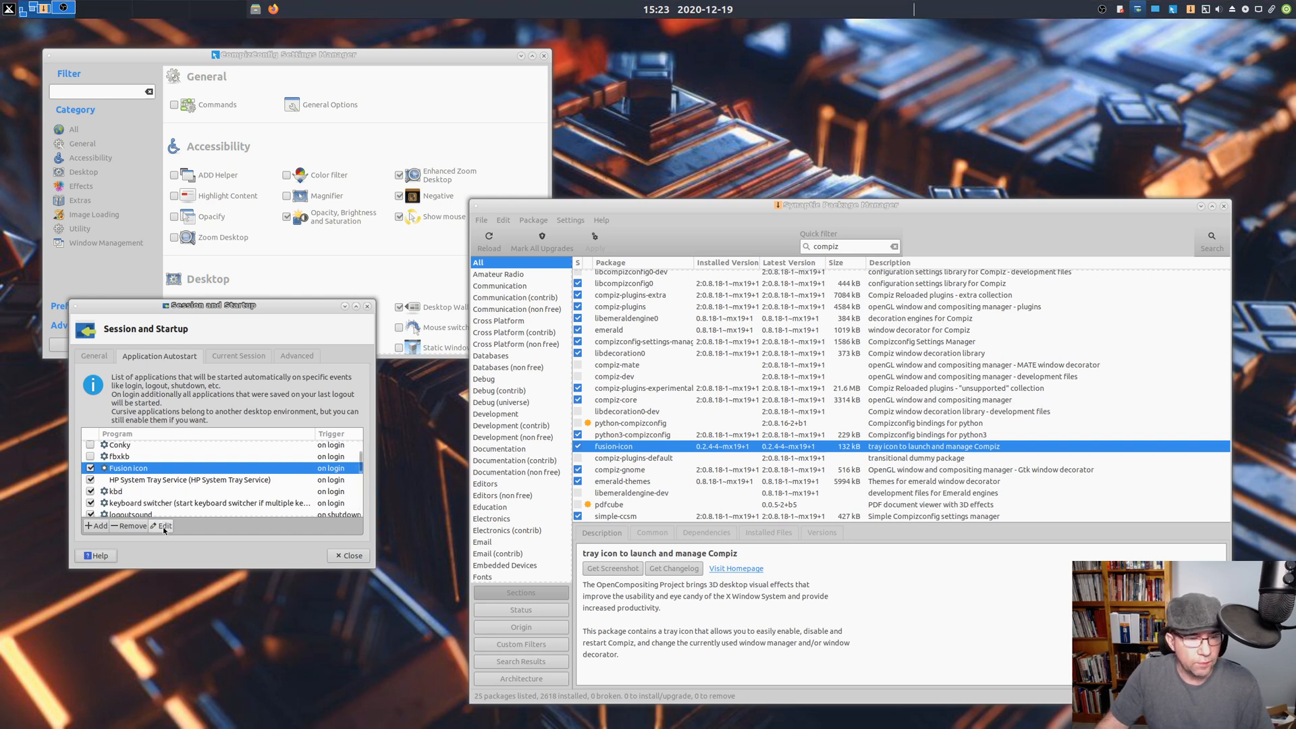
mouse_move(158, 472)
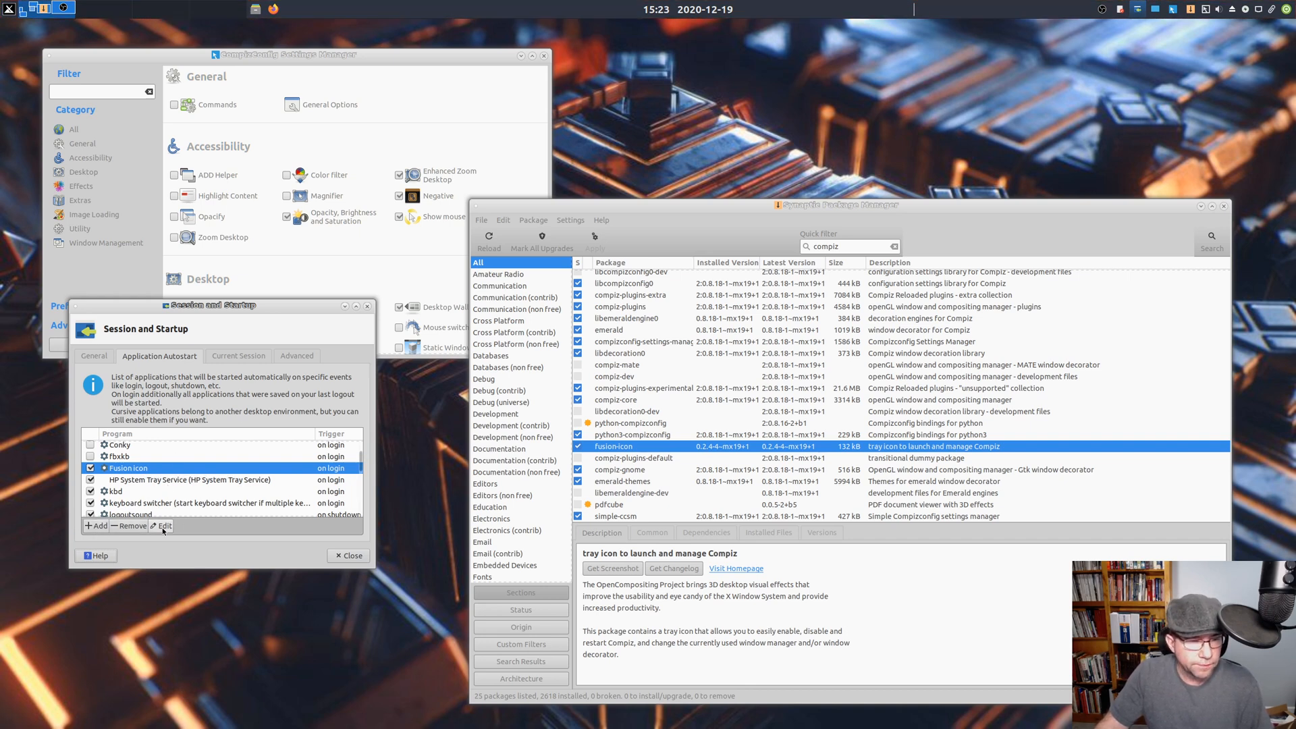
click(163, 525)
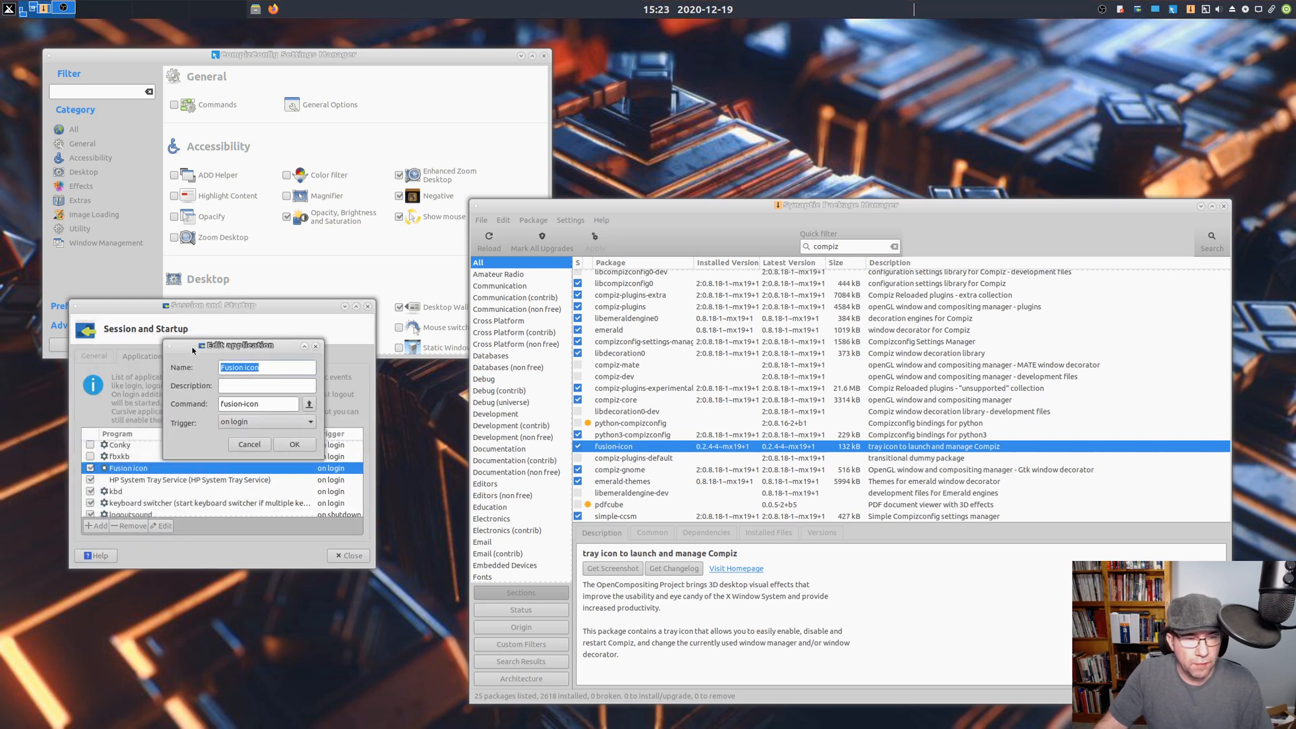
click(266, 367)
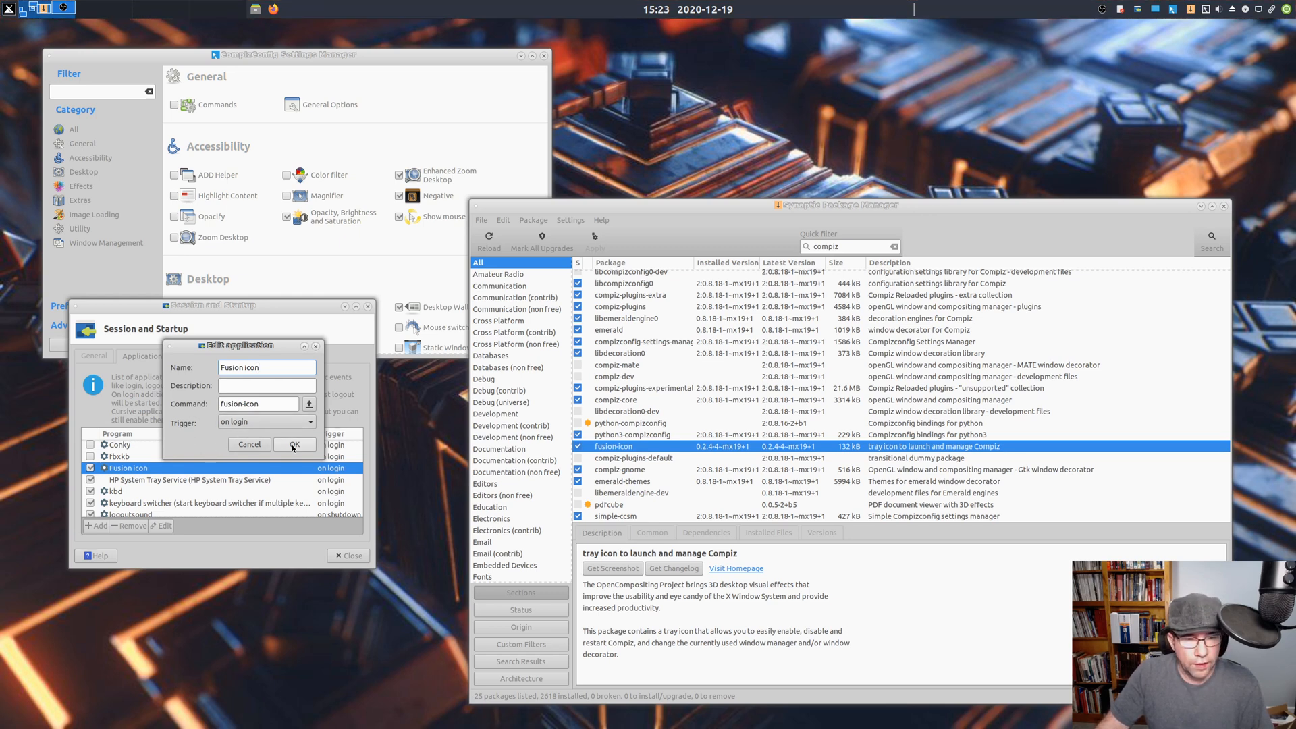
click(295, 445)
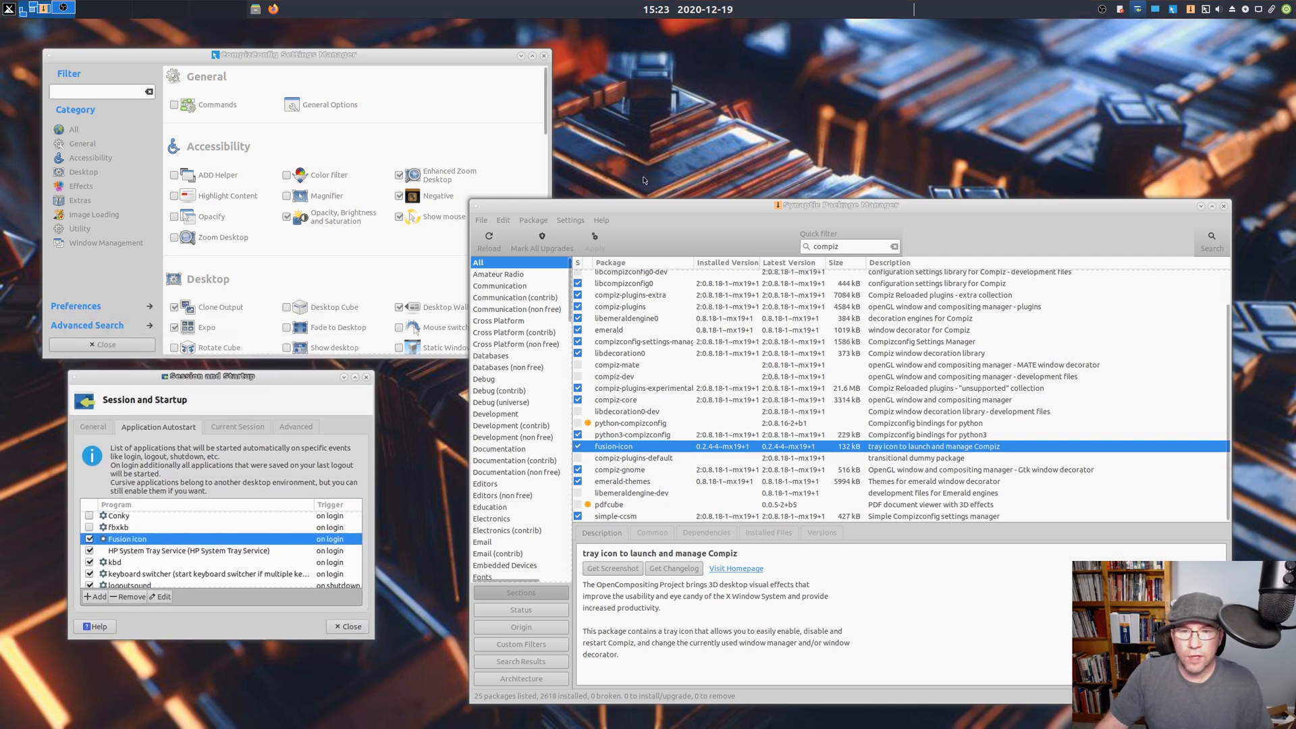
mouse_move(713, 157)
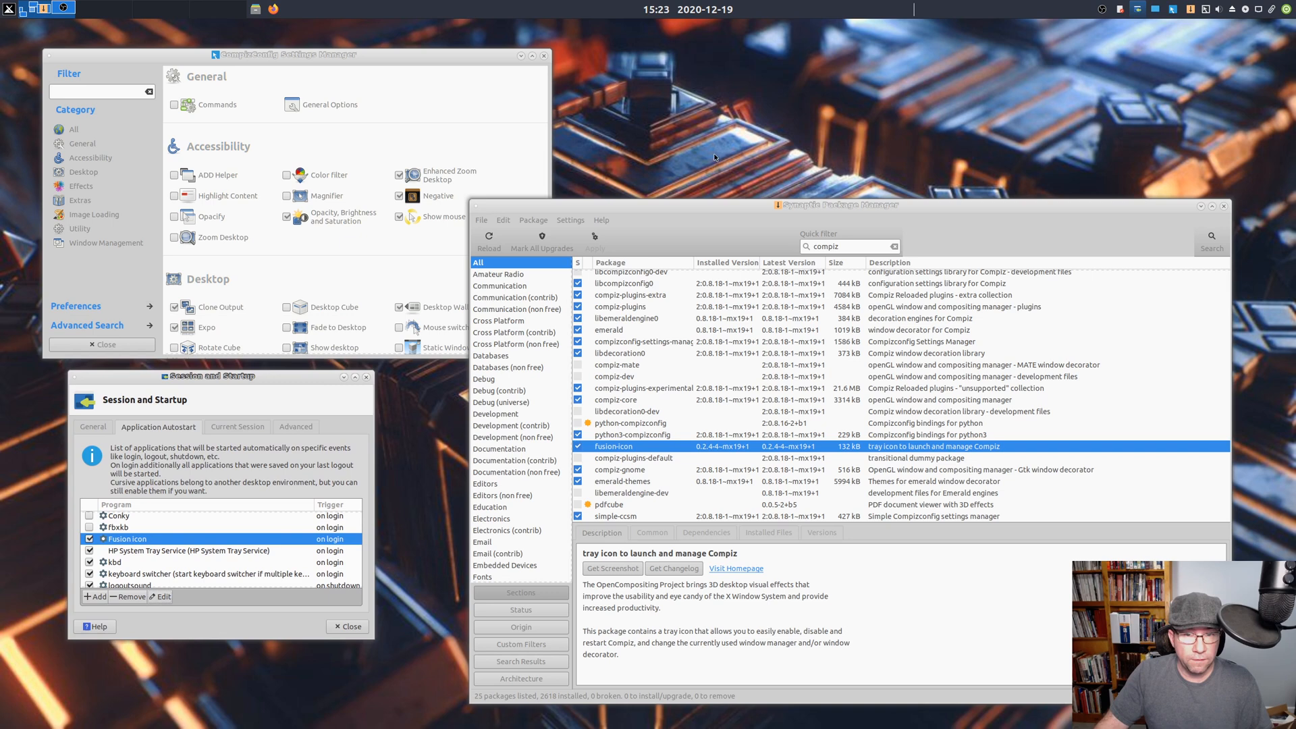
mouse_move(712, 147)
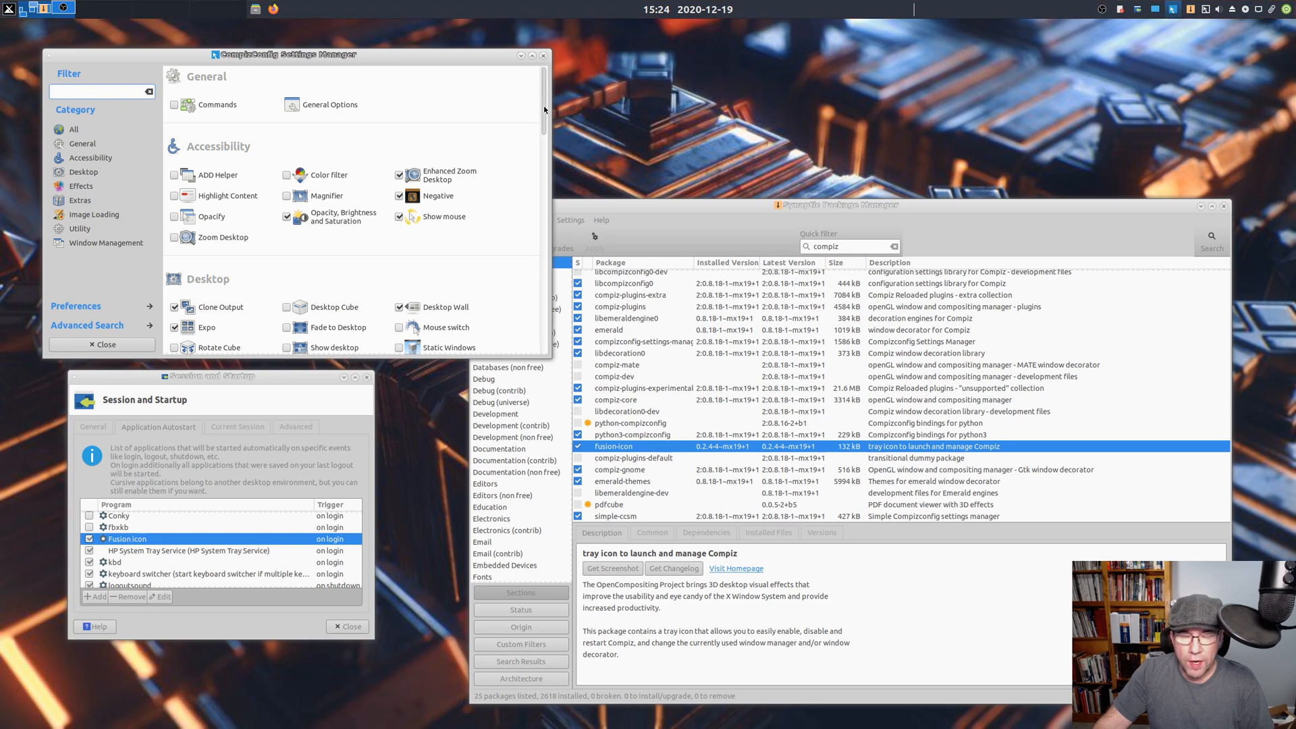
- Scroll the plugin list to Effects, showing Animations, Blur Windows and Fading Windows
scroll(down, 3)
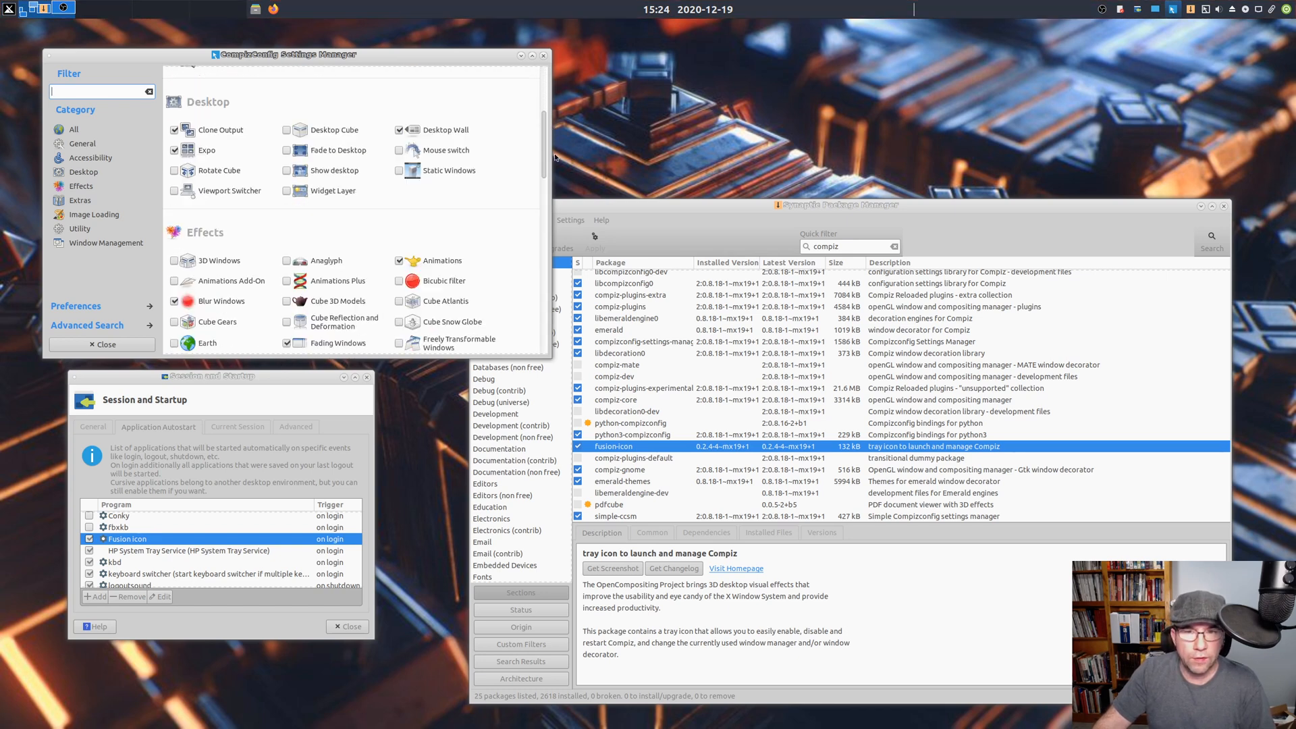
scroll(down, 3)
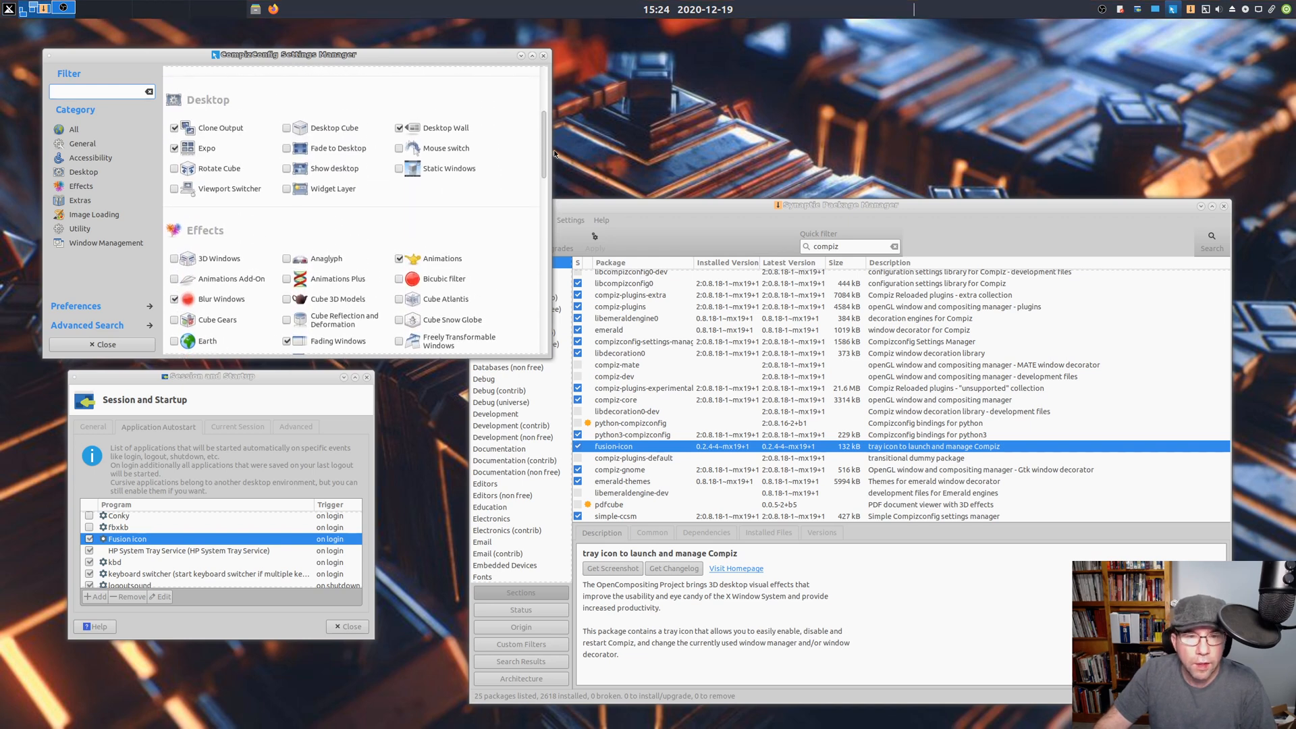
scroll(up, 3)
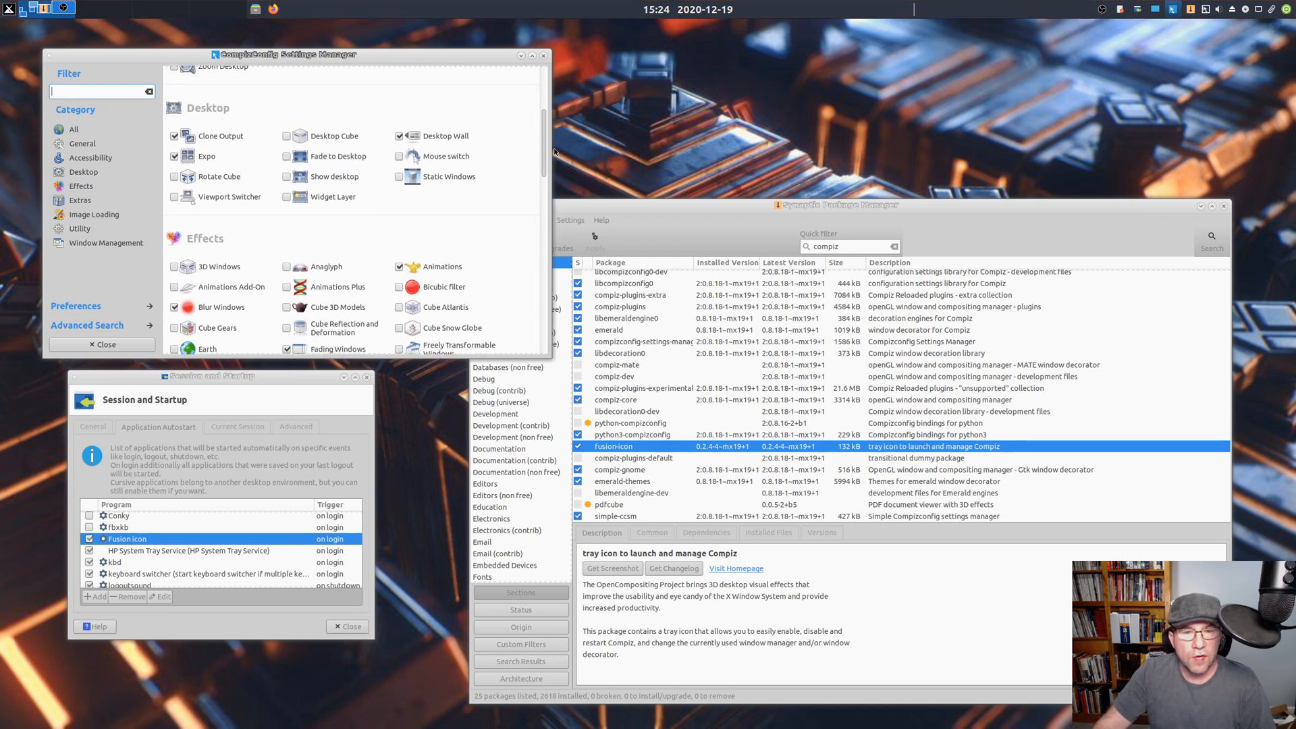
mouse_move(442, 266)
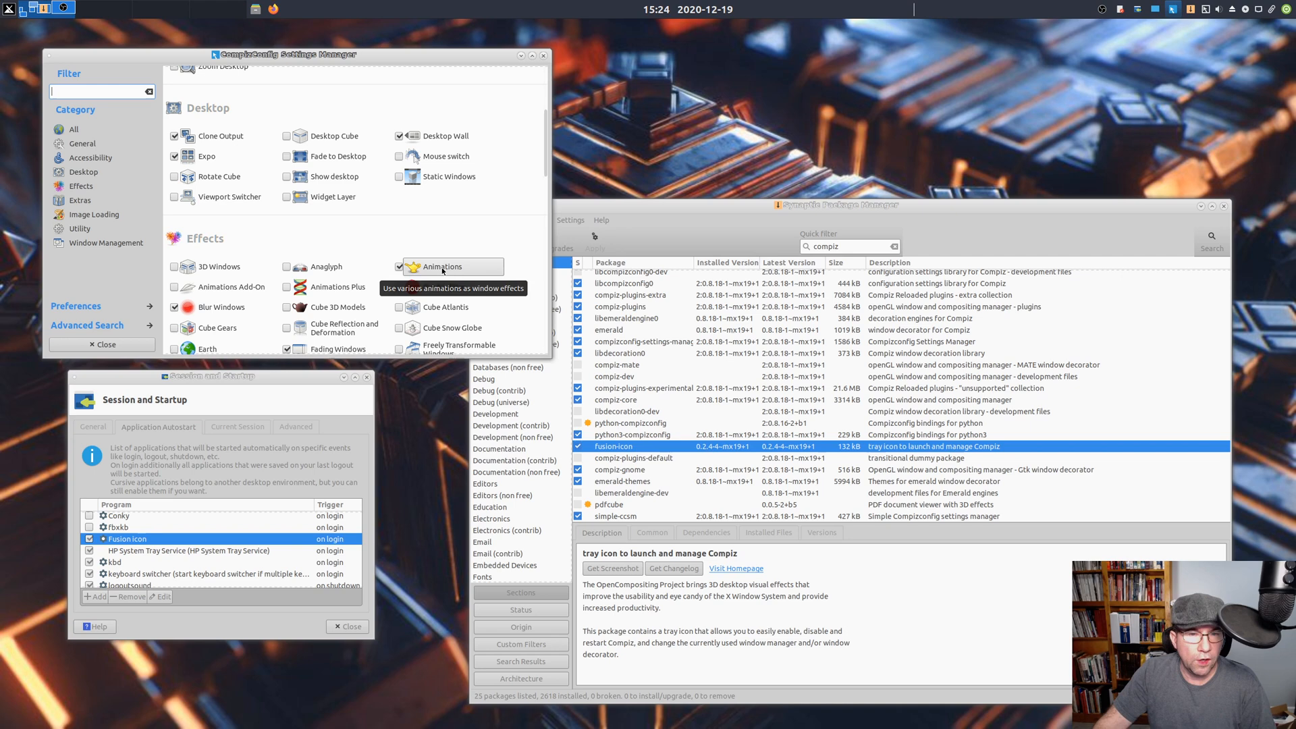
- Open Animations and view the Close, Minimize, Shade and Focus (Dodge) effect tabs
click(450, 266)
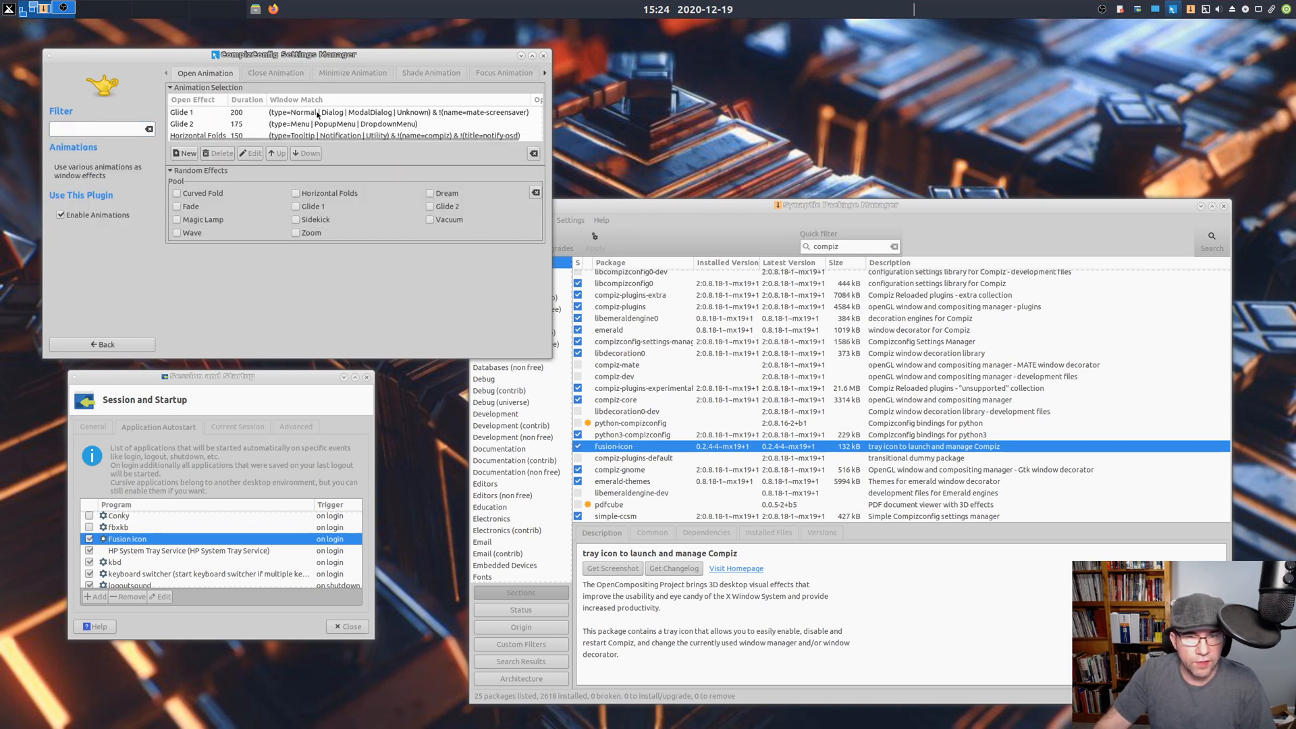
mouse_move(257, 99)
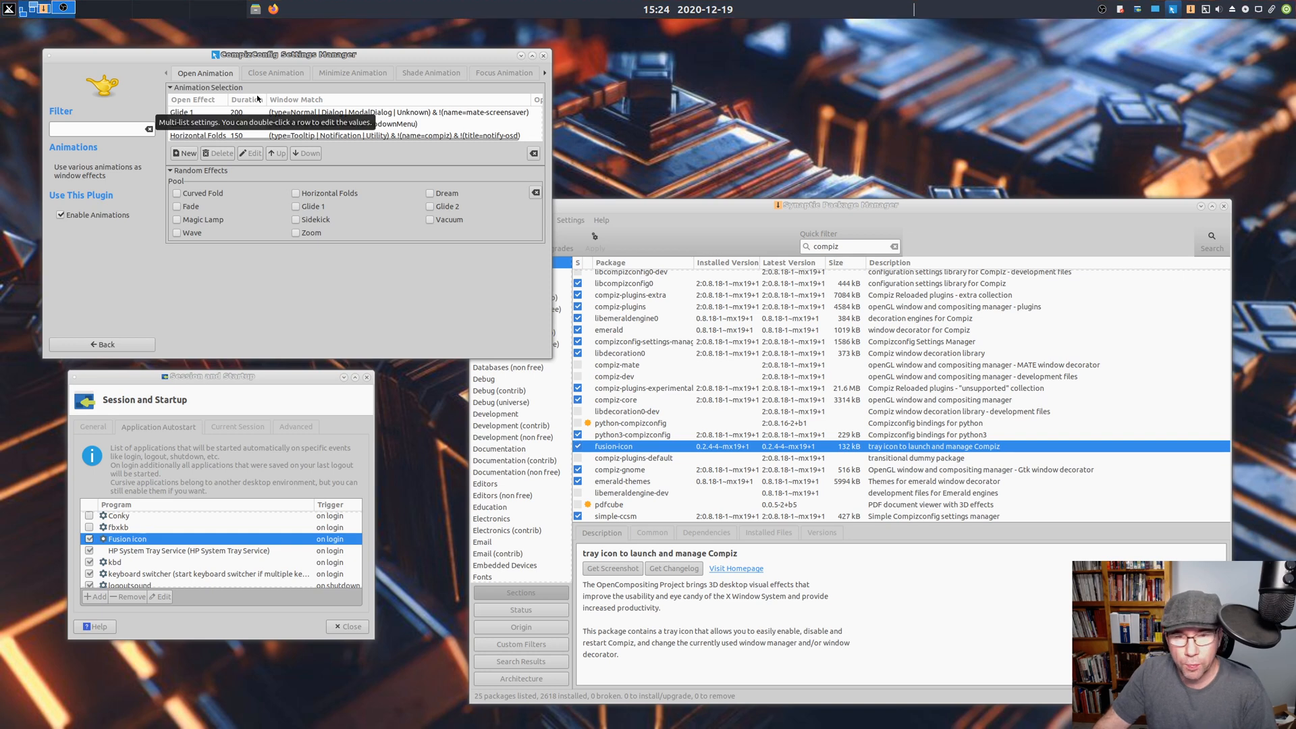
click(275, 73)
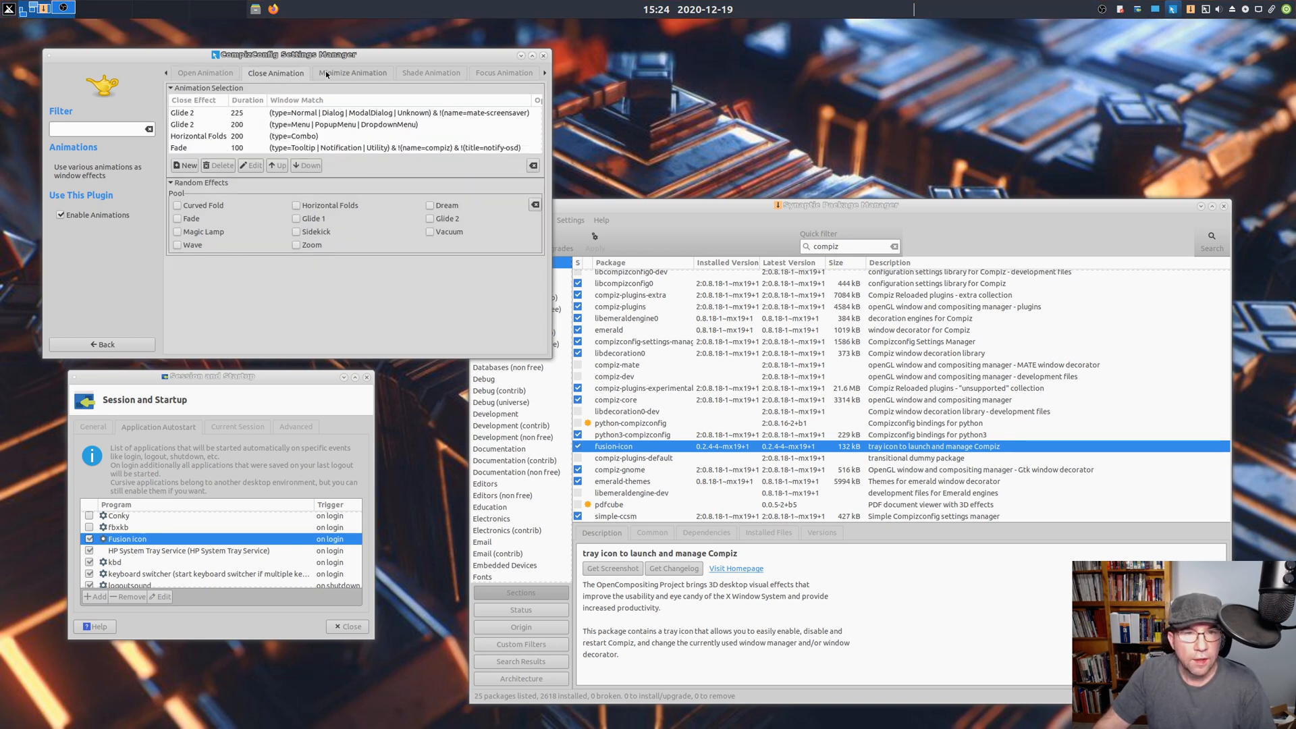
click(350, 73)
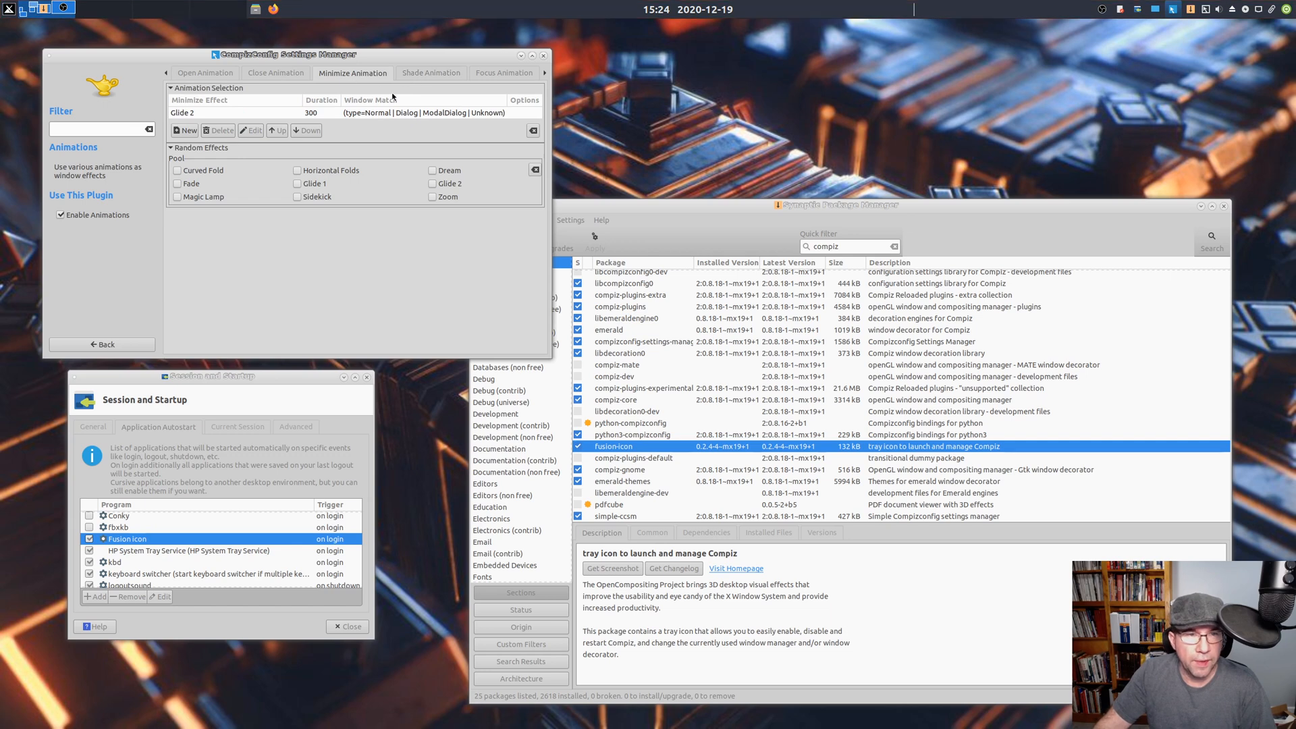
click(431, 73)
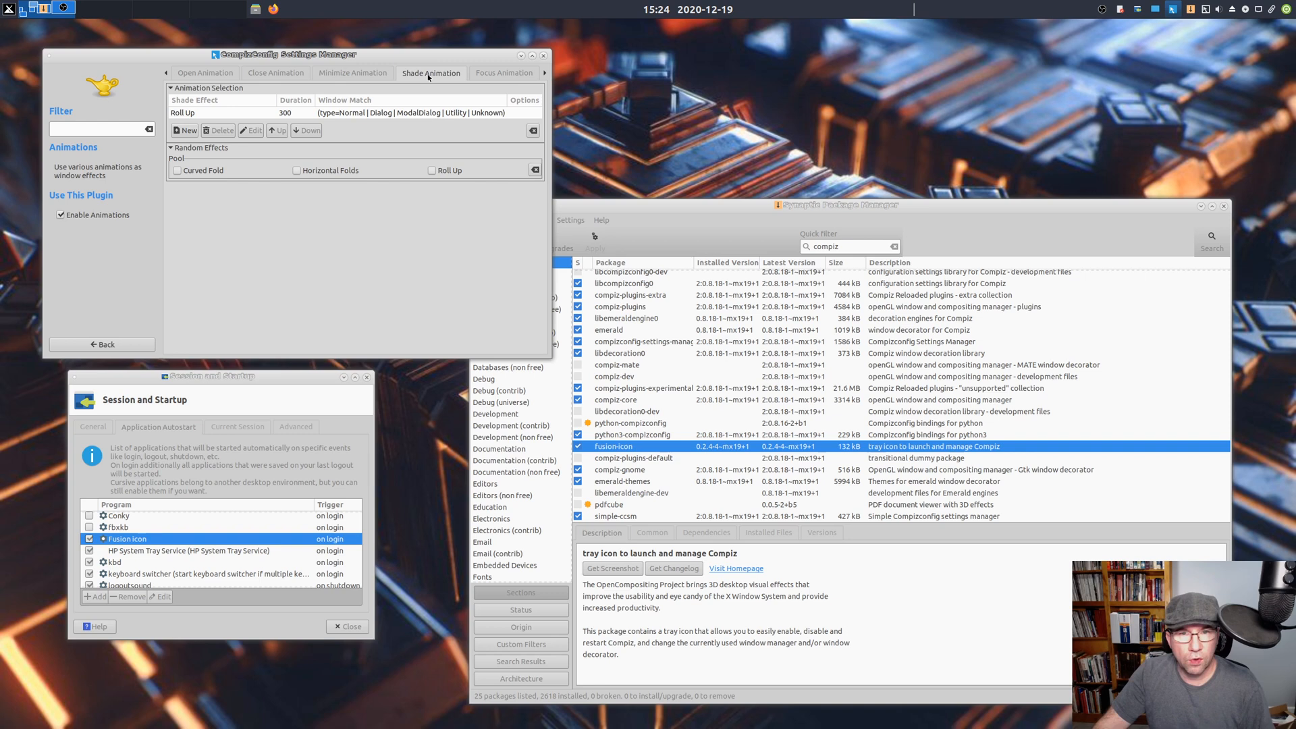
mouse_move(433, 110)
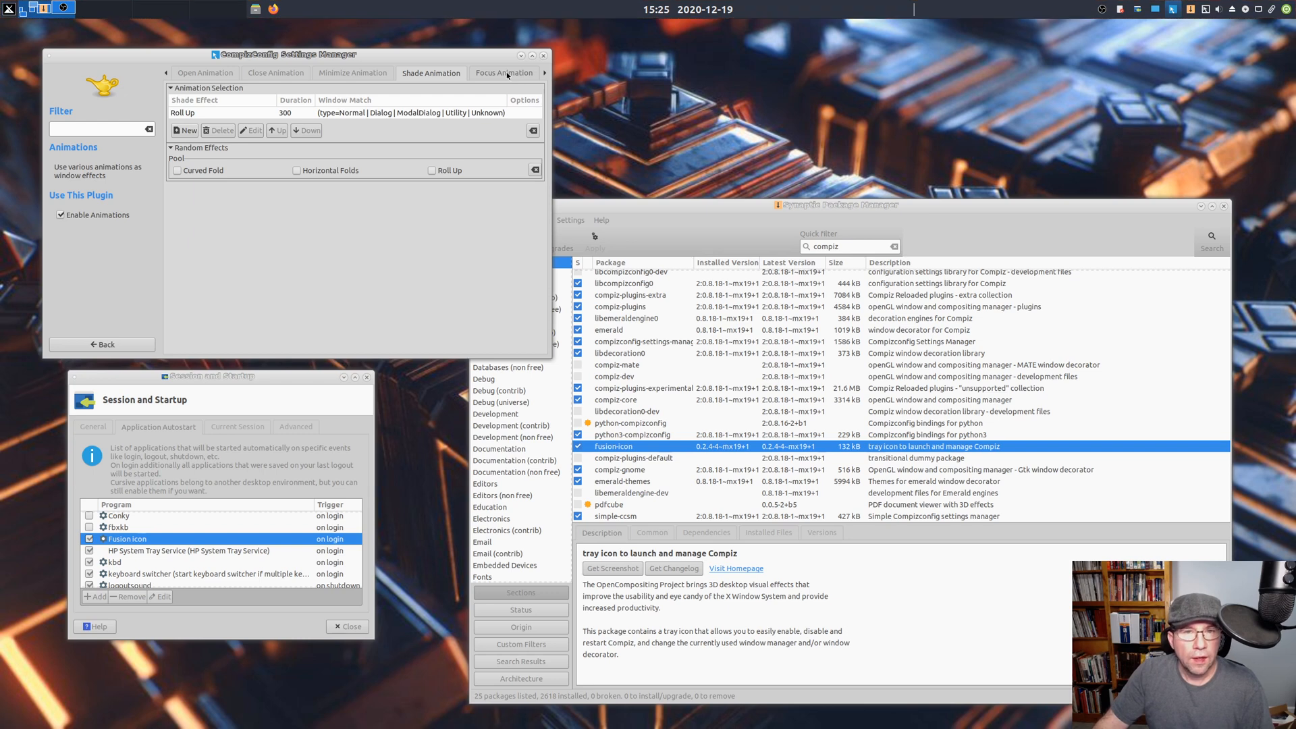
click(503, 73)
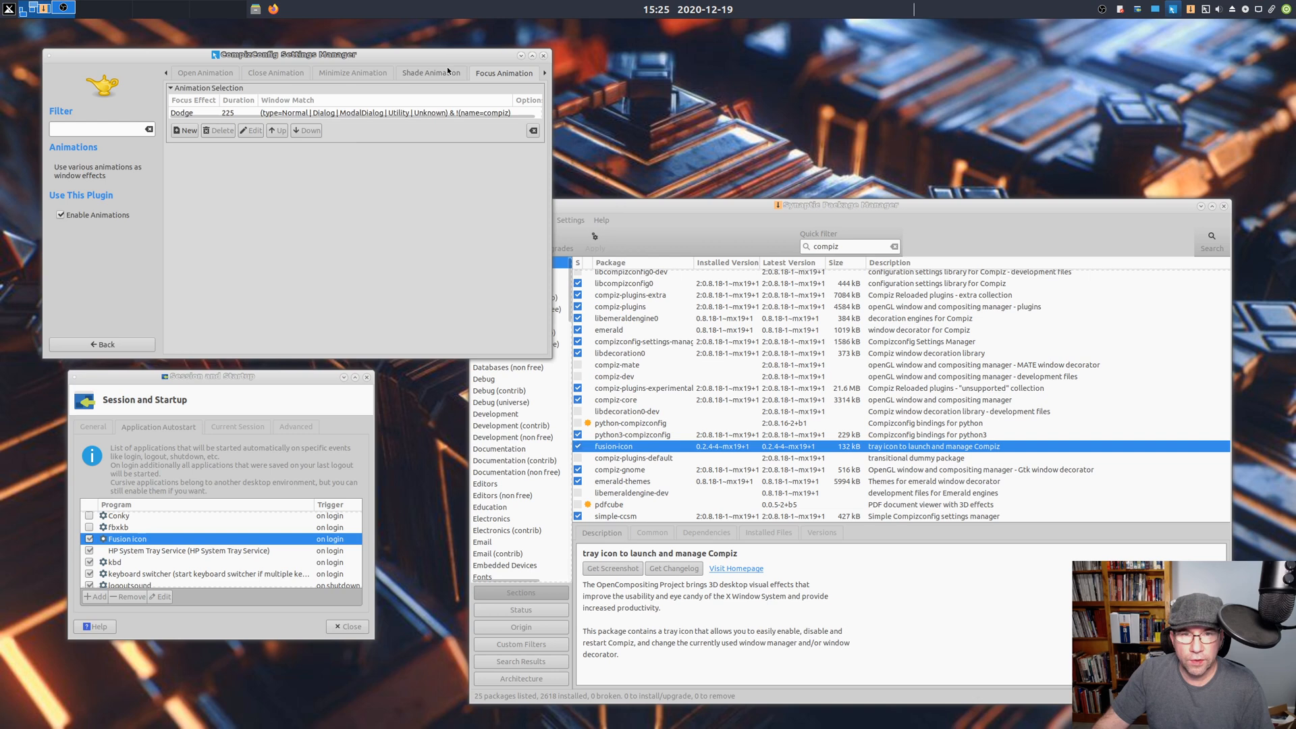
mouse_move(685, 209)
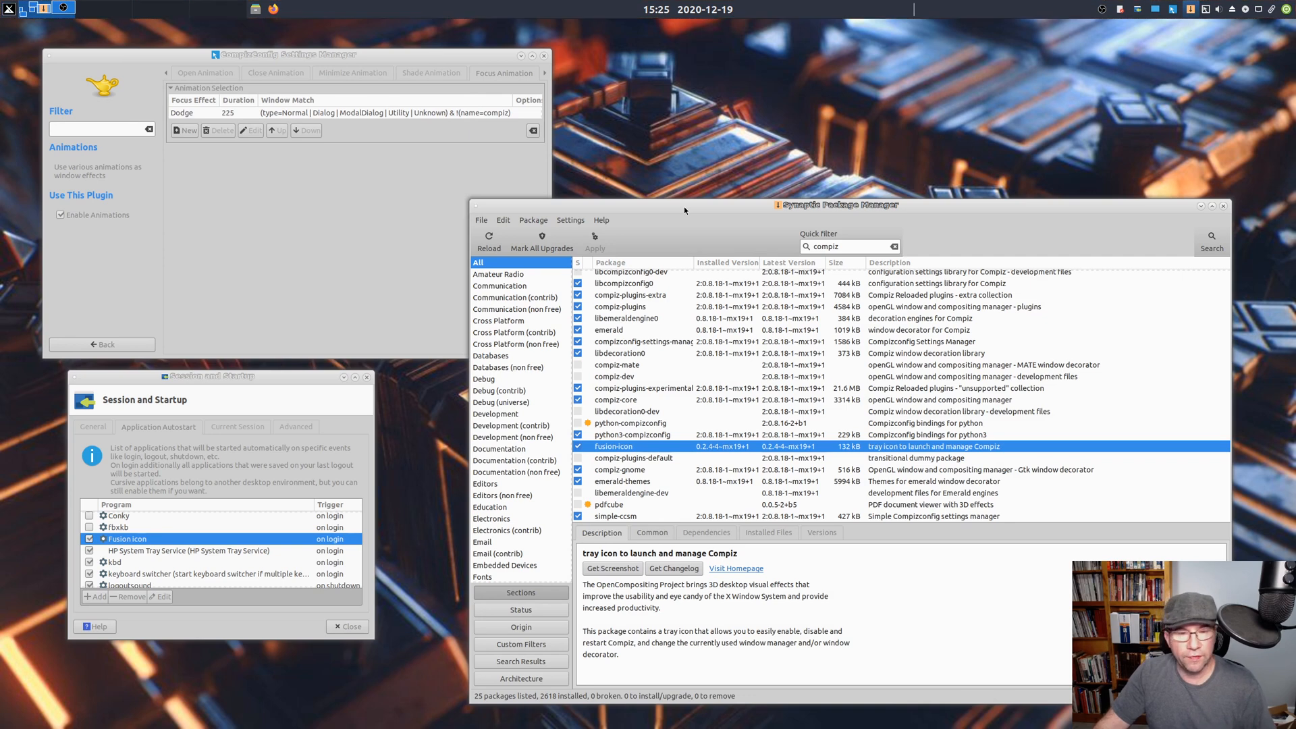
mouse_move(303, 378)
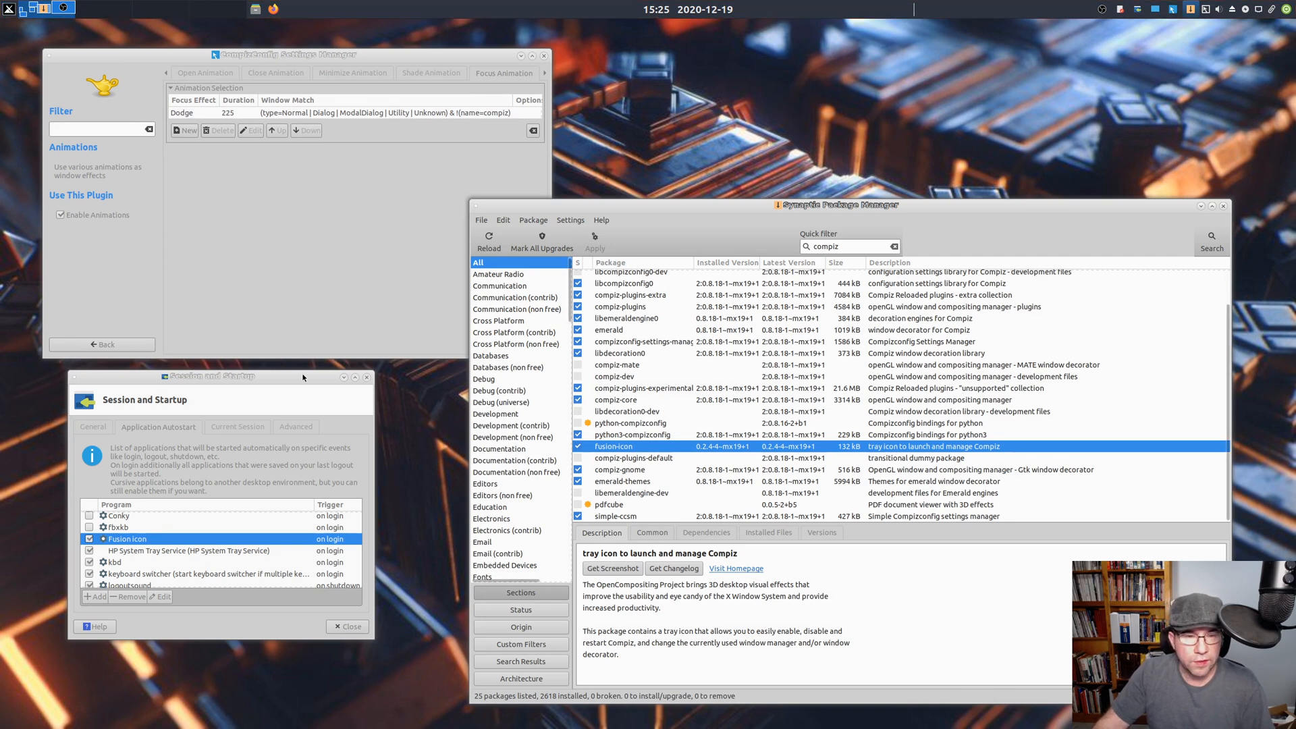
drag(210, 375, 357, 294)
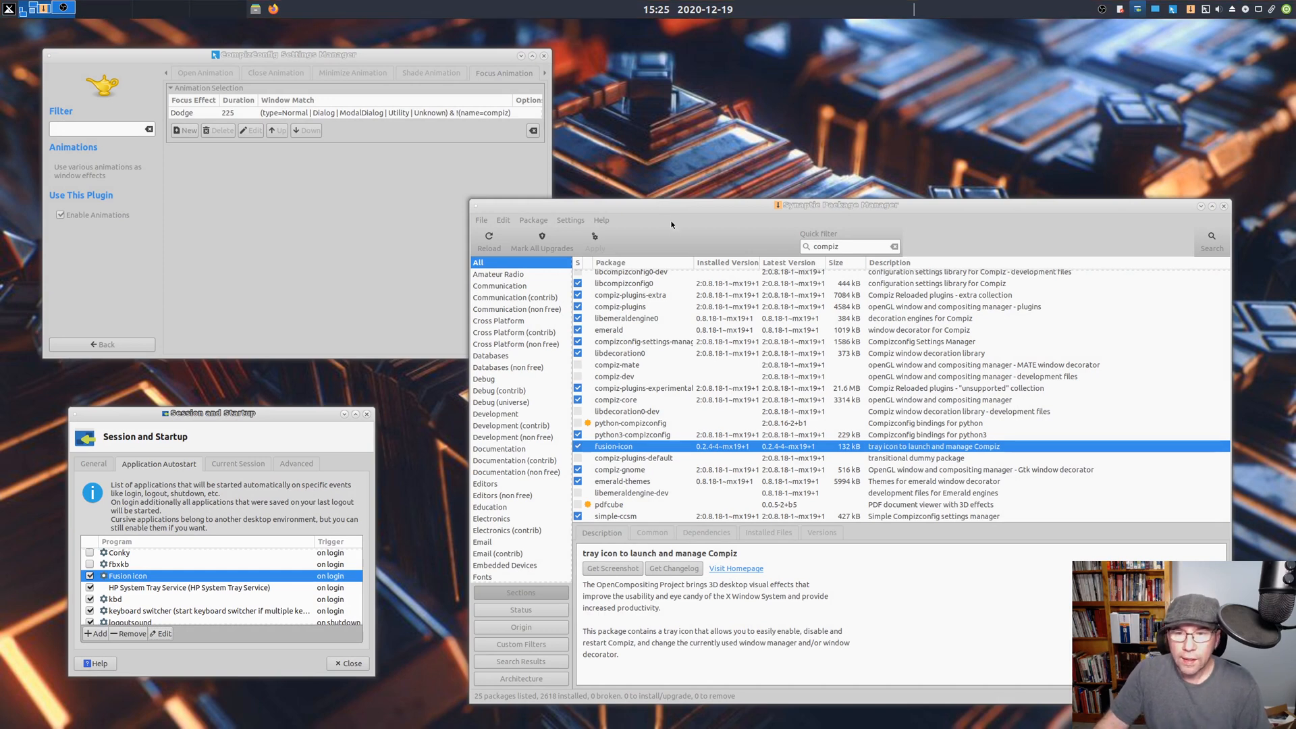
mouse_move(382, 199)
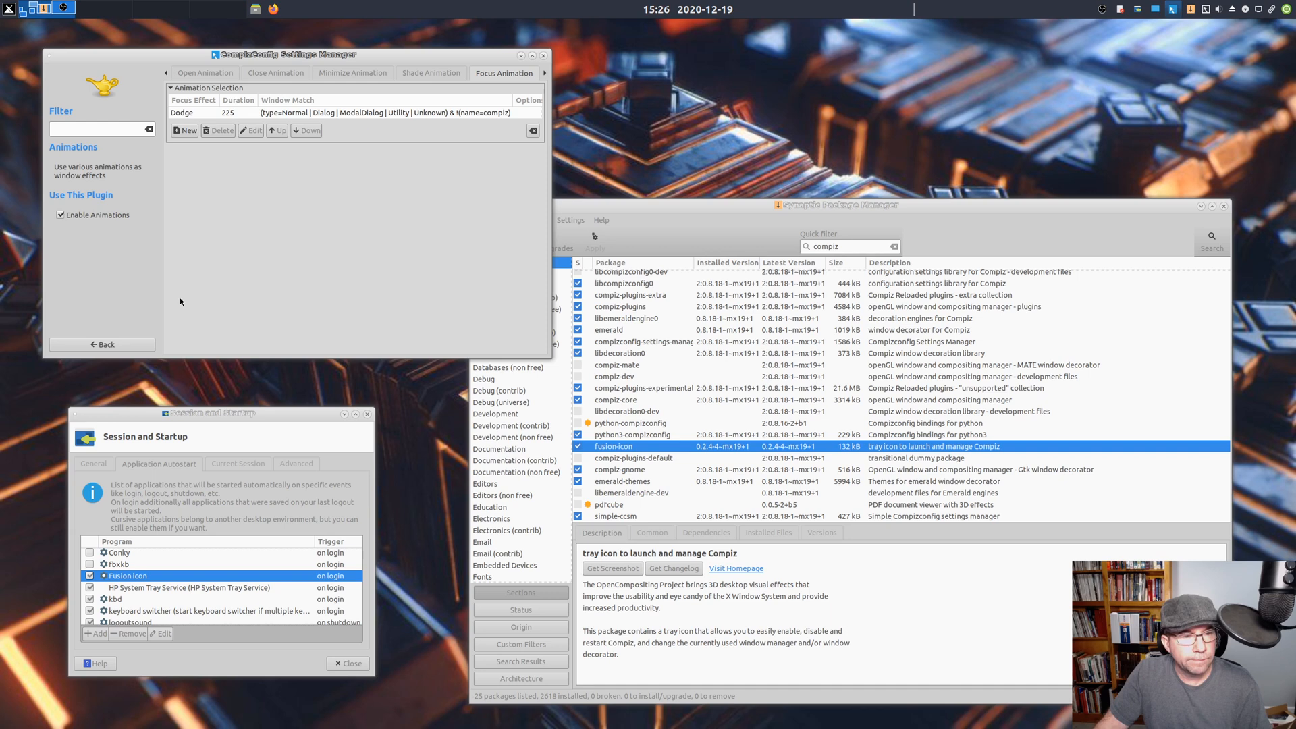
- Leave Animations for the plugin overview and scroll up to General and Accessibility
click(102, 343)
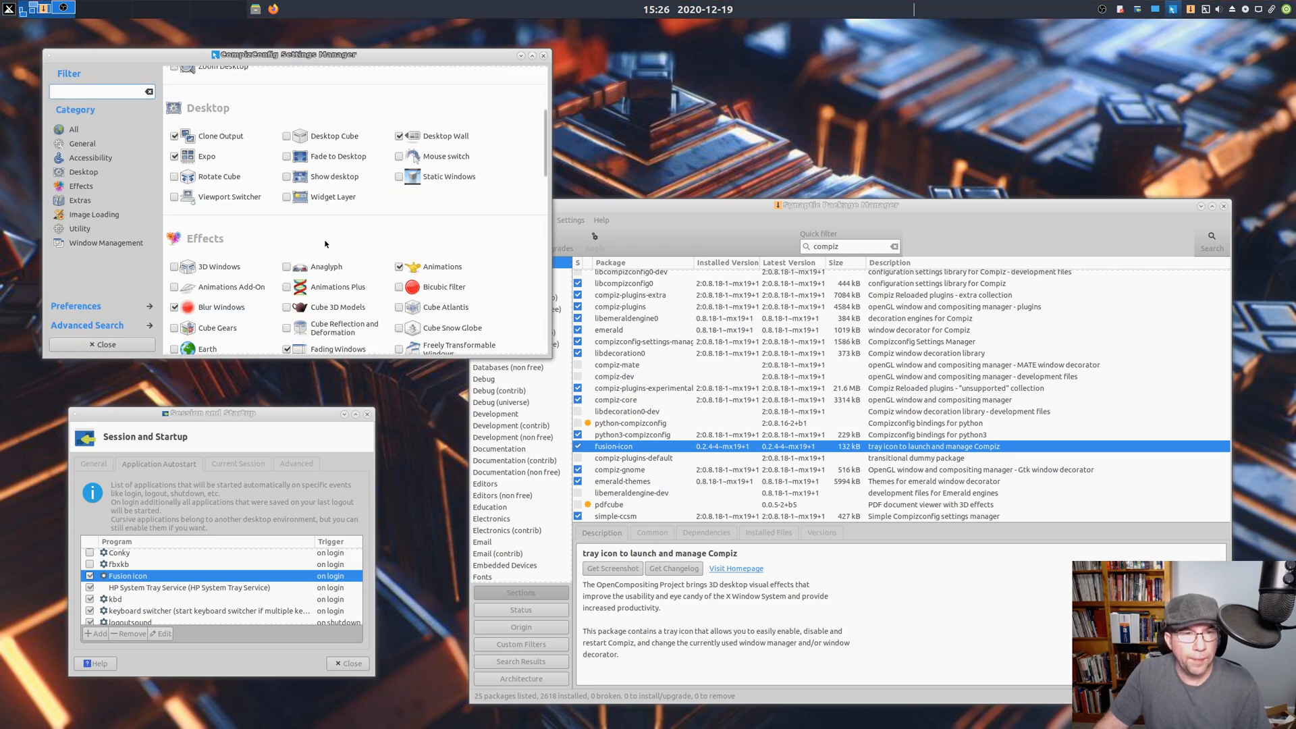
scroll(up, 3)
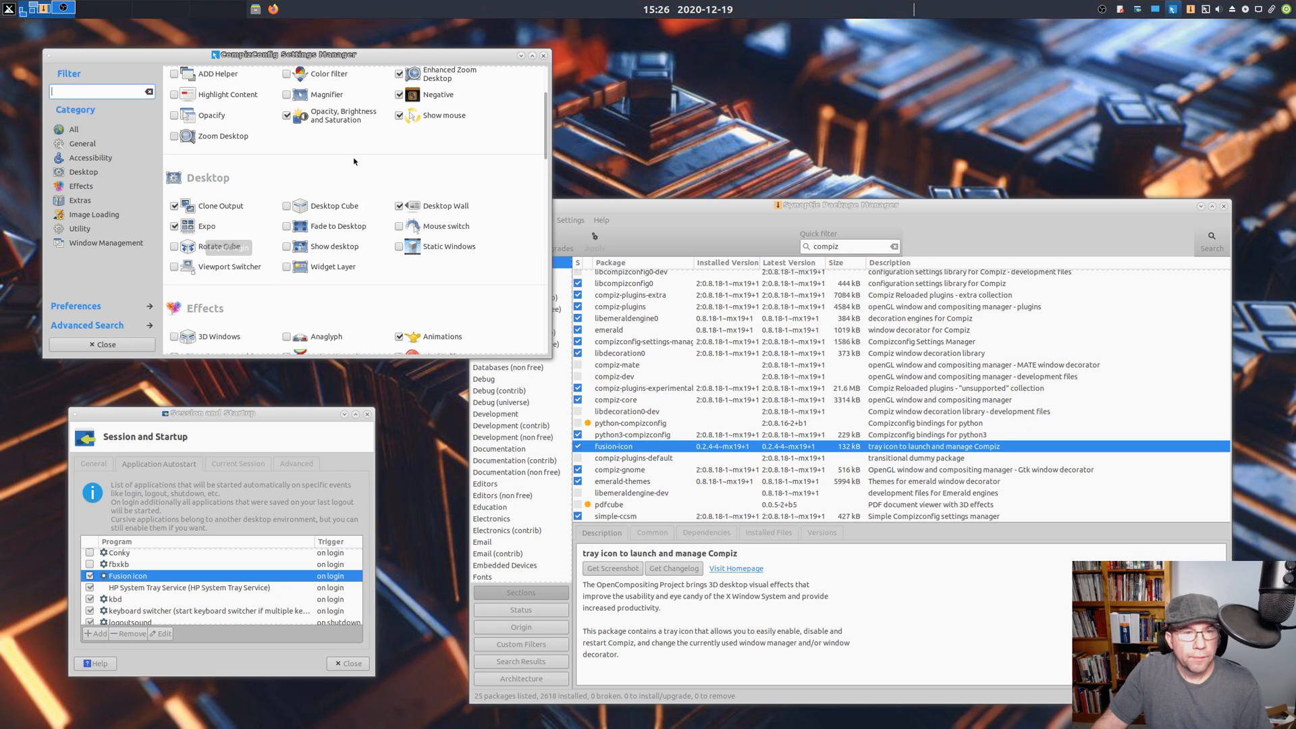
scroll(up, 3)
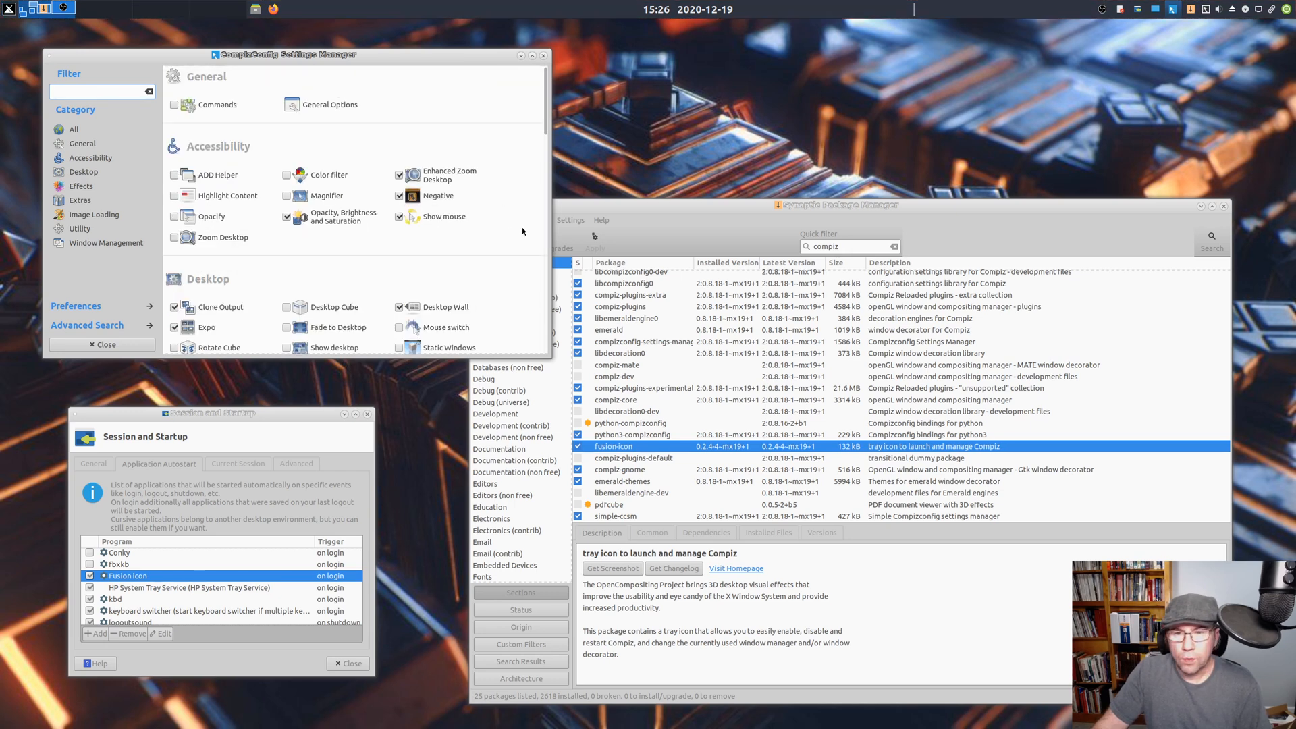
mouse_move(508, 196)
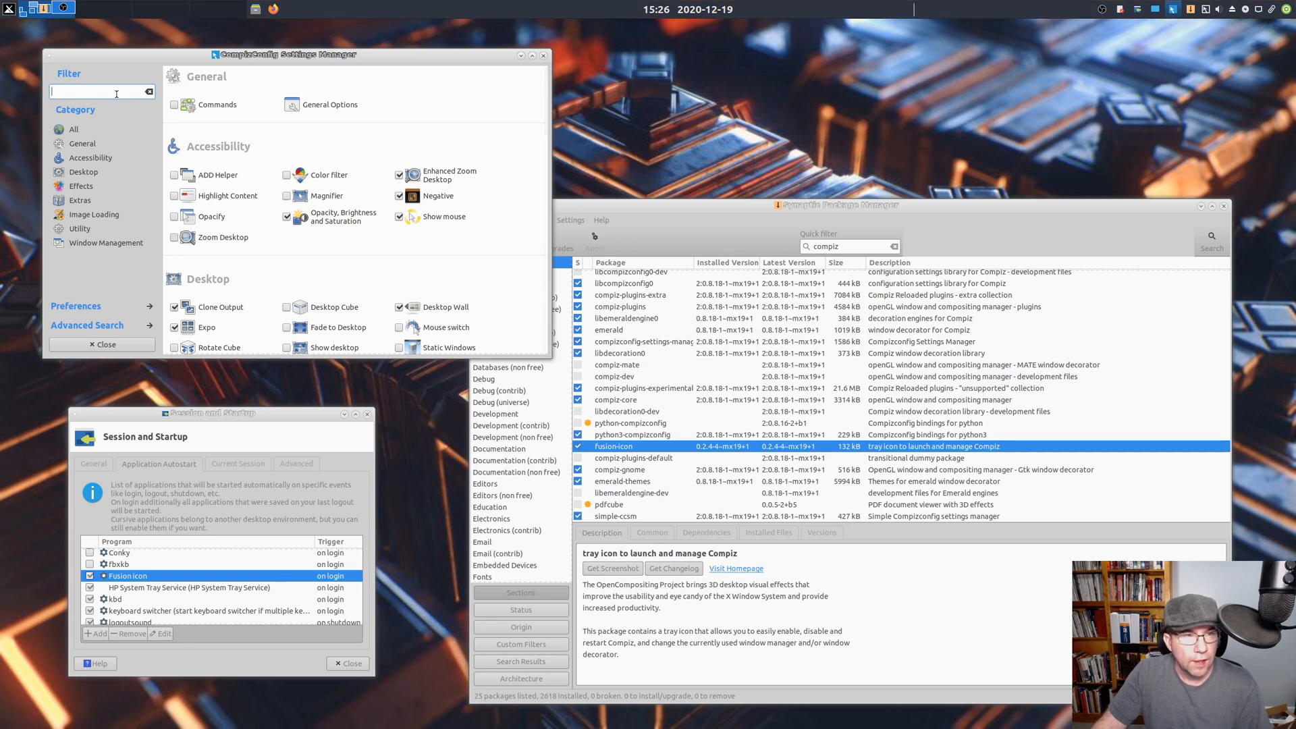
- Filter for Wobbly Windows, review its settings, and drag the window to test wobbling
text(wobb)
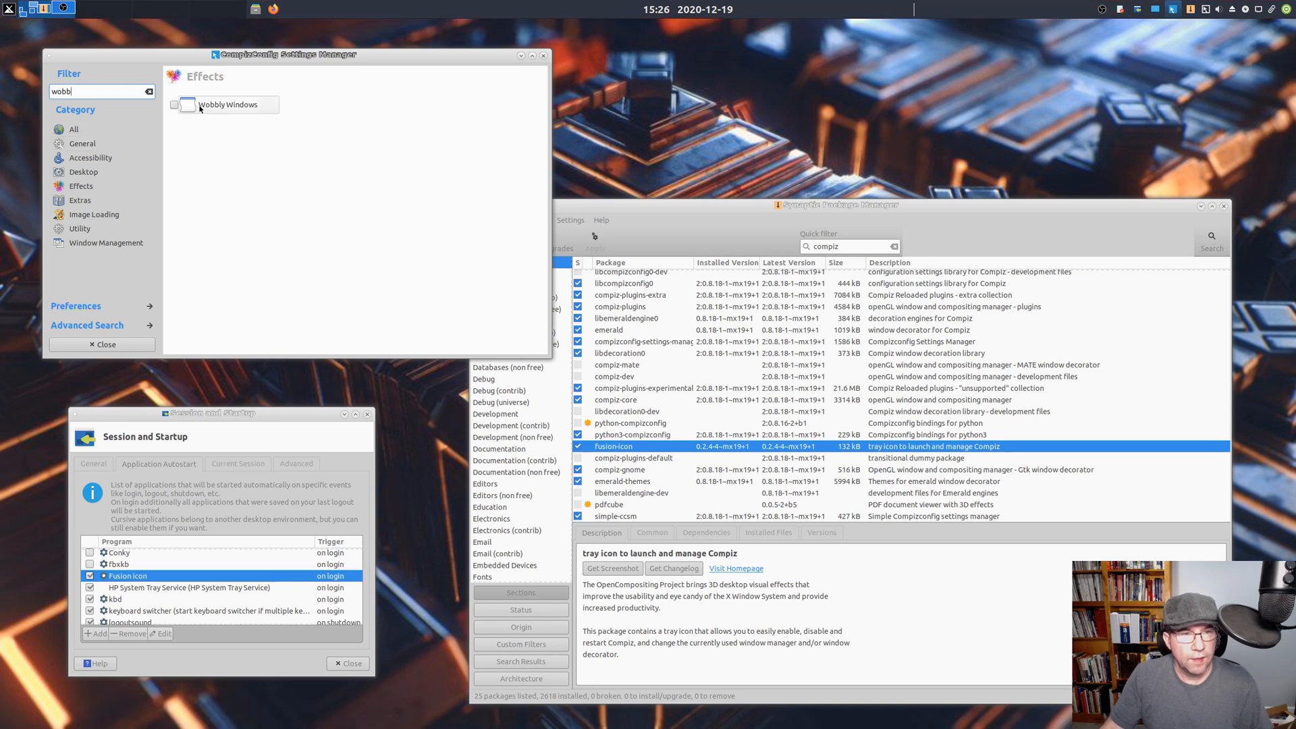
click(229, 104)
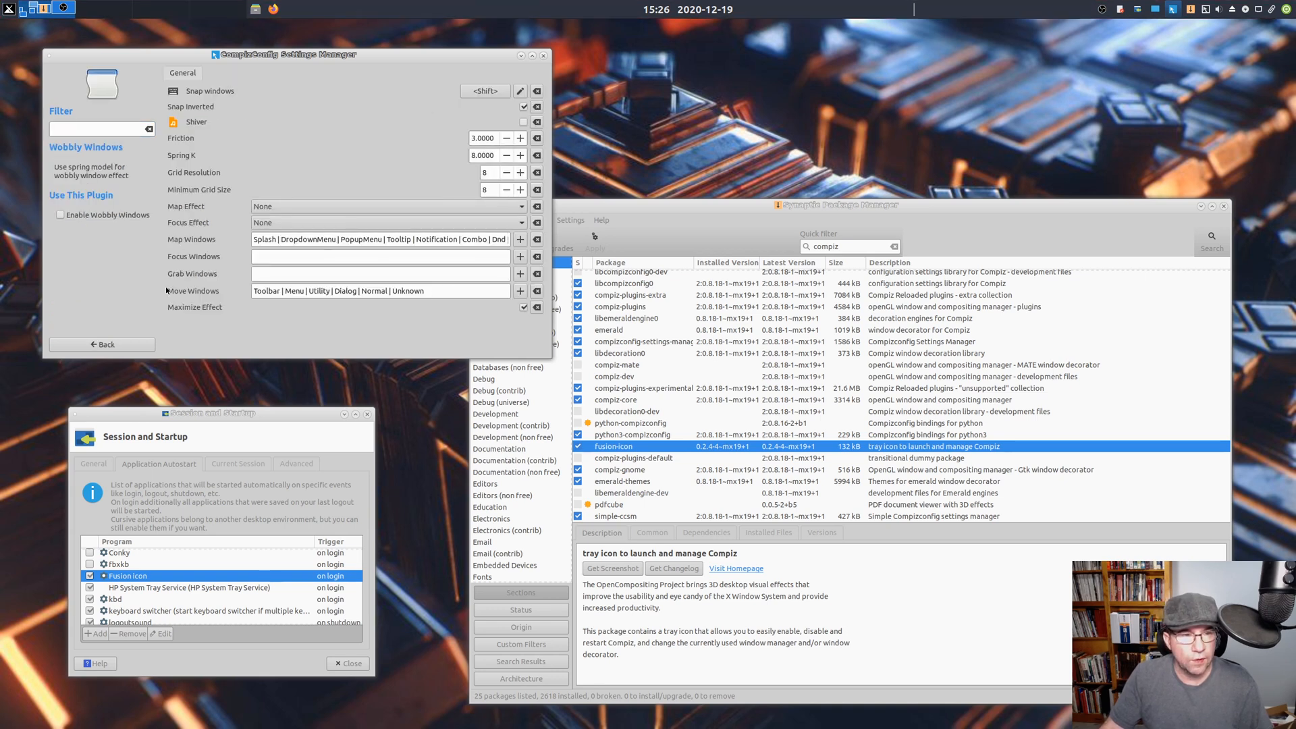
mouse_move(249, 287)
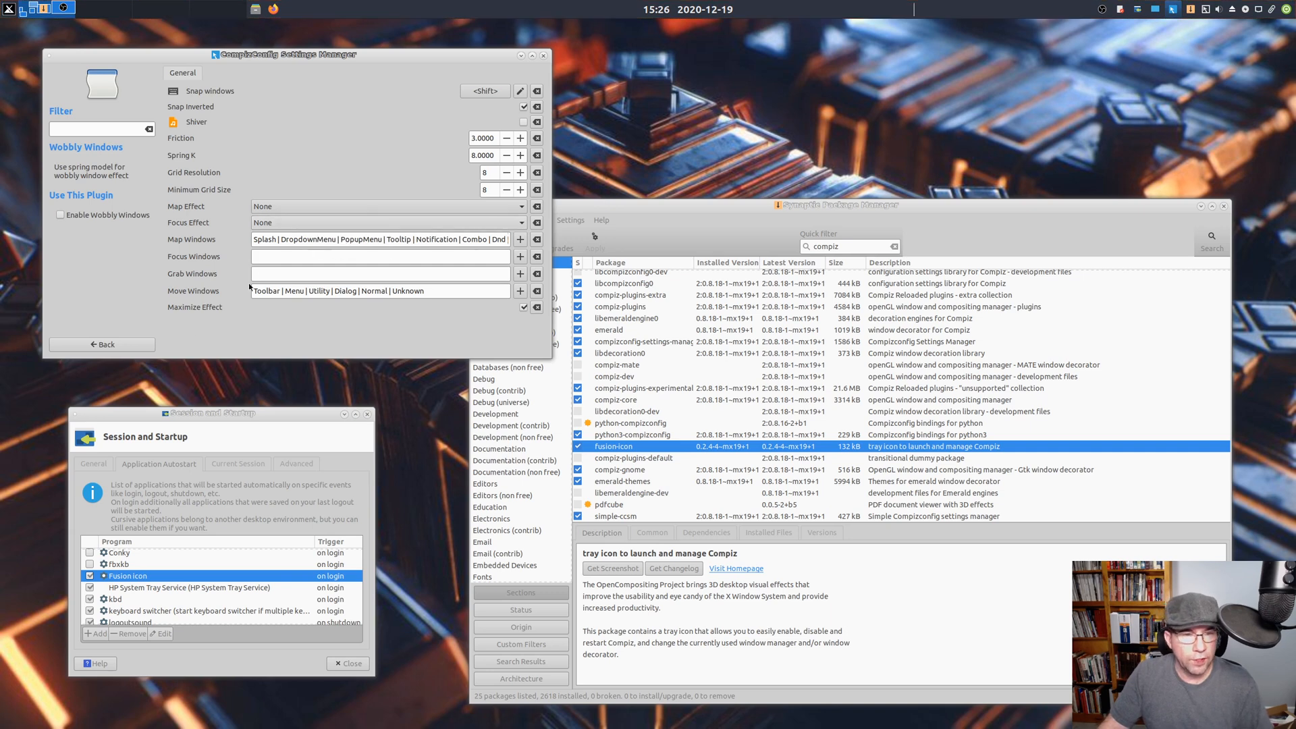
click(102, 344)
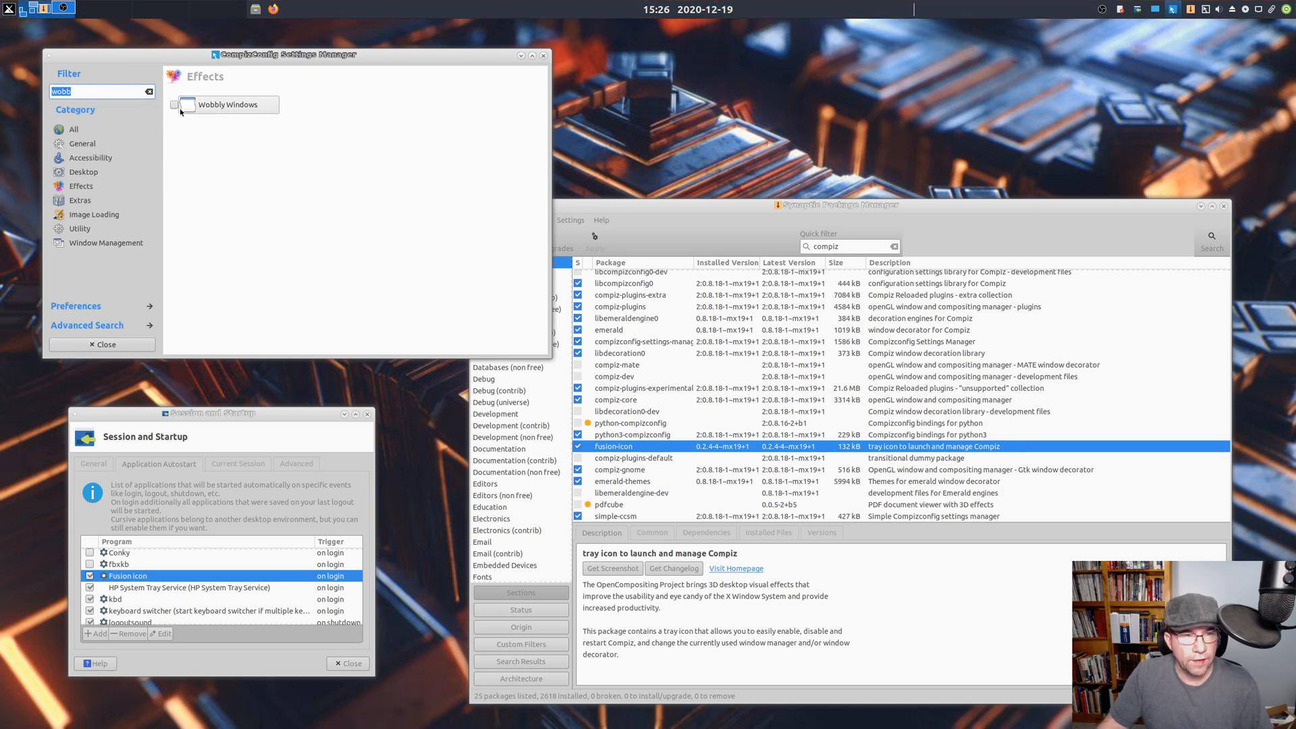
click(232, 103)
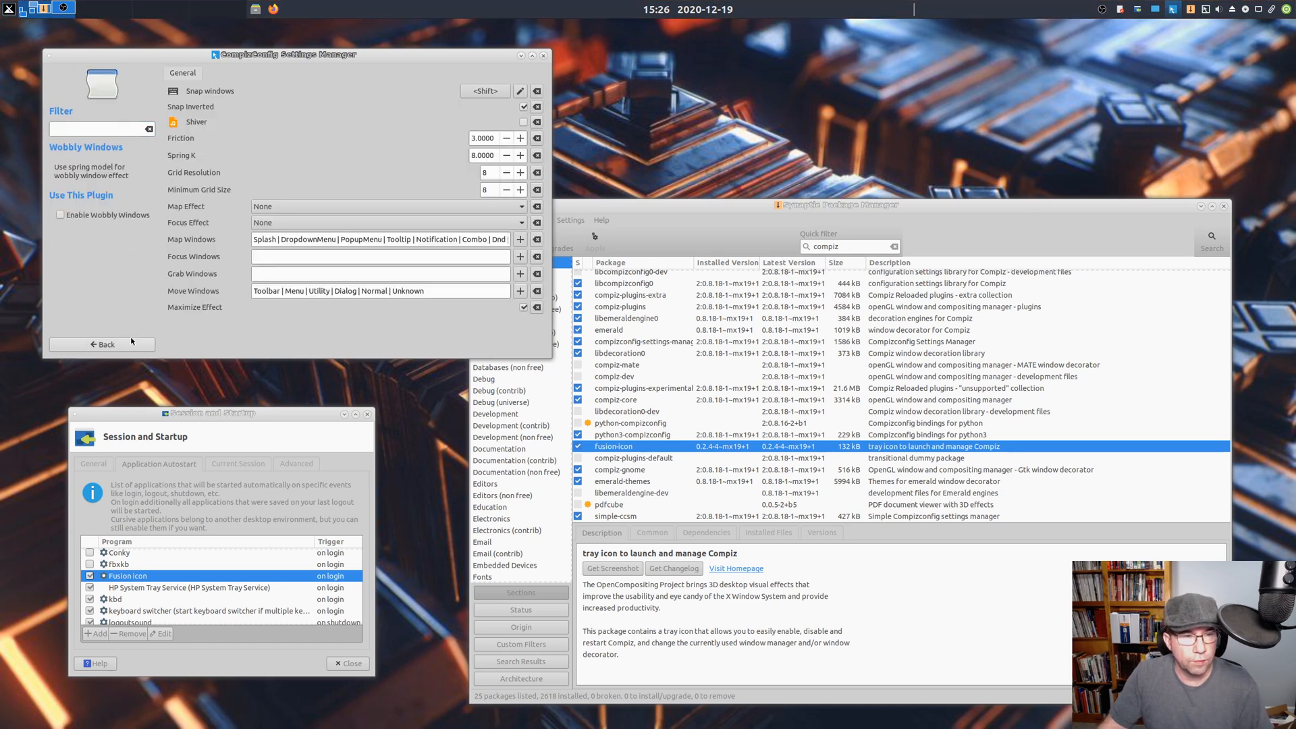
click(102, 344)
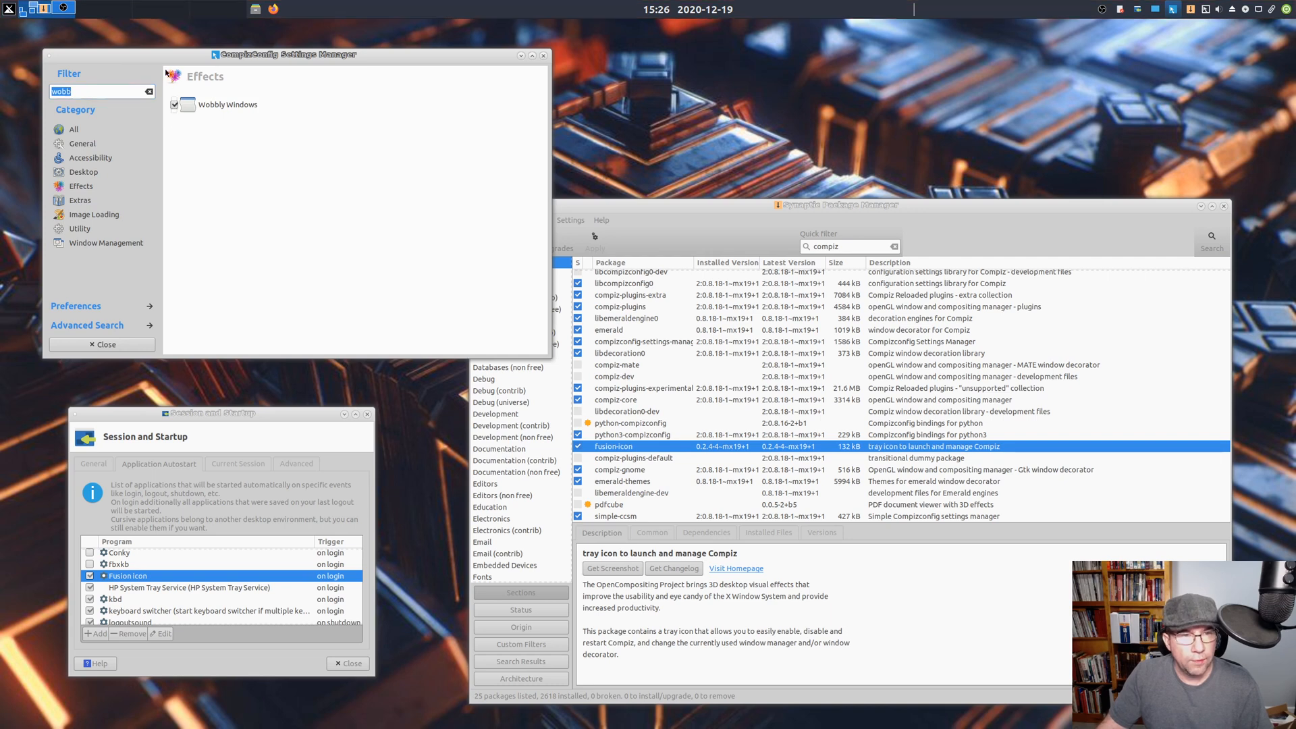
drag(289, 55, 289, 106)
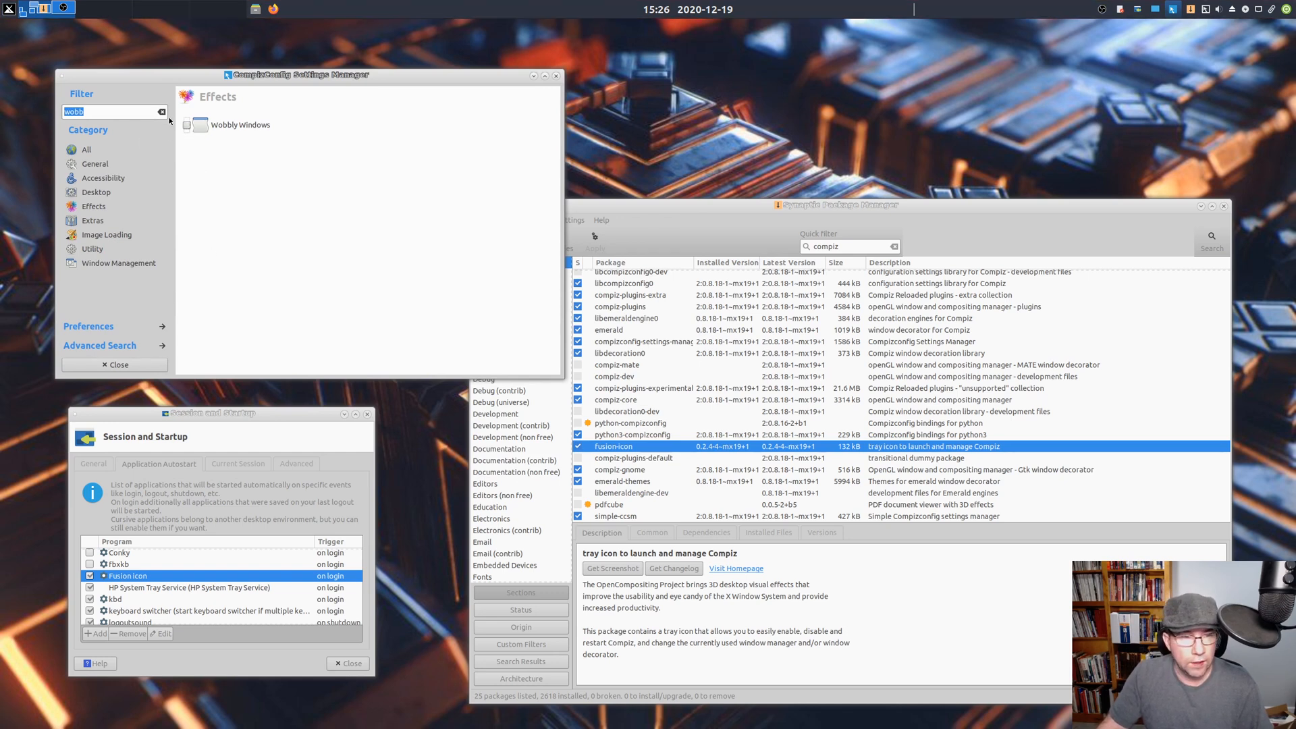
- Filter the plugins by 'cube', then clear the filter to list all plugins
click(162, 112)
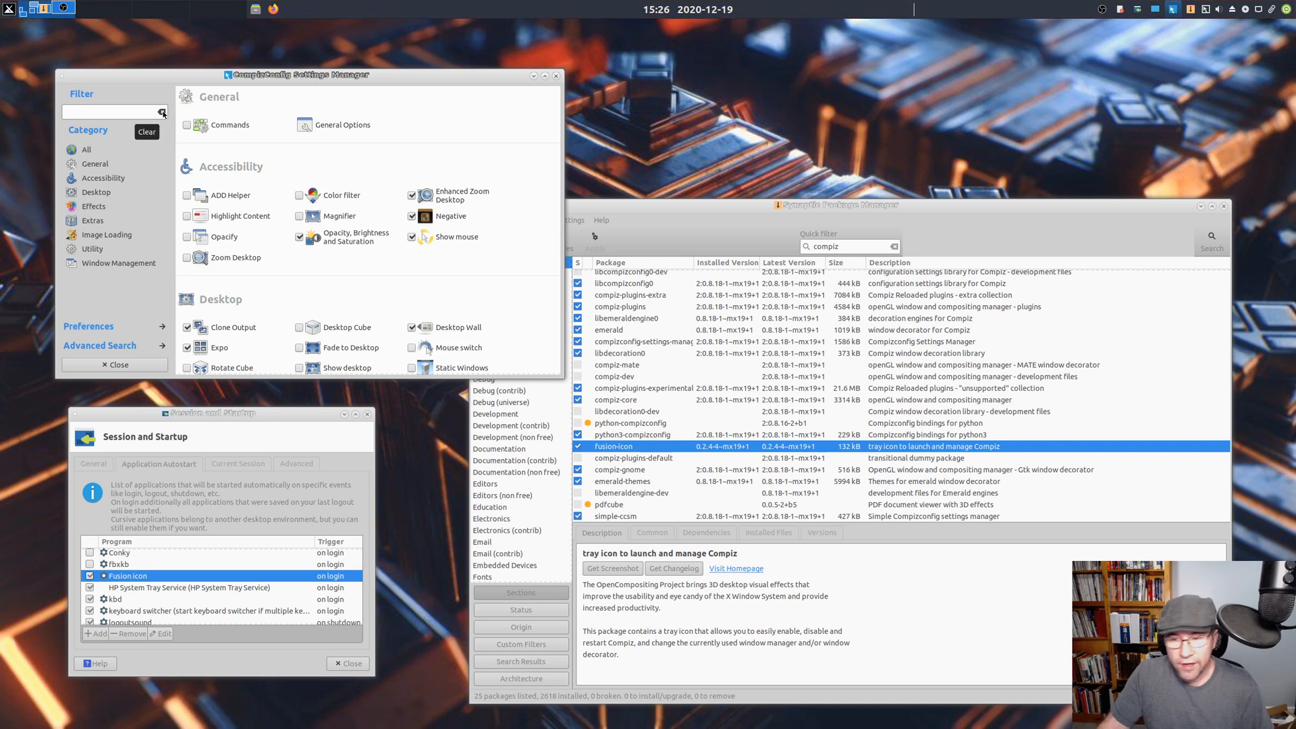
mouse_move(122, 114)
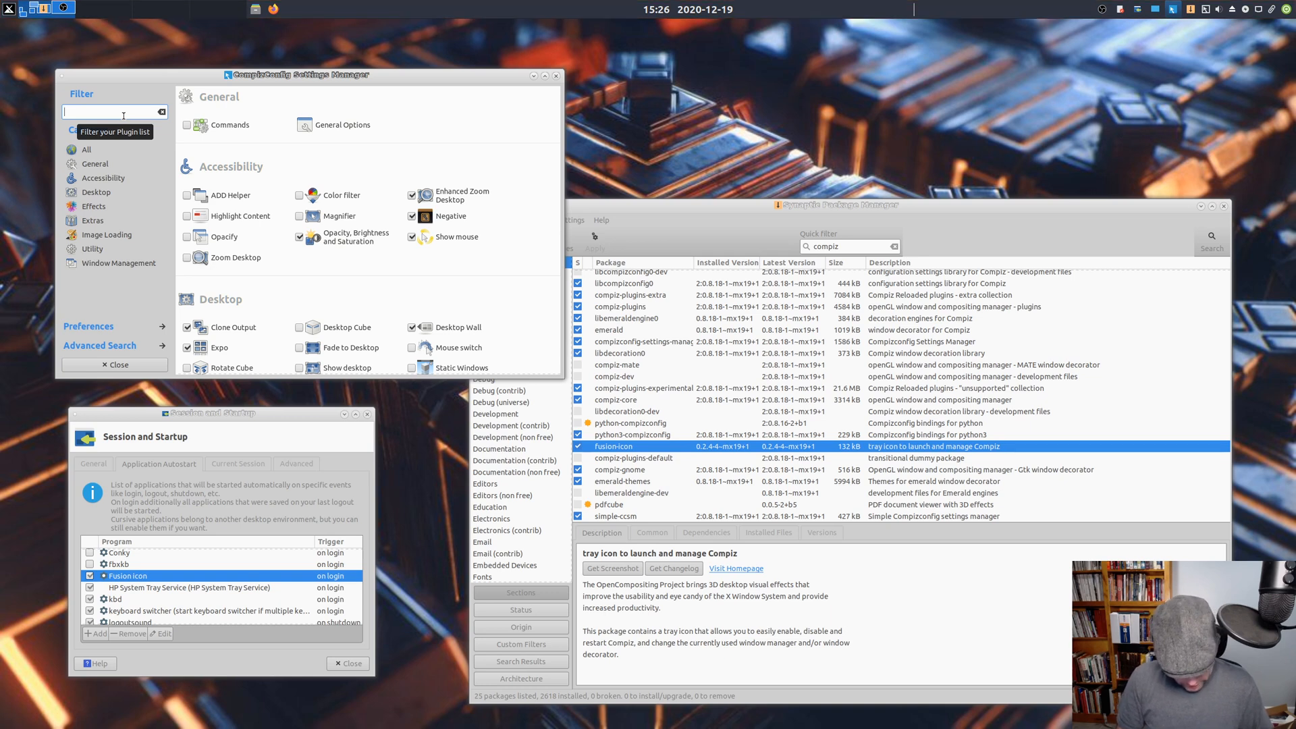
text(cube)
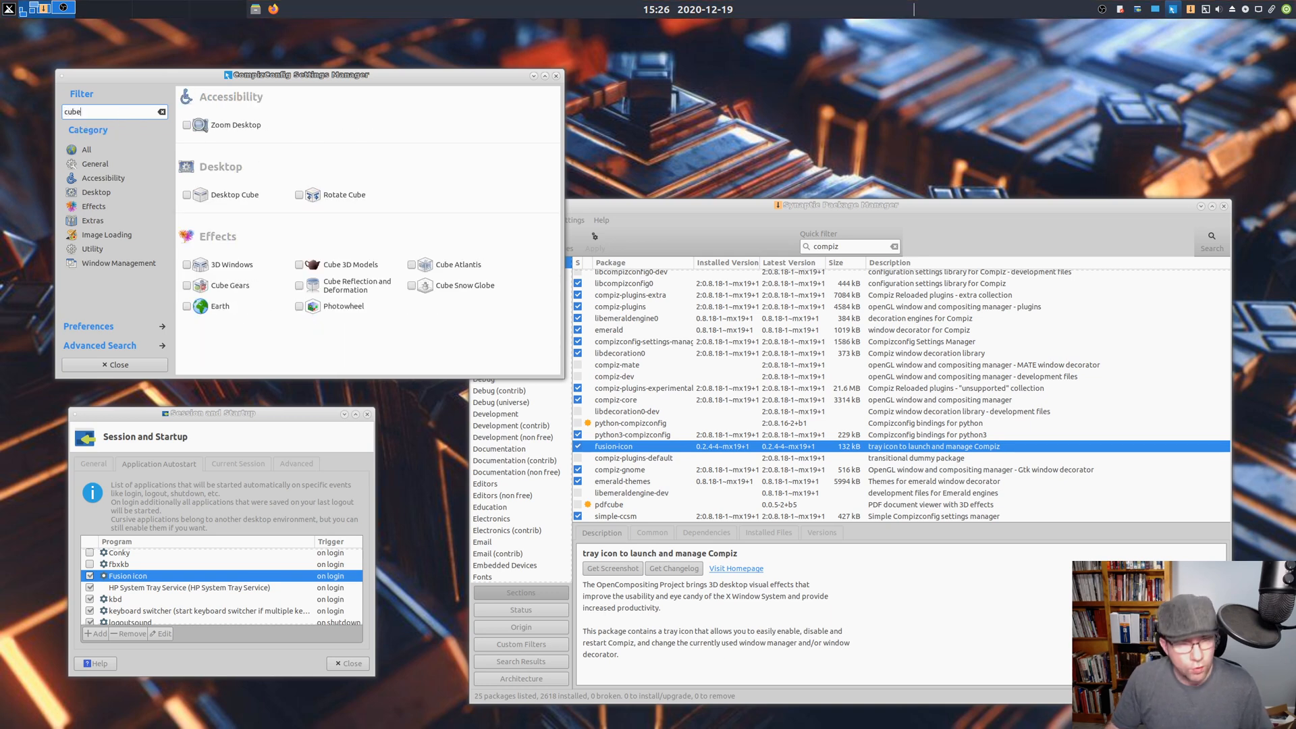
mouse_move(344, 194)
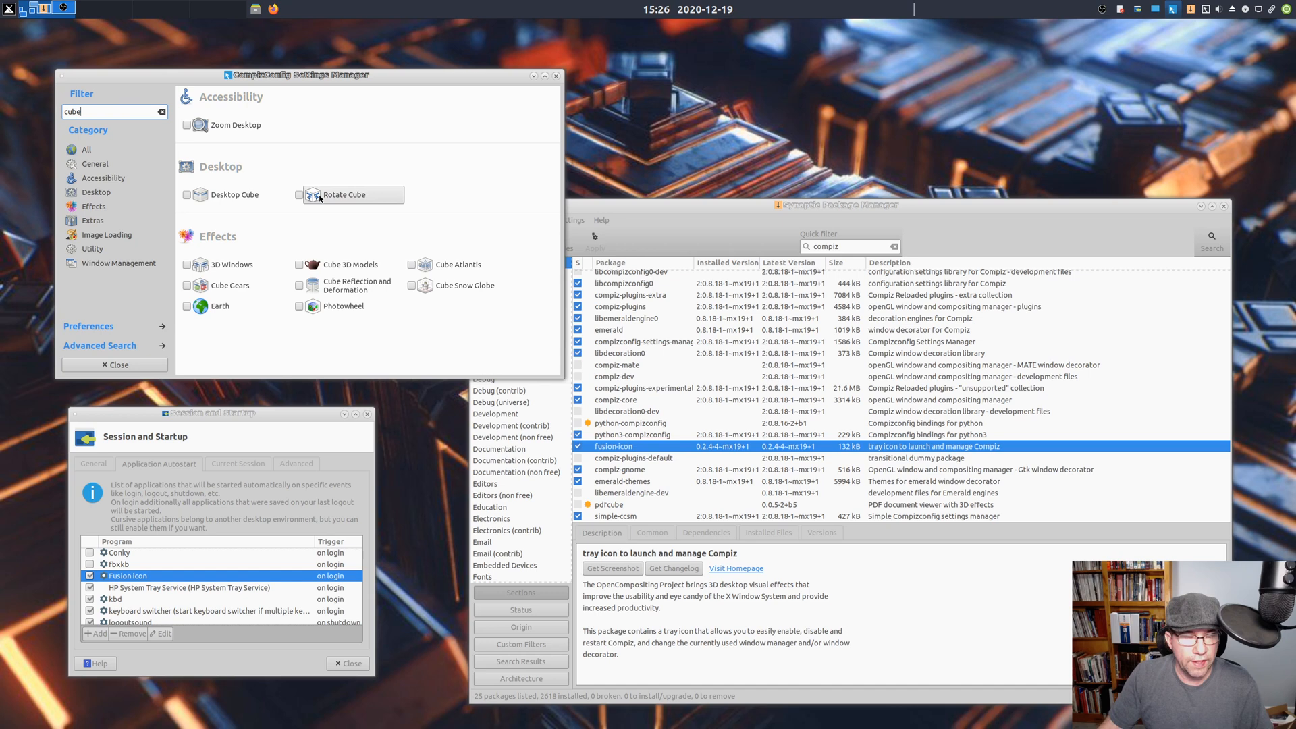
mouse_move(233, 250)
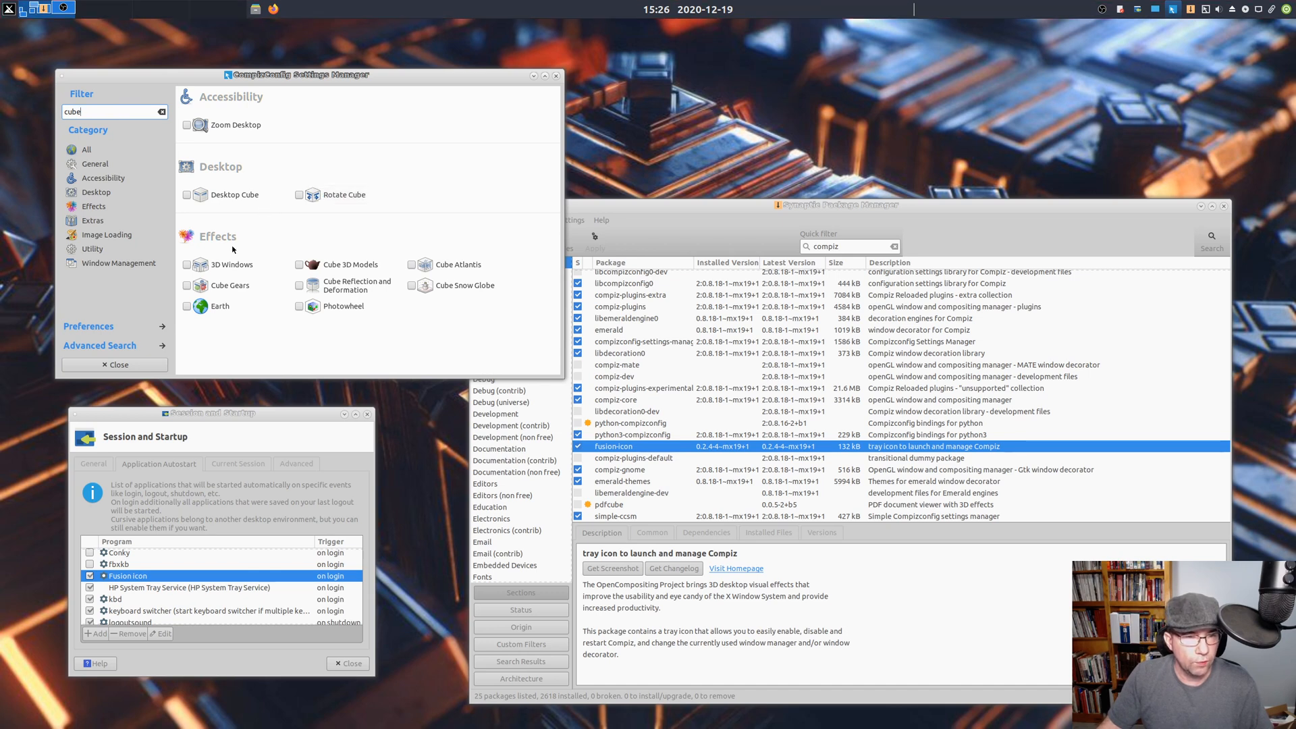
mouse_move(235, 264)
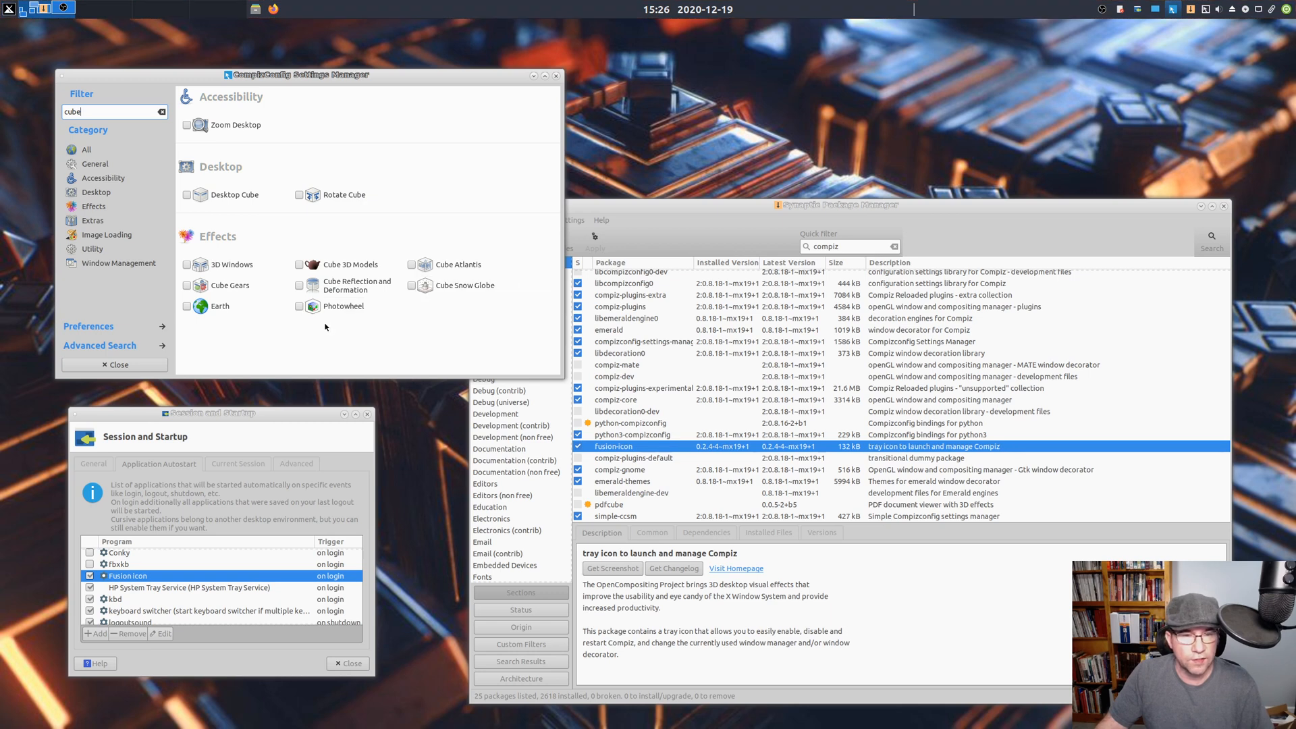
click(162, 112)
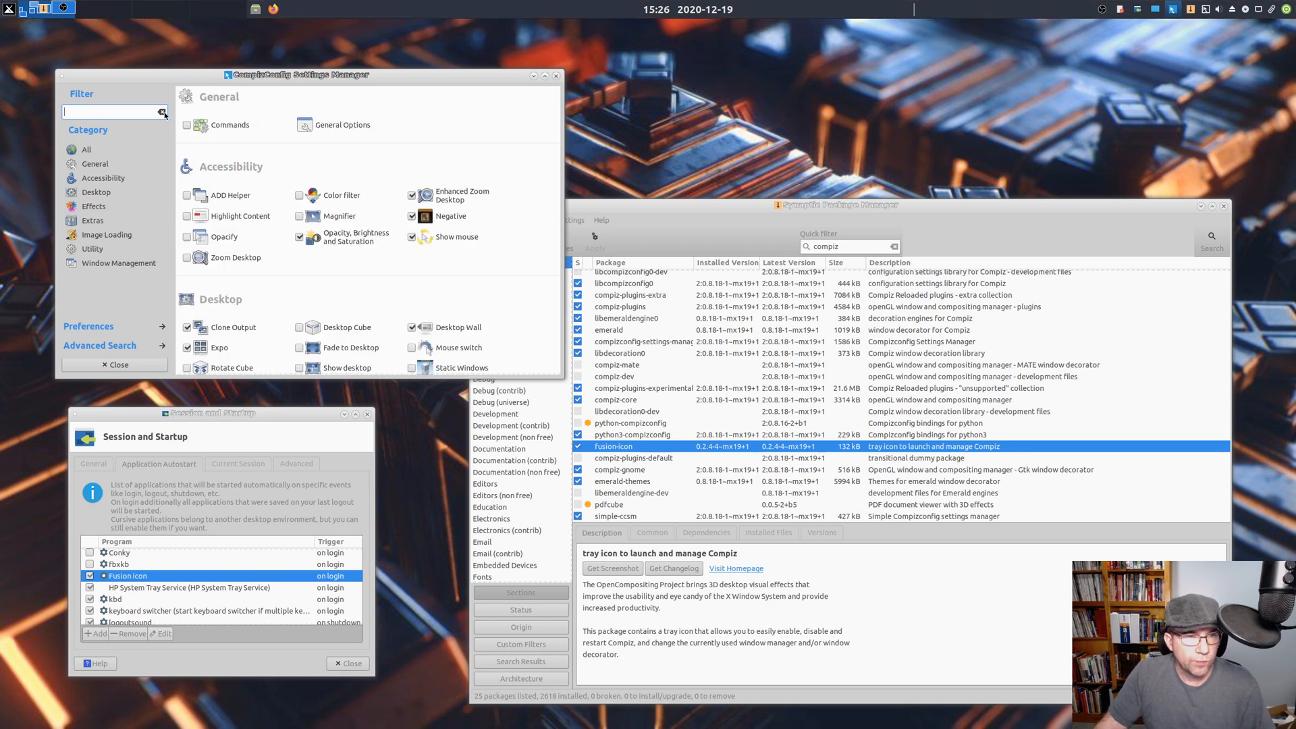
mouse_move(416, 306)
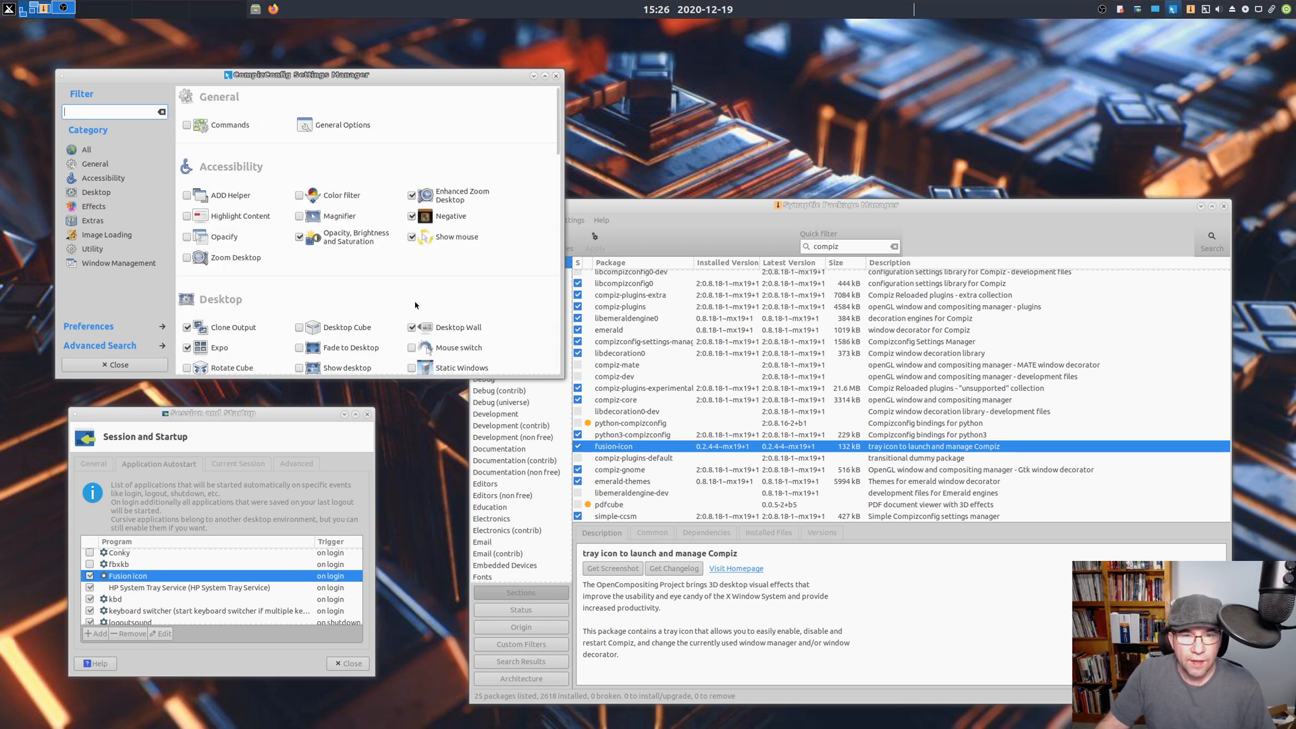
- Scroll down to Effects and open Window Decoration, showing emerald --replace
scroll(down, 3)
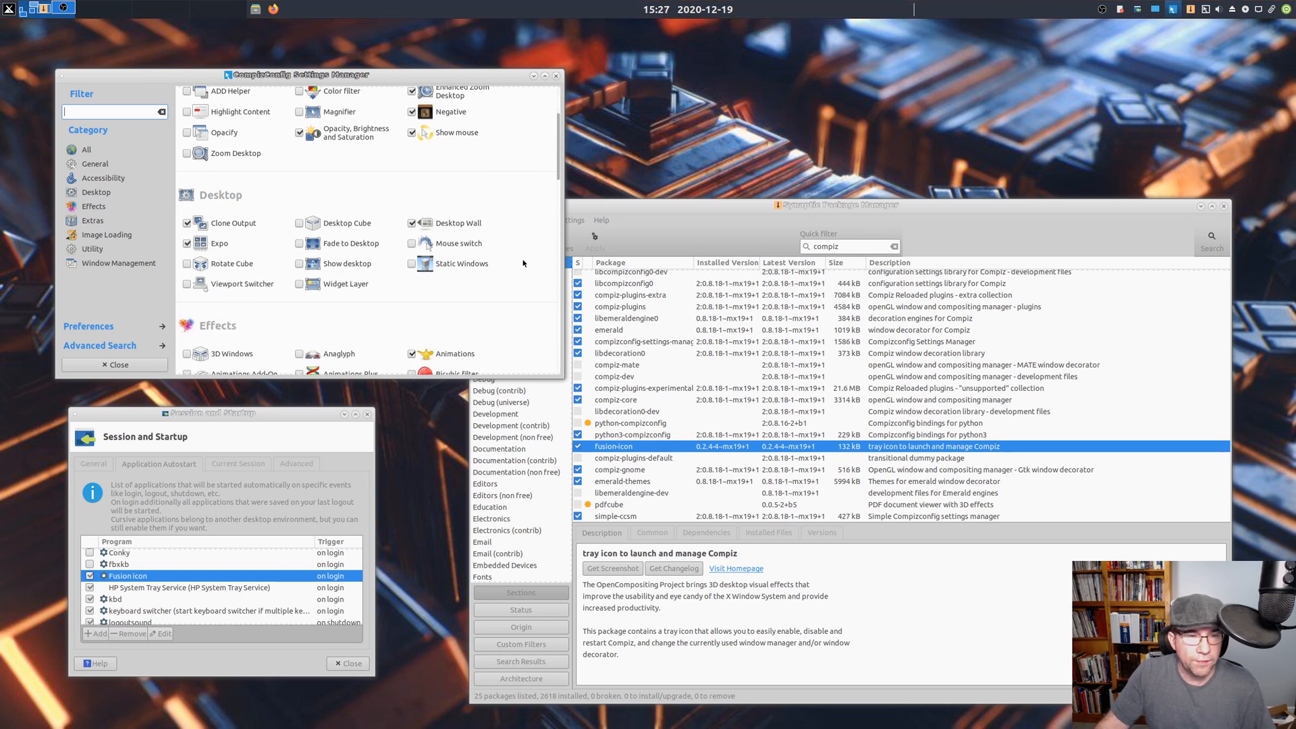
scroll(down, 3)
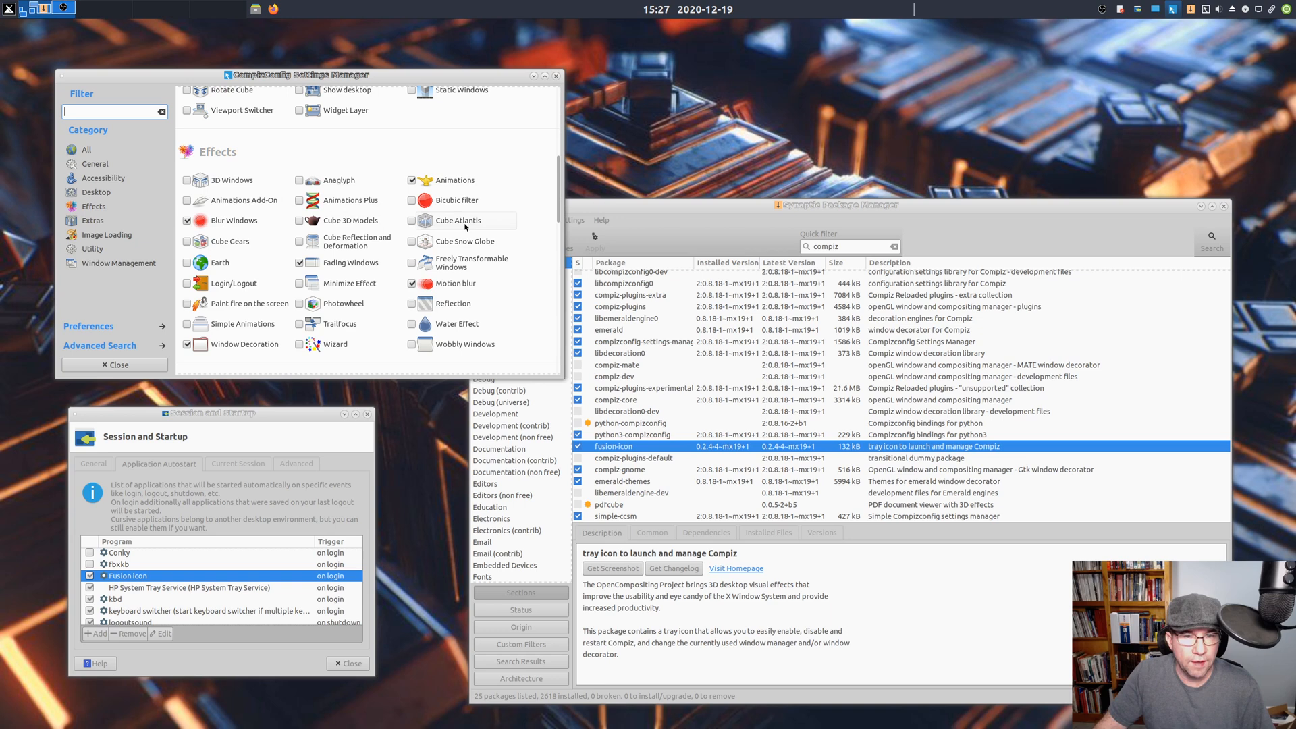
mouse_move(450, 283)
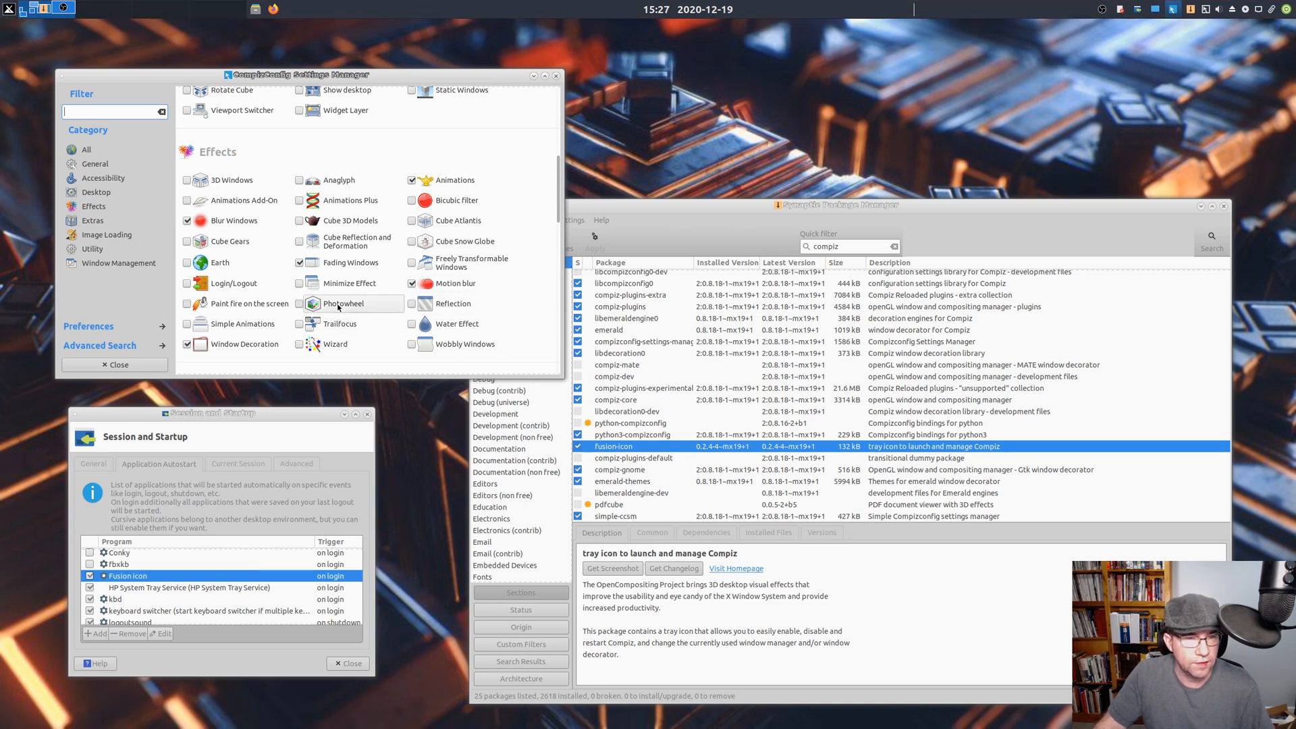
mouse_move(316, 221)
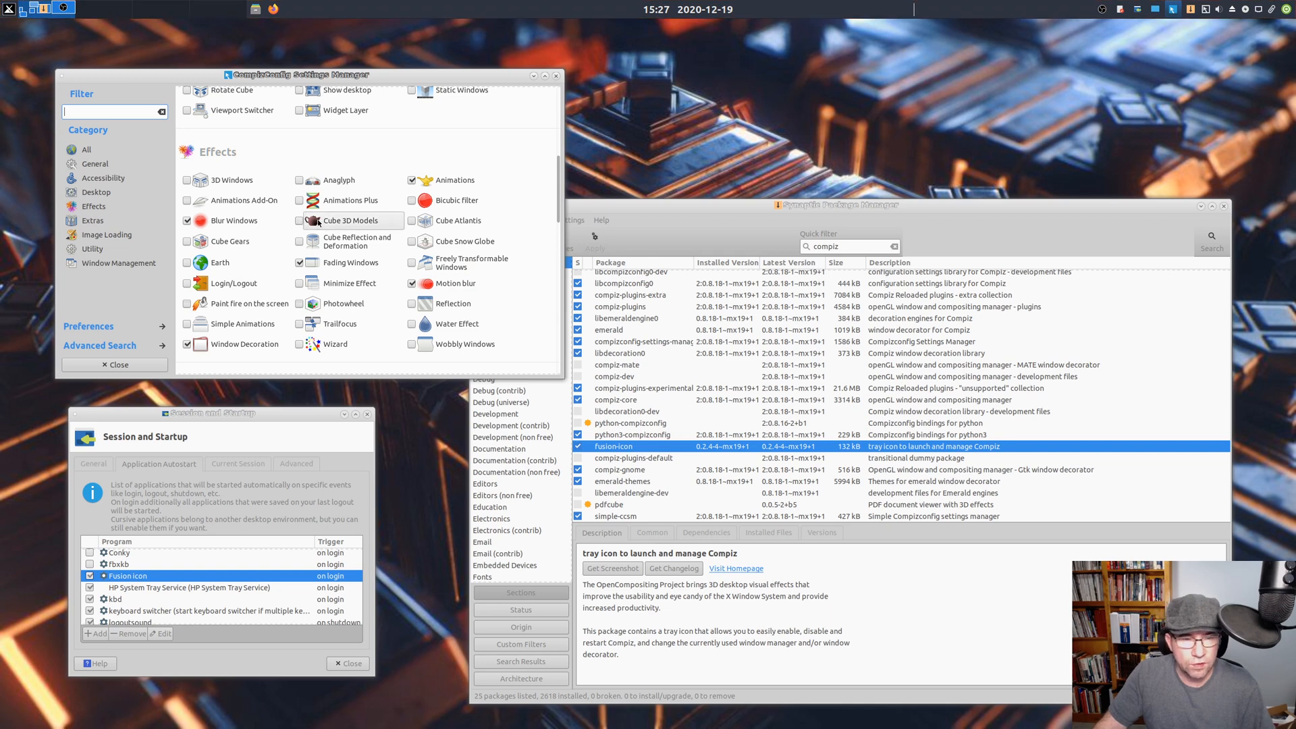
scroll(down, 3)
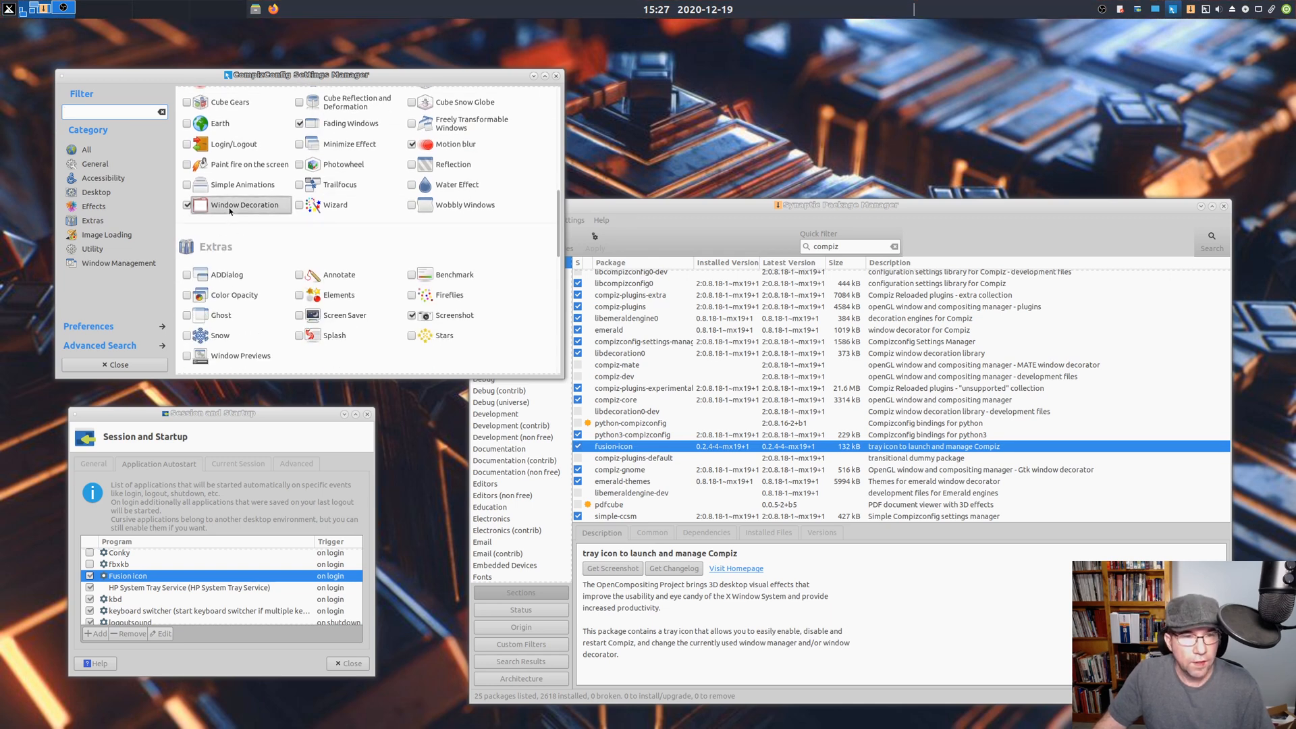
click(246, 204)
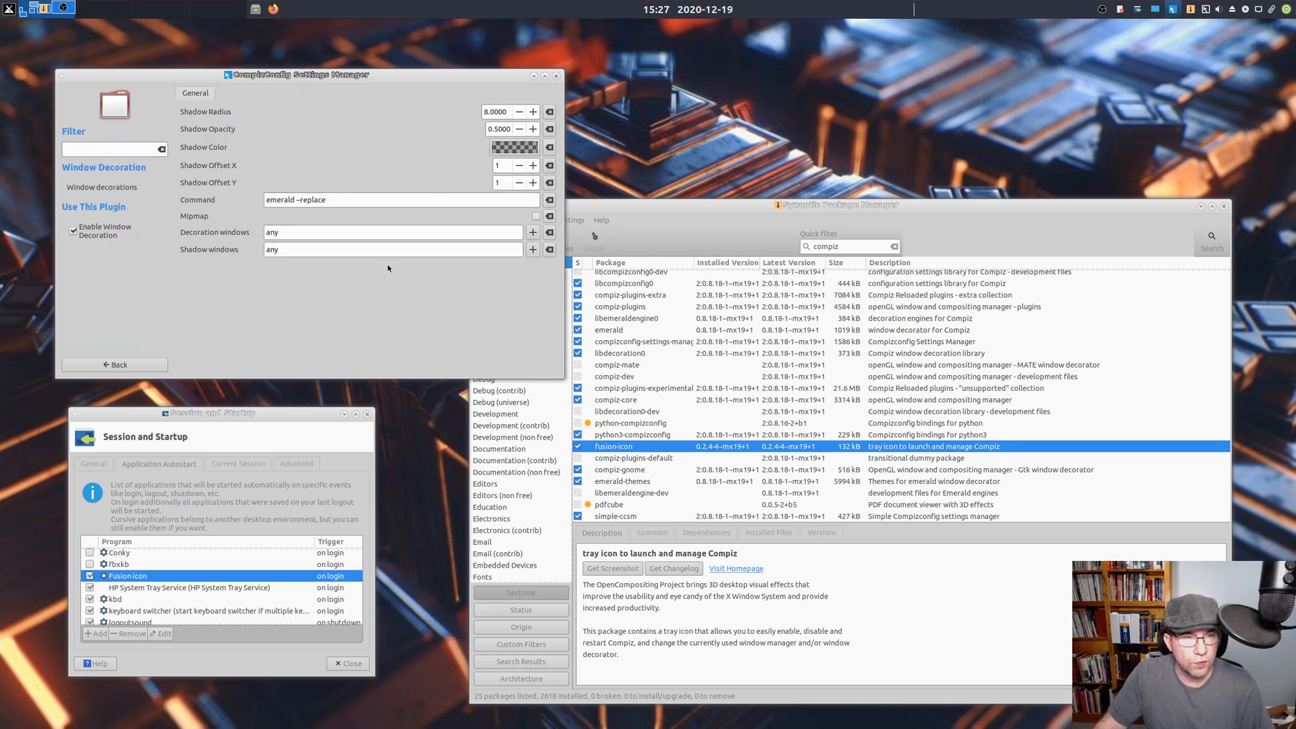
- Go back from Window Decoration to the plugin list showing Effects and Extras
click(114, 365)
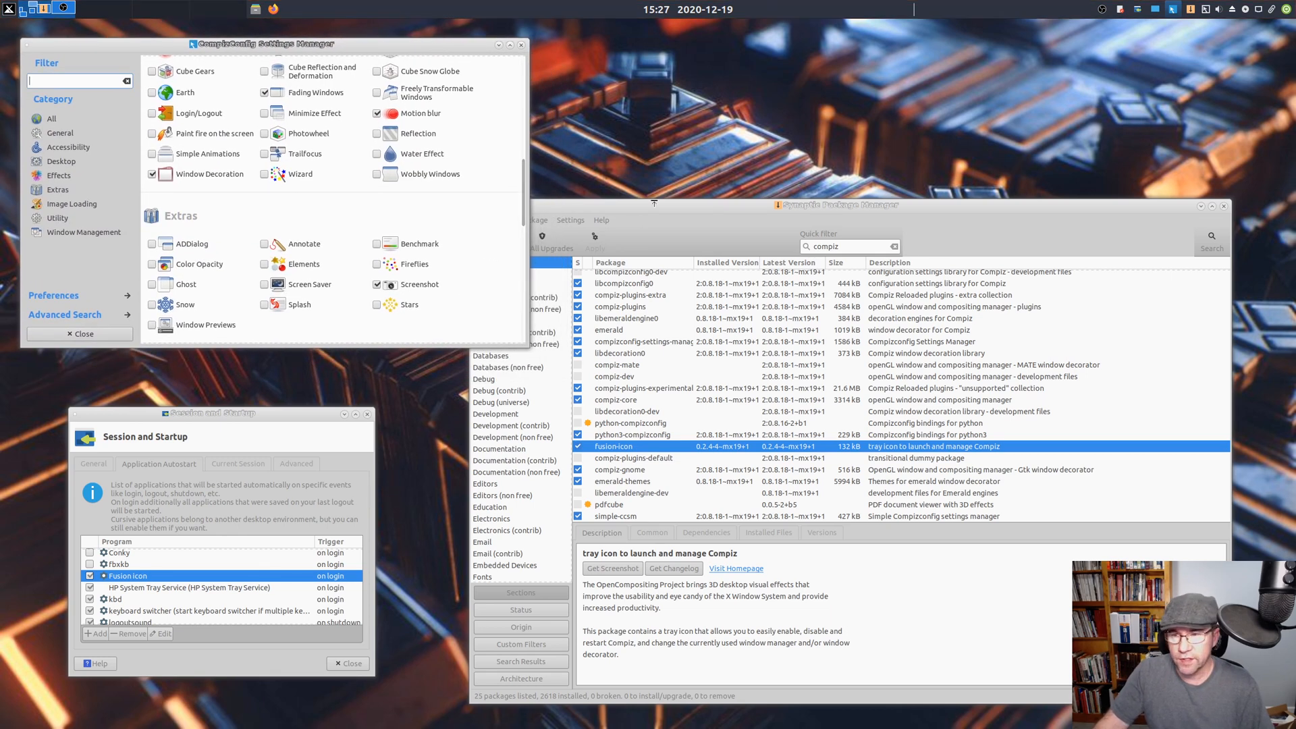
mouse_move(901, 133)
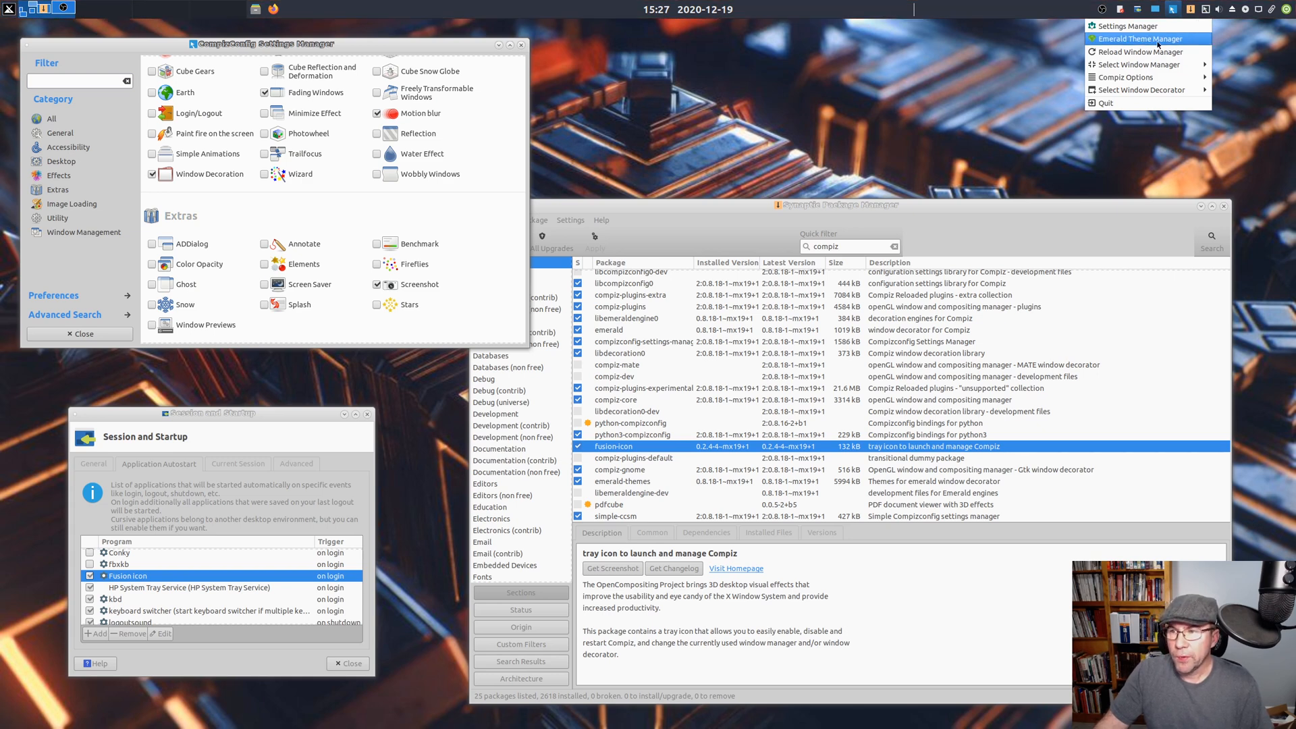
click(1157, 45)
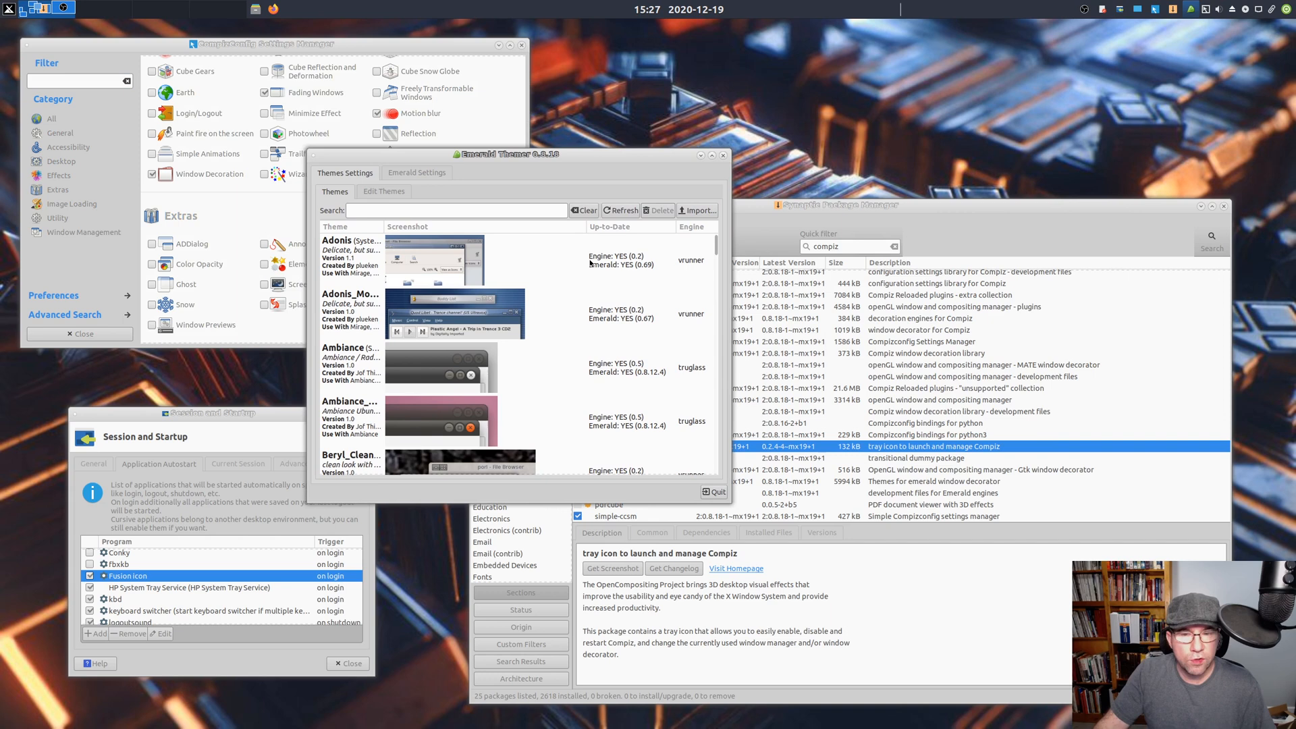
scroll(down, 3)
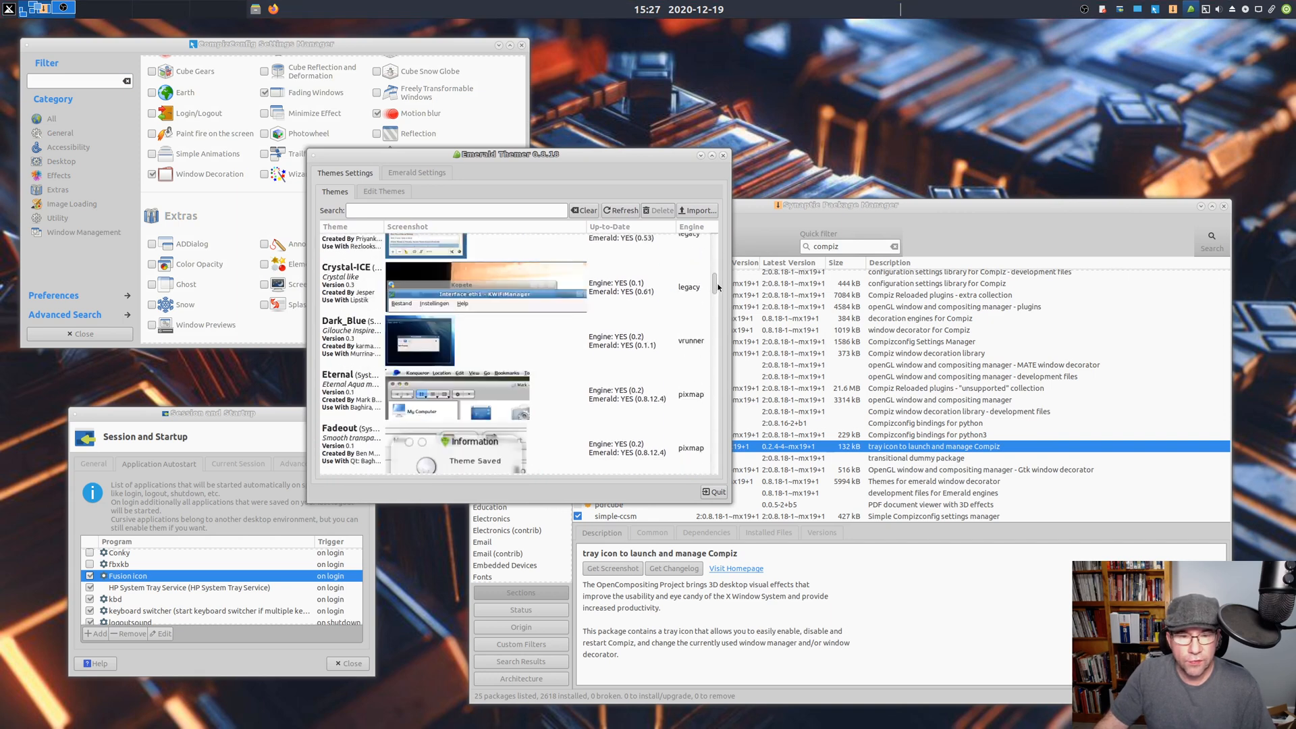
scroll(down, 3)
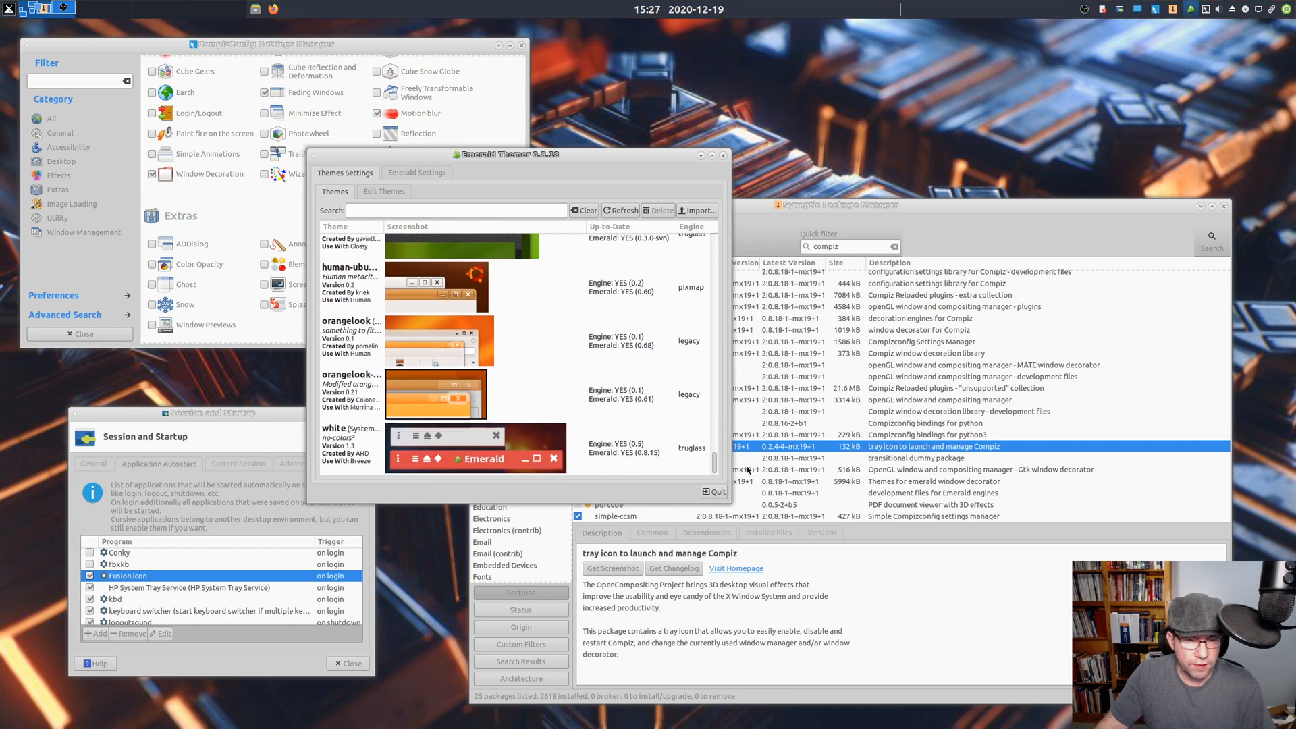
scroll(down, 3)
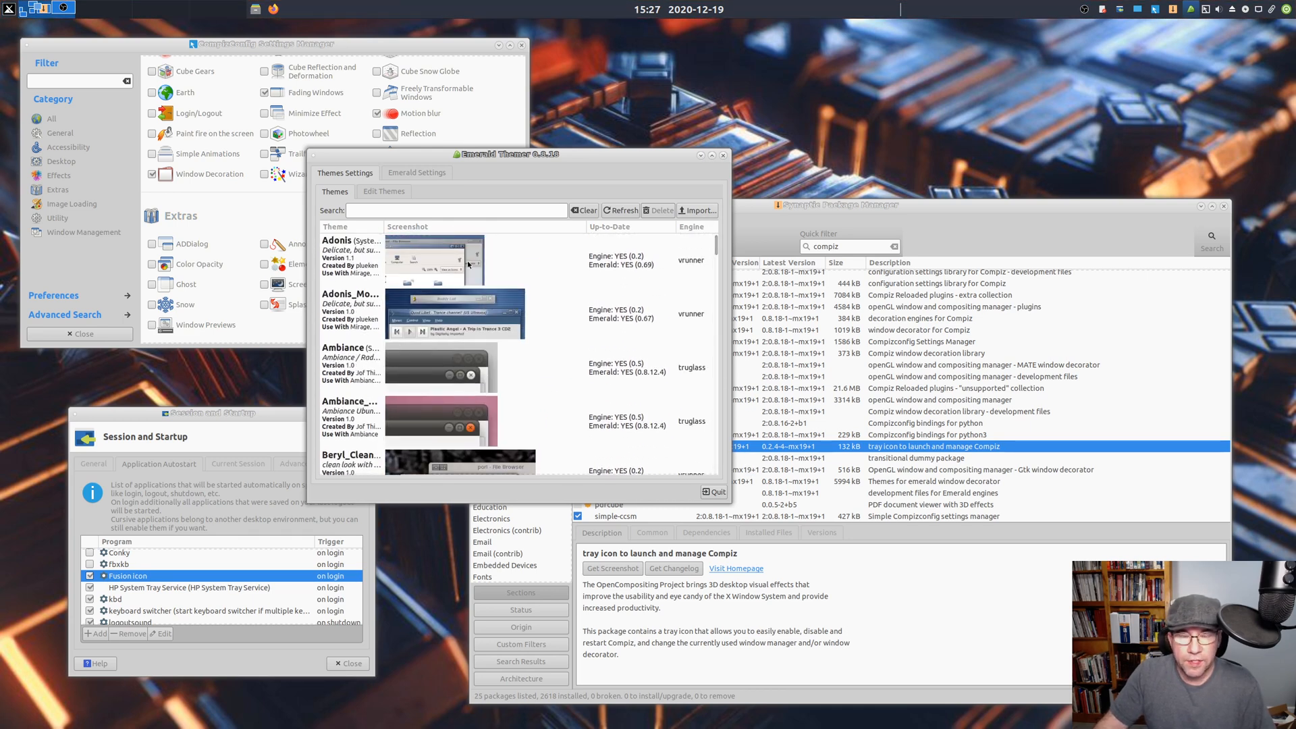
mouse_move(393, 182)
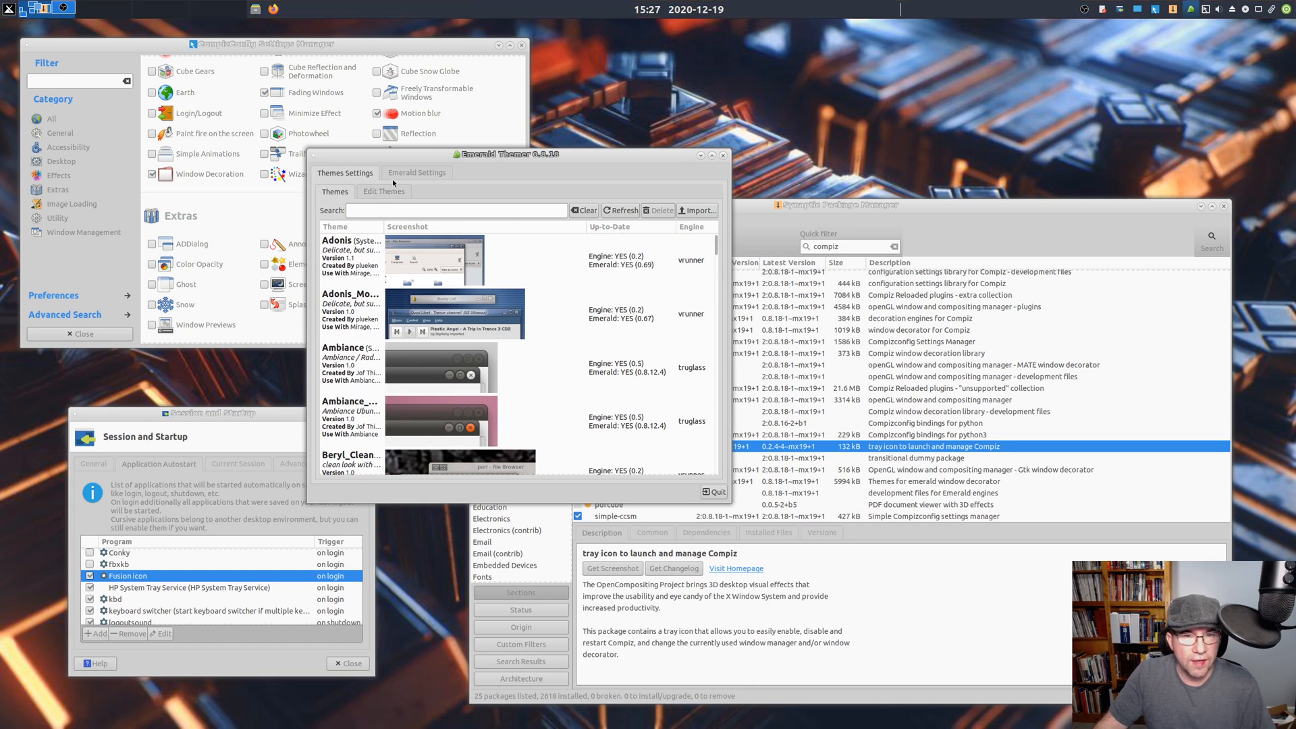
click(416, 172)
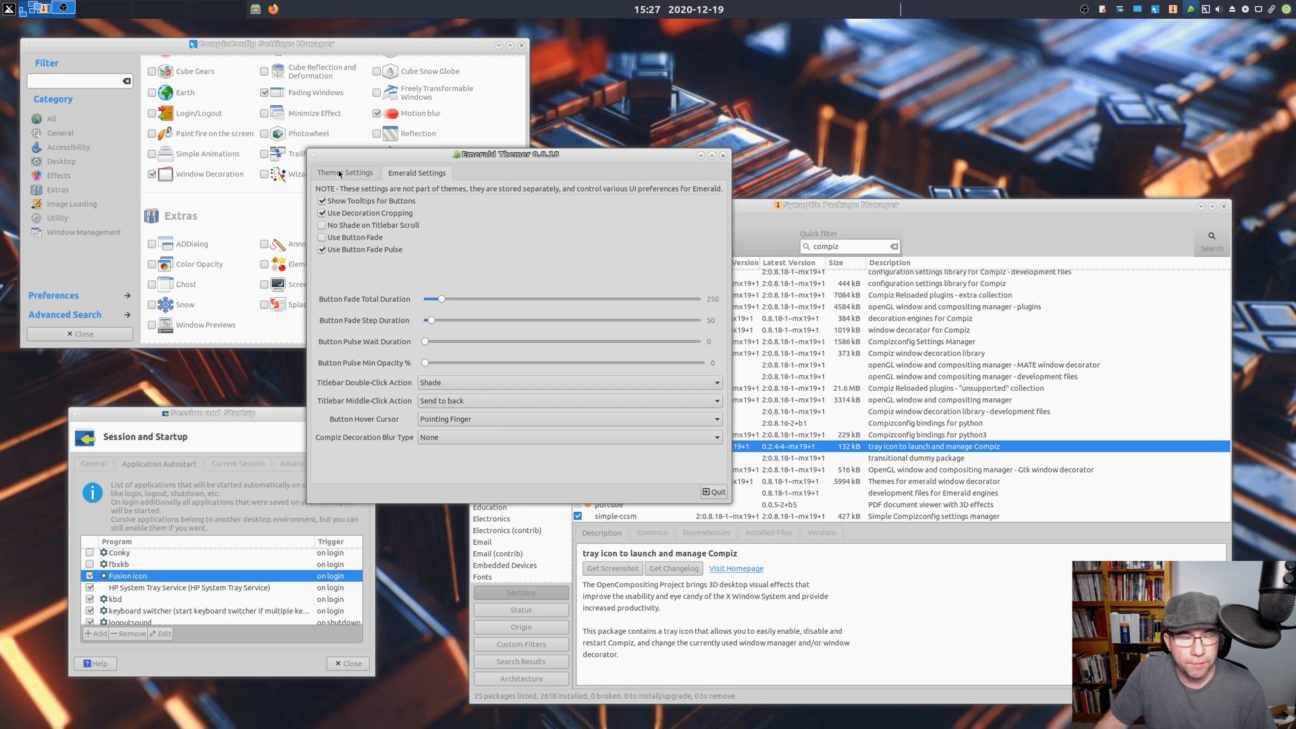
click(345, 173)
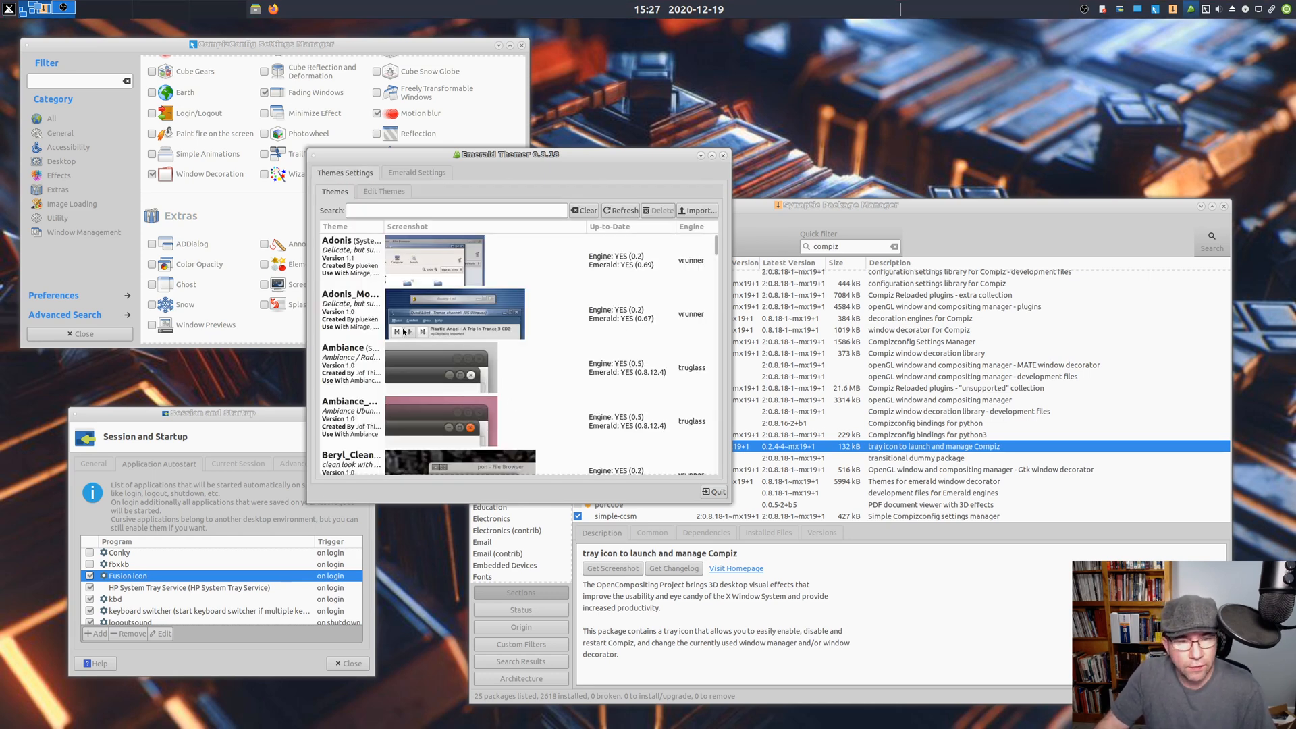
mouse_move(412, 371)
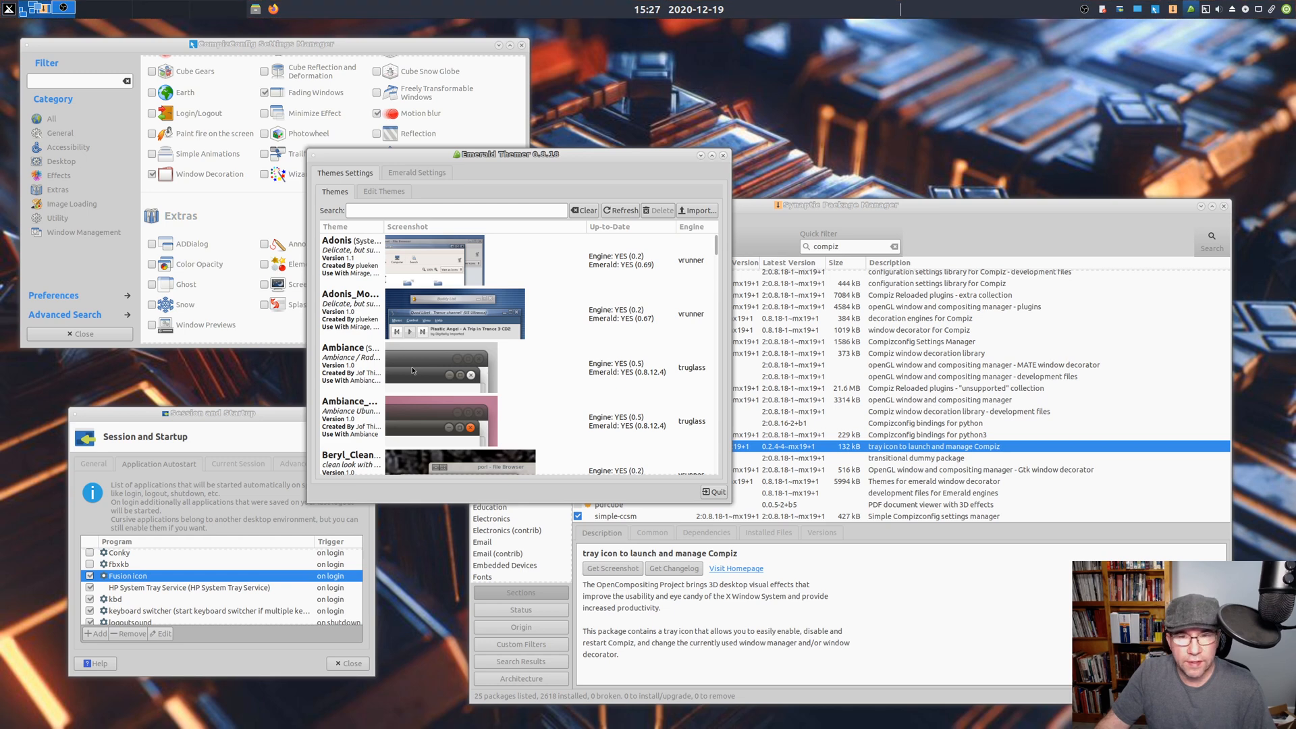
- Select the Ambiance window border theme and load it into the theme editor
click(438, 368)
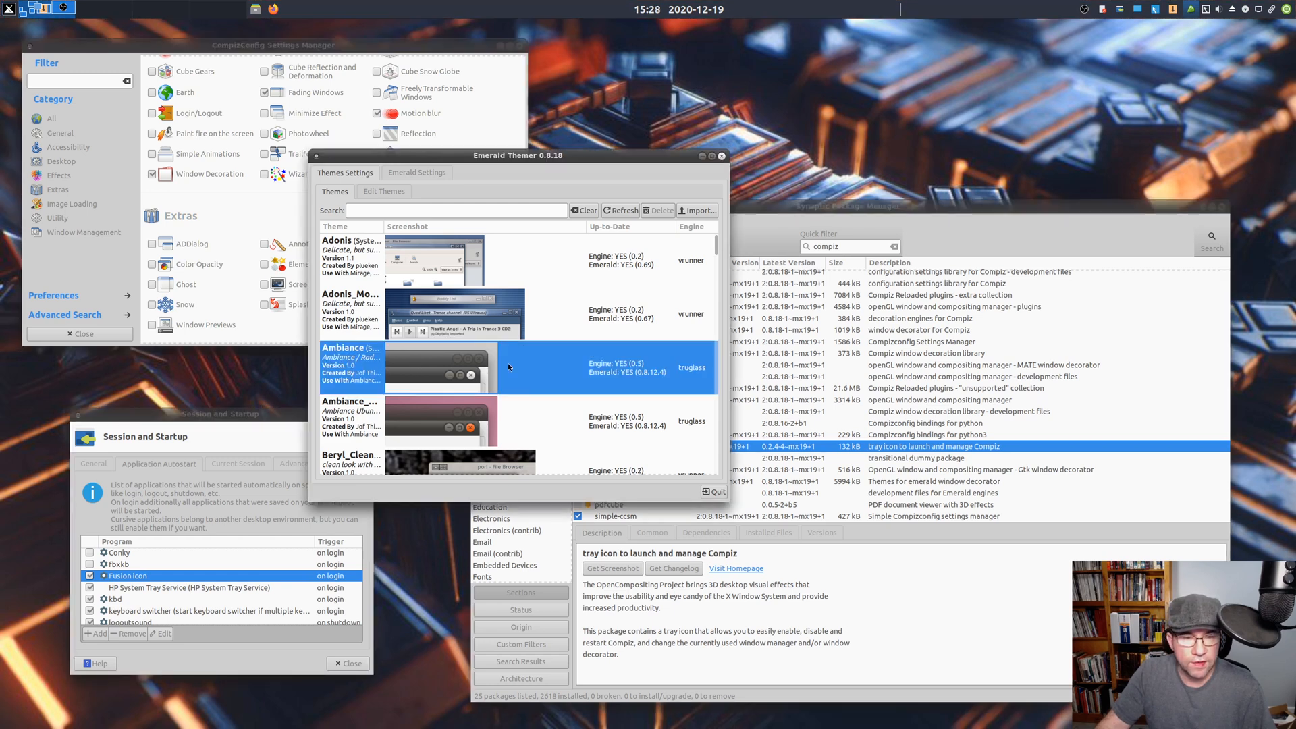
mouse_move(578, 227)
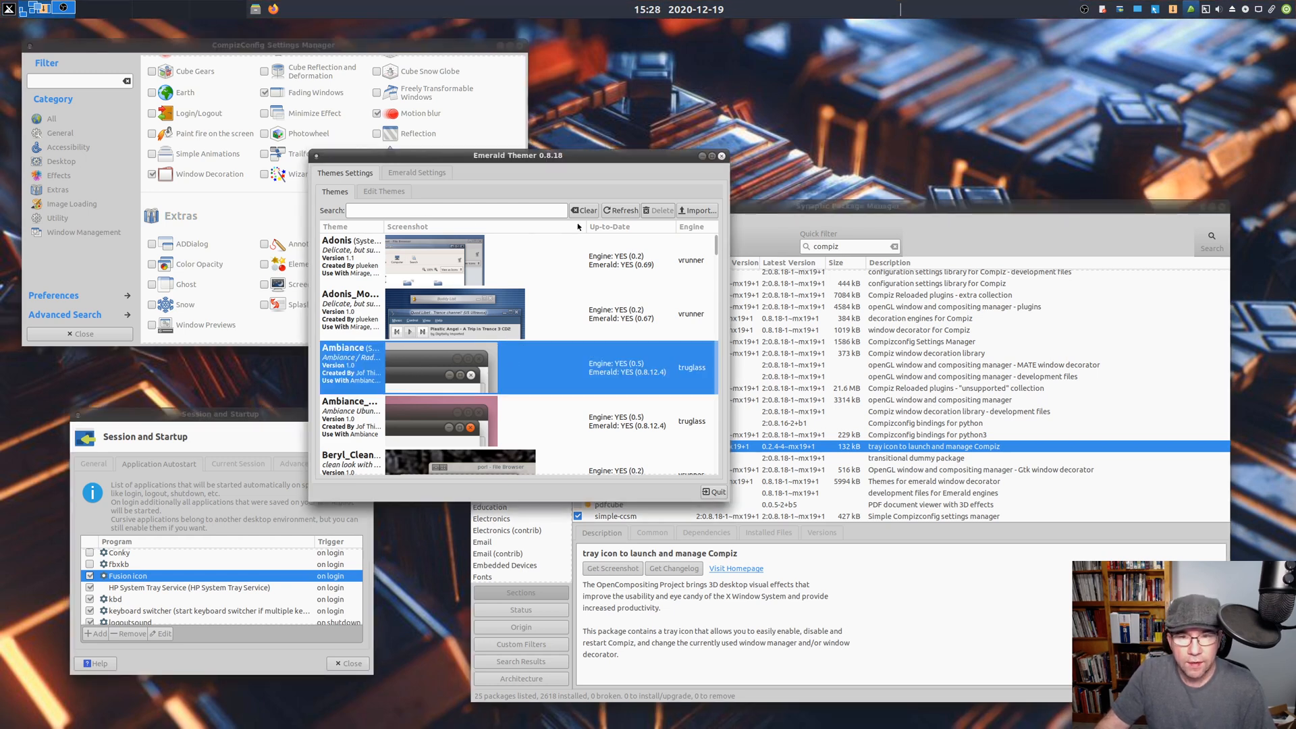
click(383, 191)
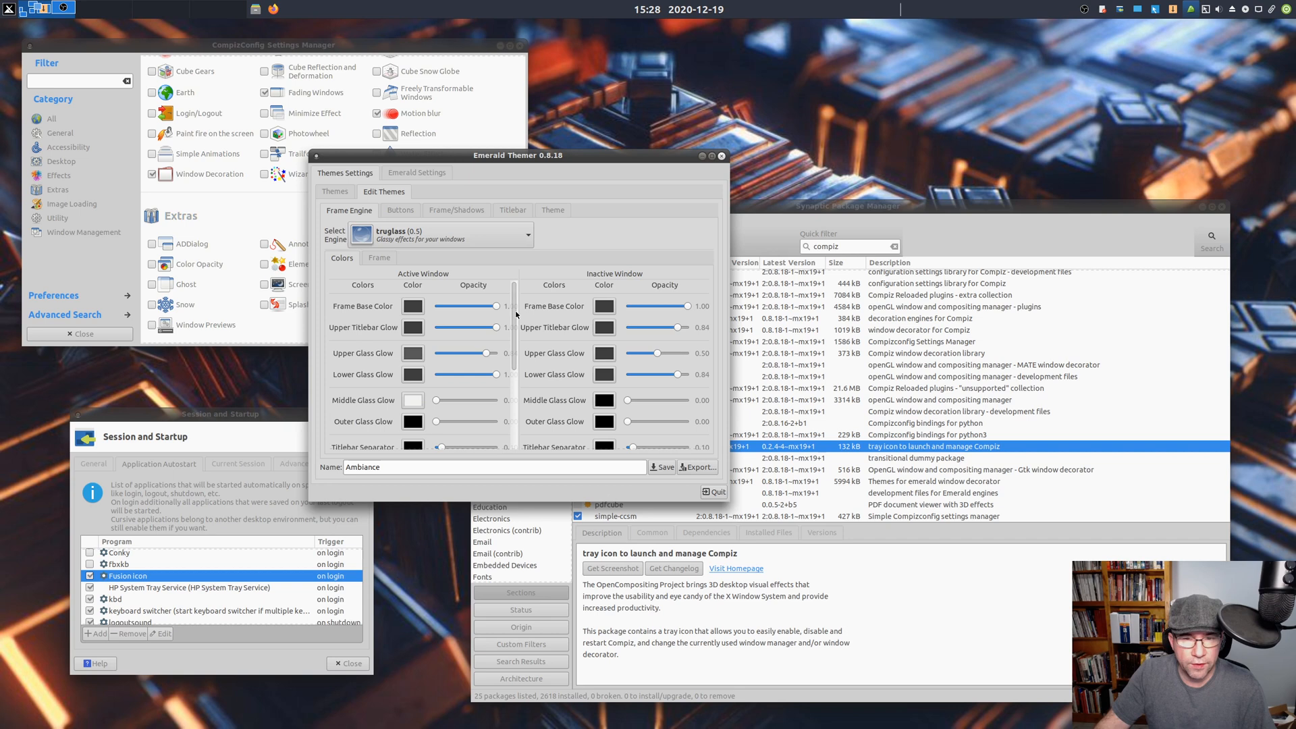
- Scroll Ambiance's frame engine colours, then view its Buttons, Titlebar and Theme details
scroll(down, 3)
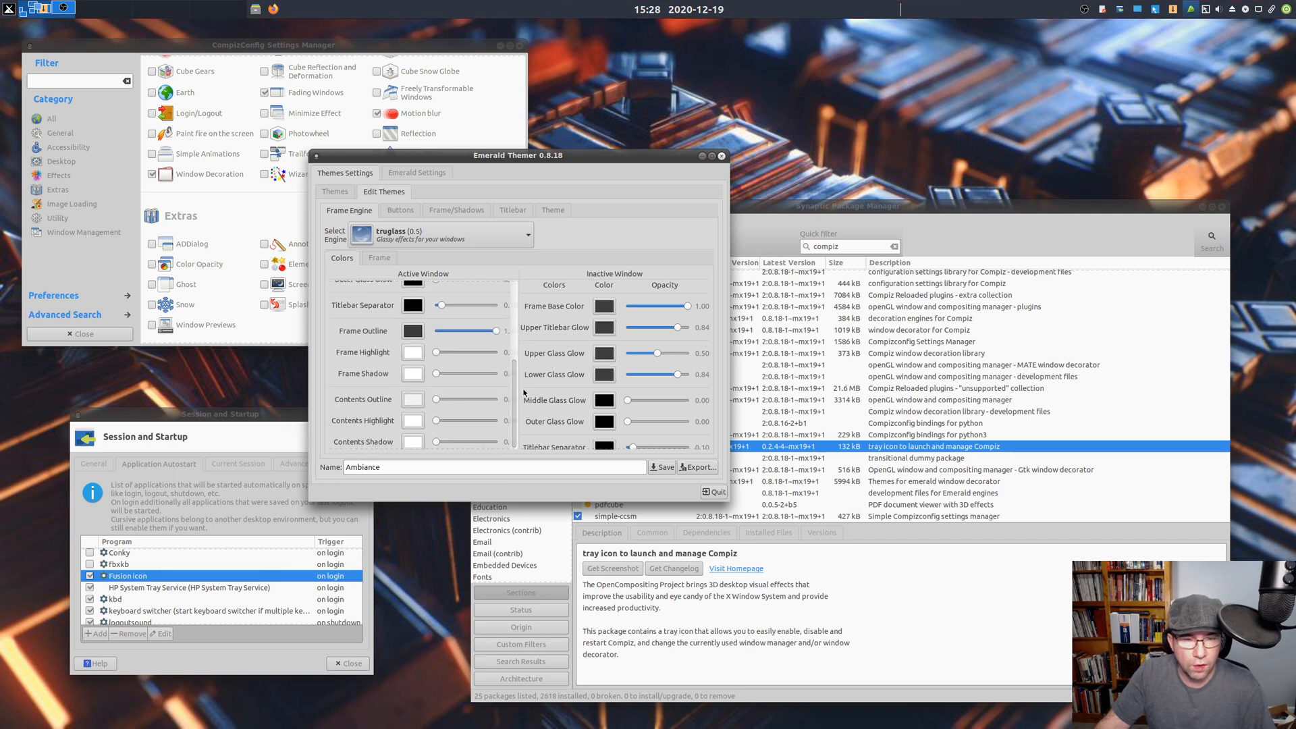
scroll(up, 3)
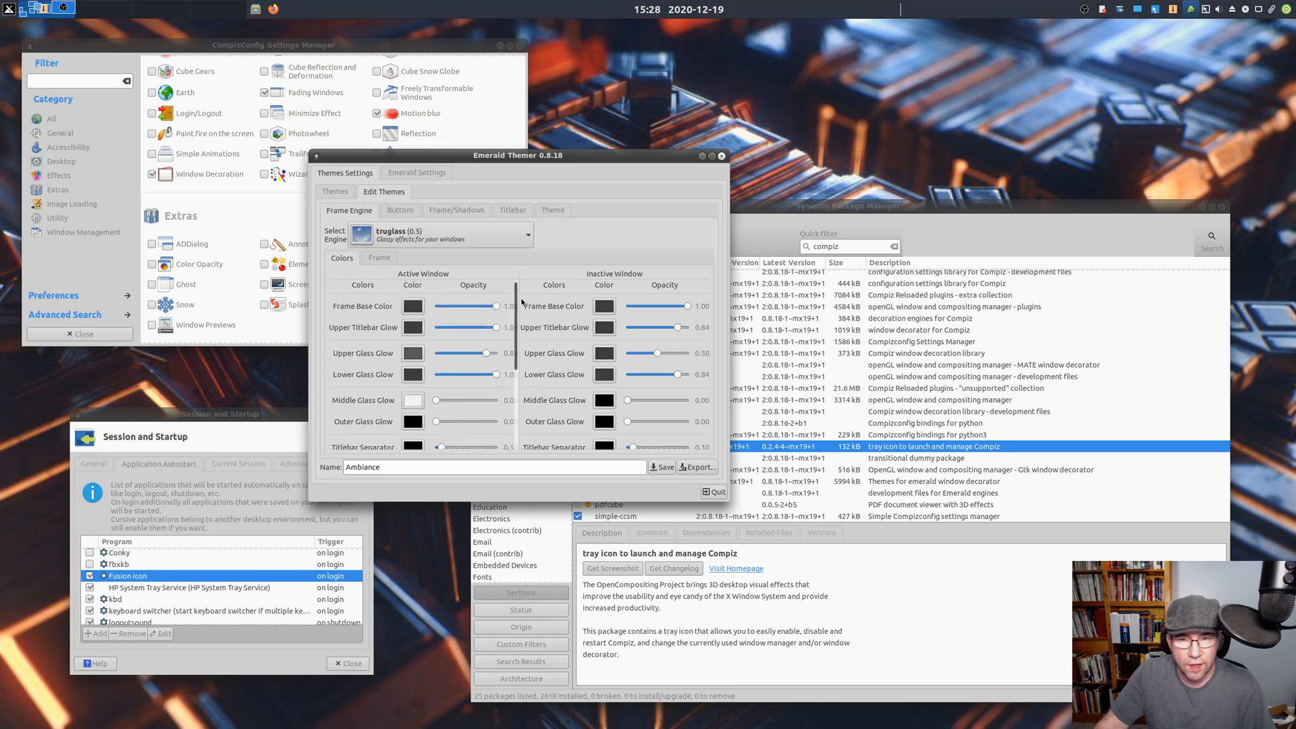
scroll(down, 3)
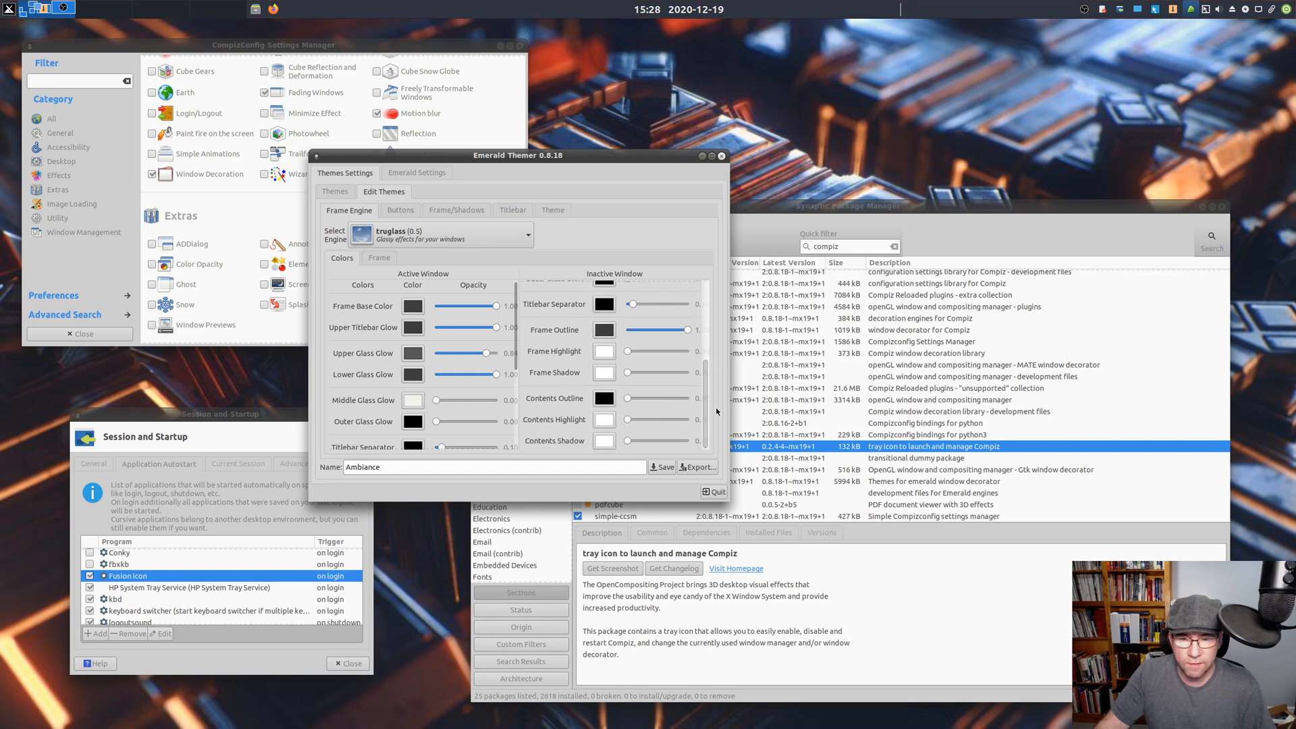
click(401, 210)
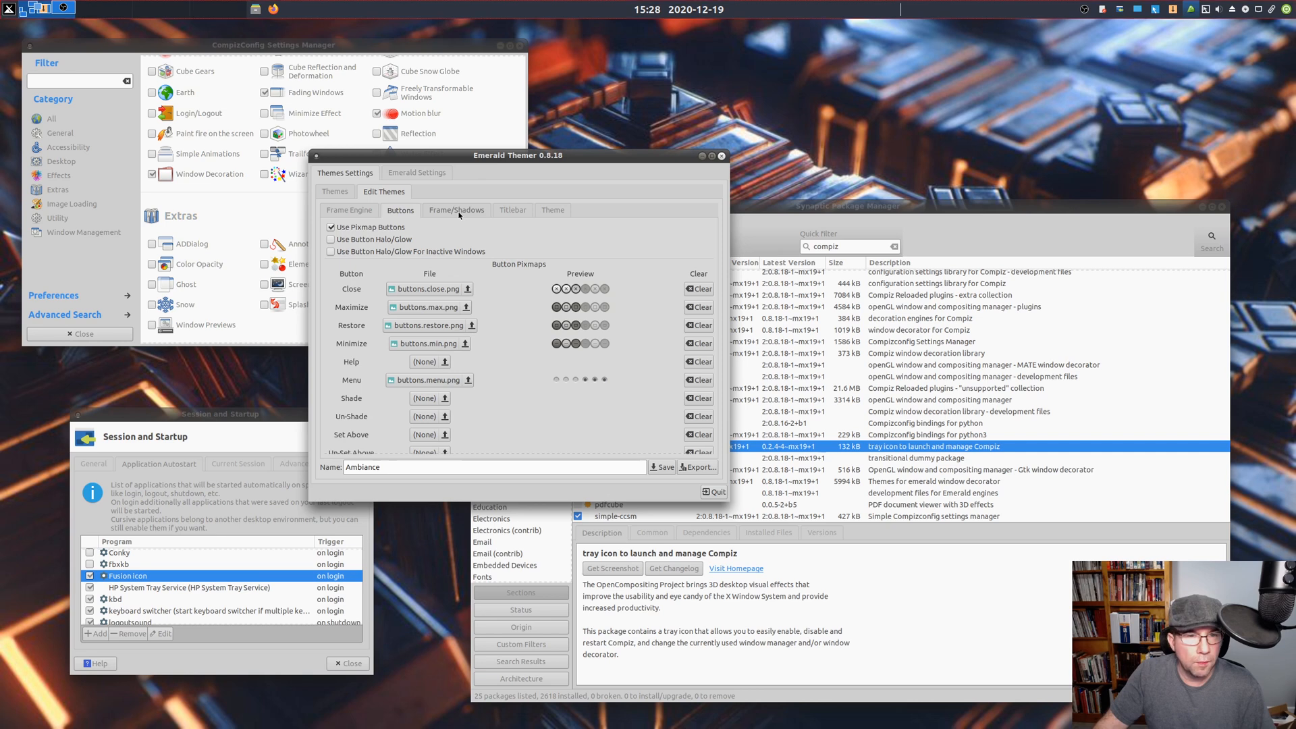
click(512, 209)
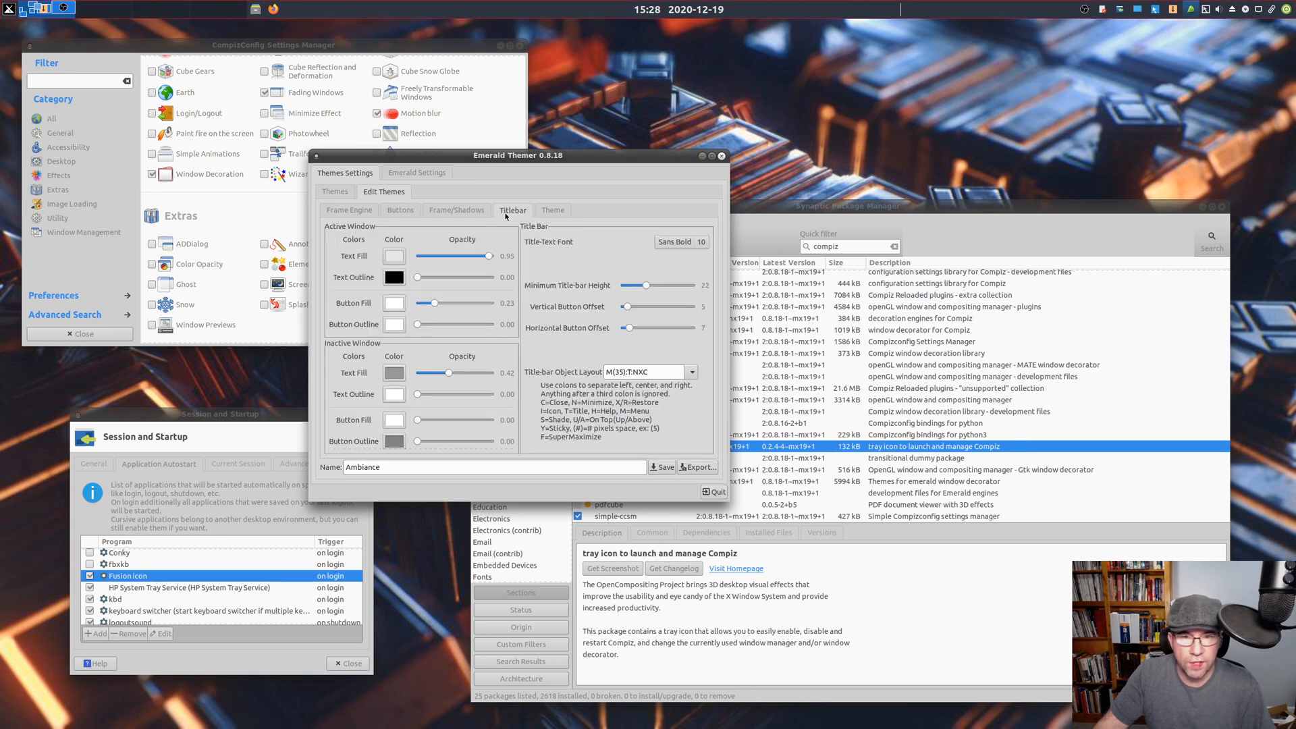
click(552, 210)
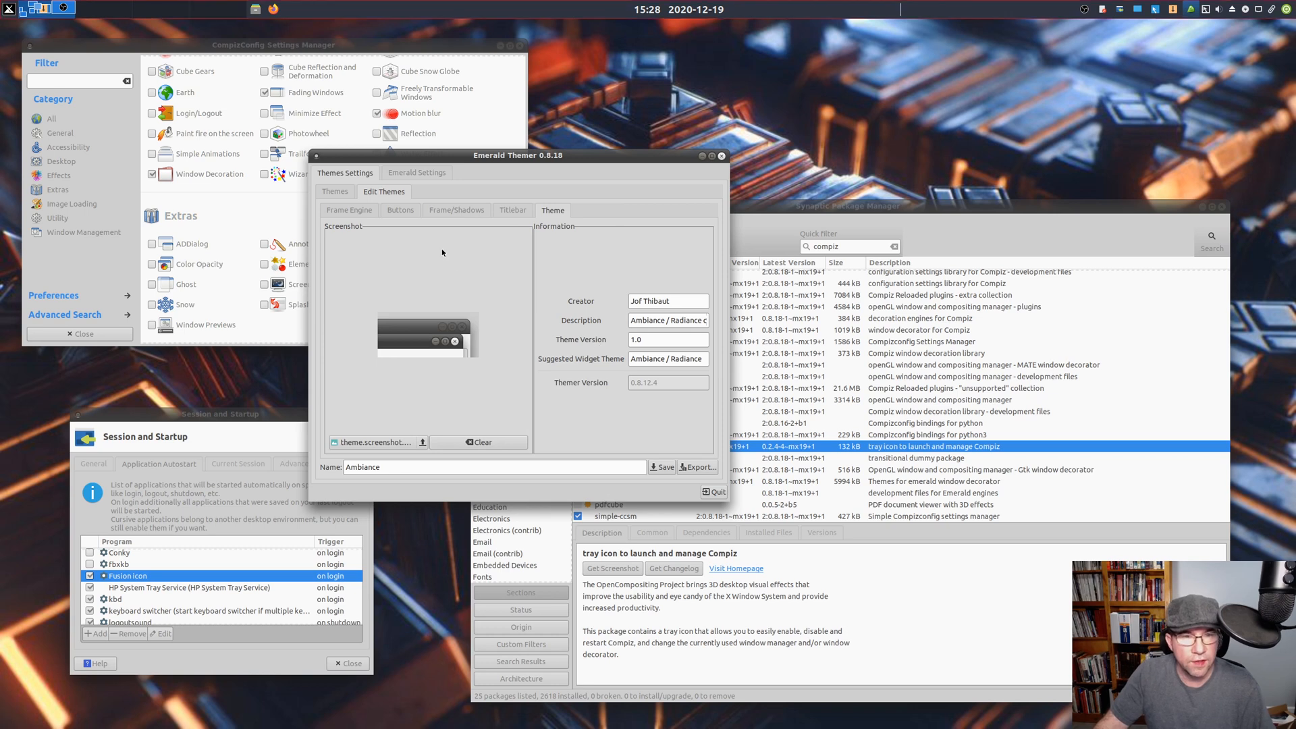
mouse_move(373, 191)
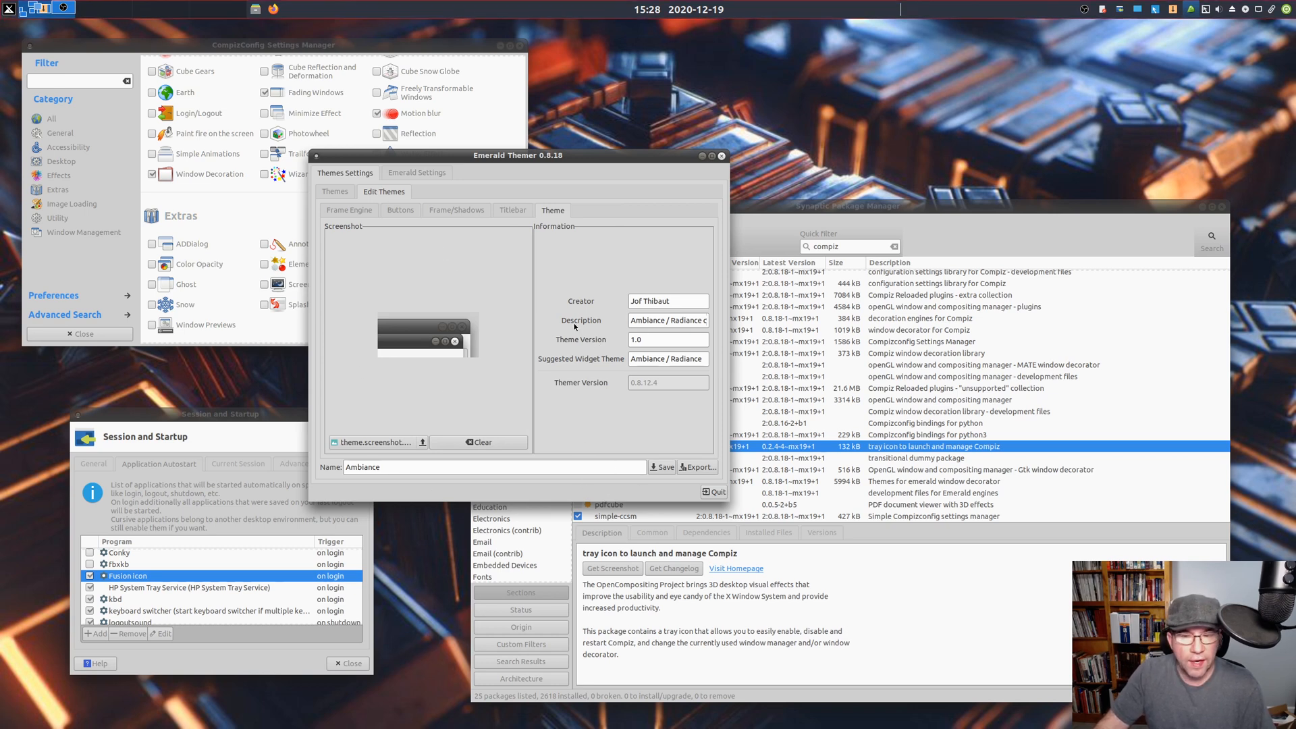
- Return to the installed themes list and scroll down through the other themes
click(334, 191)
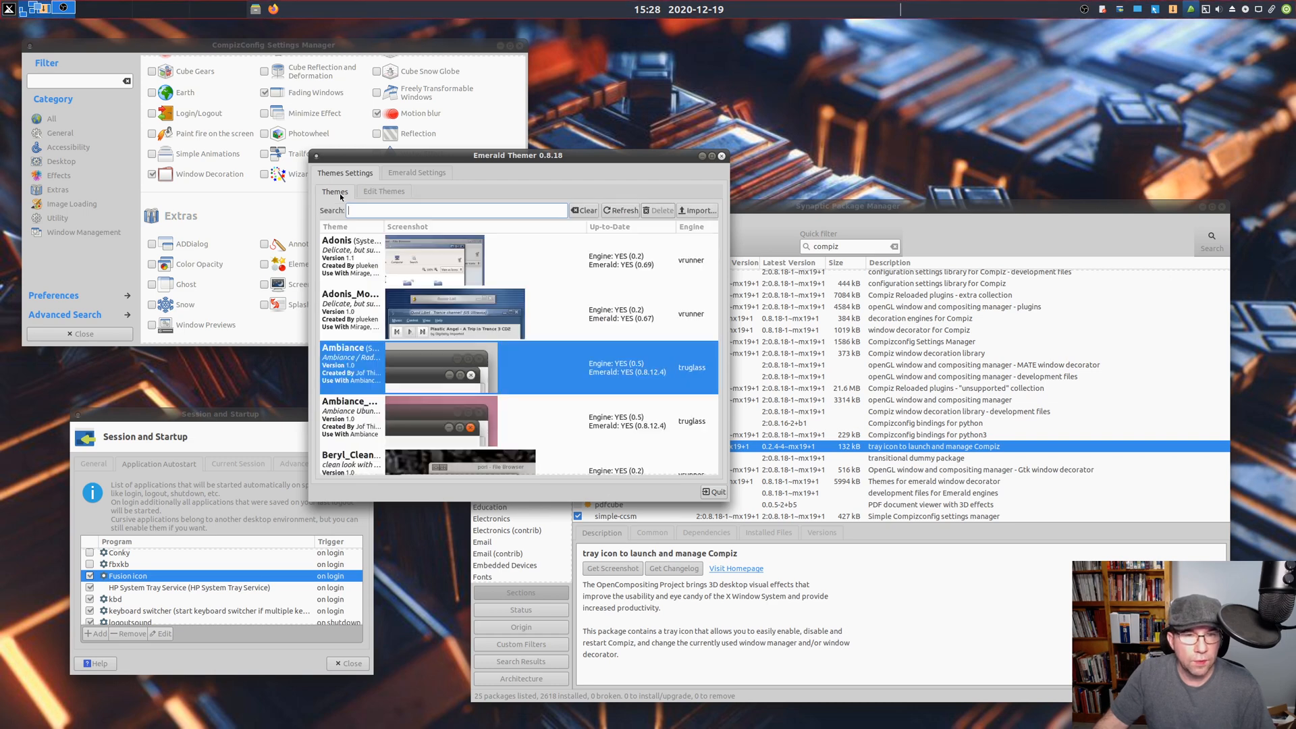
scroll(down, 3)
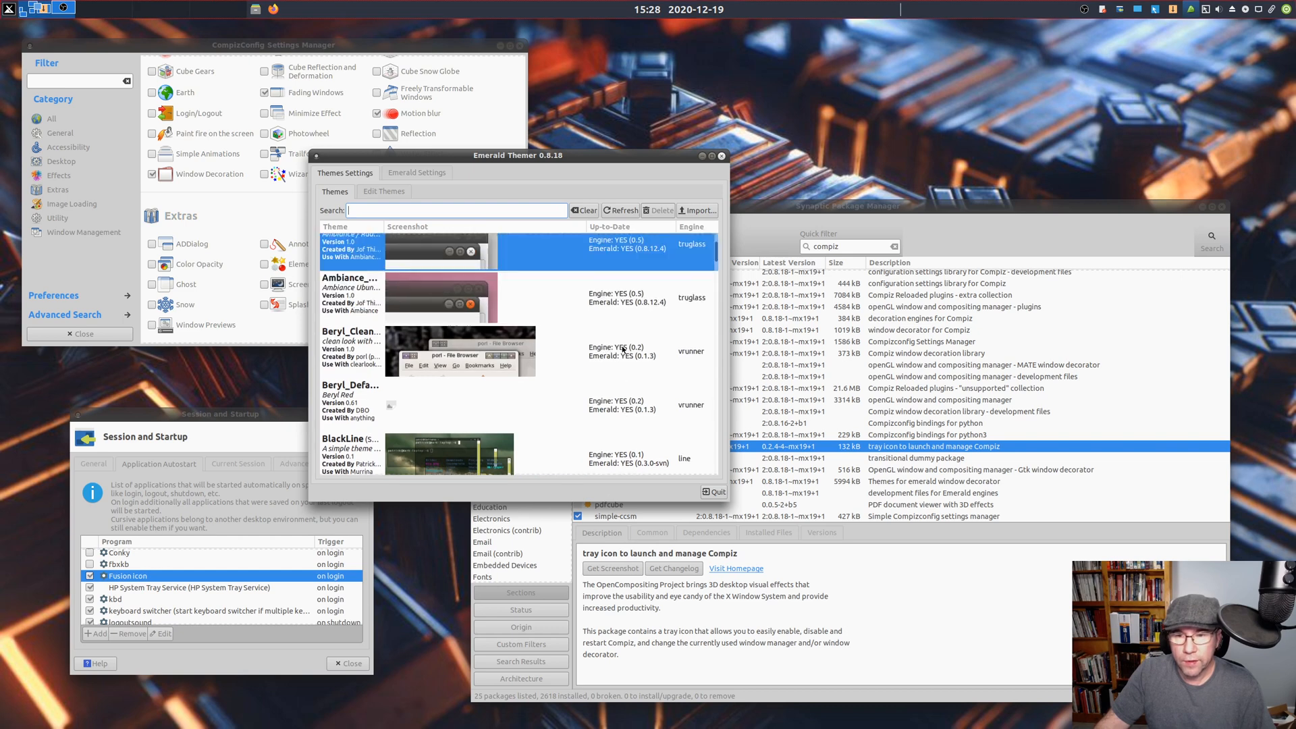
scroll(down, 3)
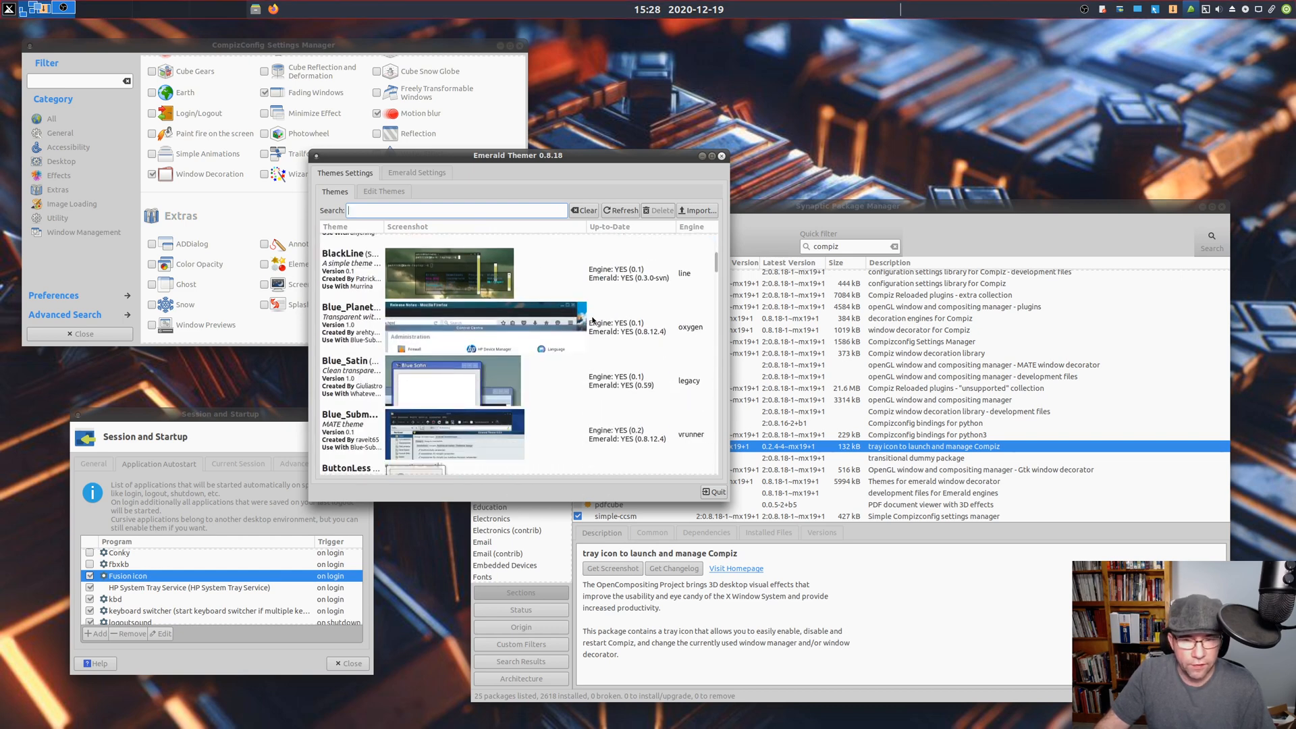
scroll(down, 3)
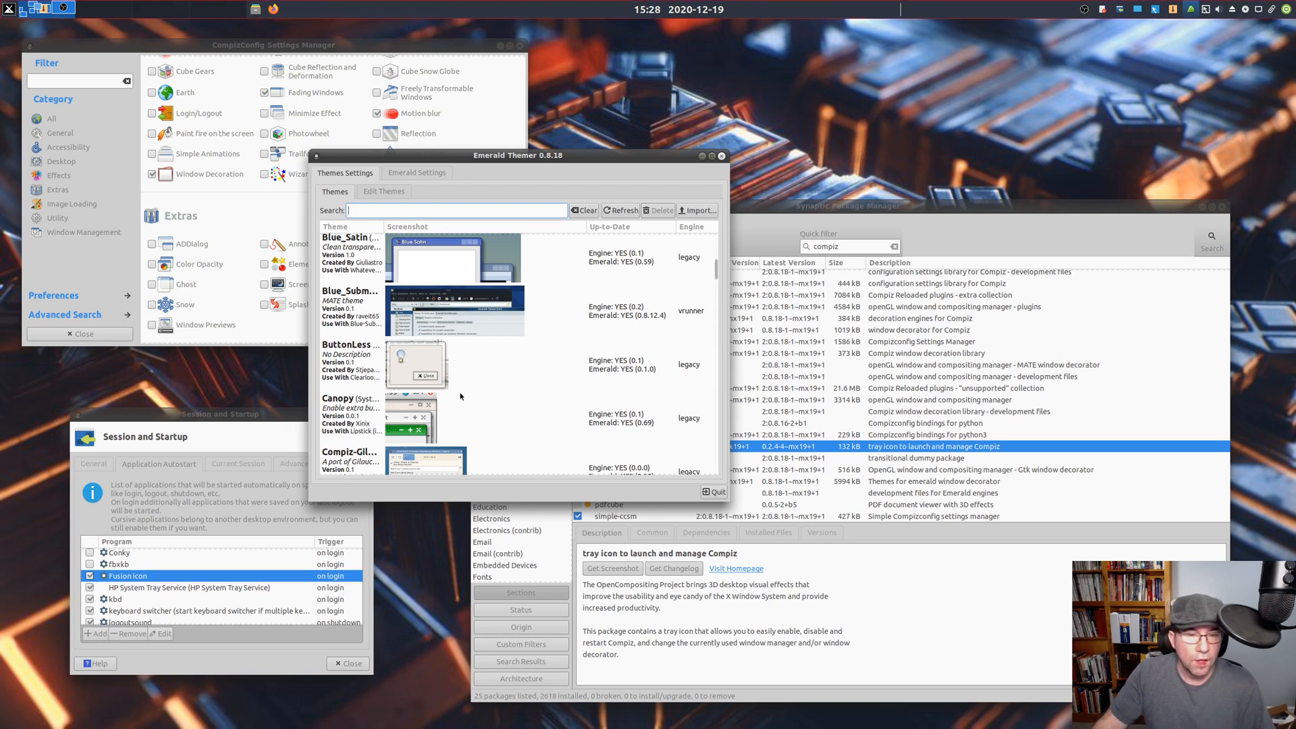
scroll(down, 3)
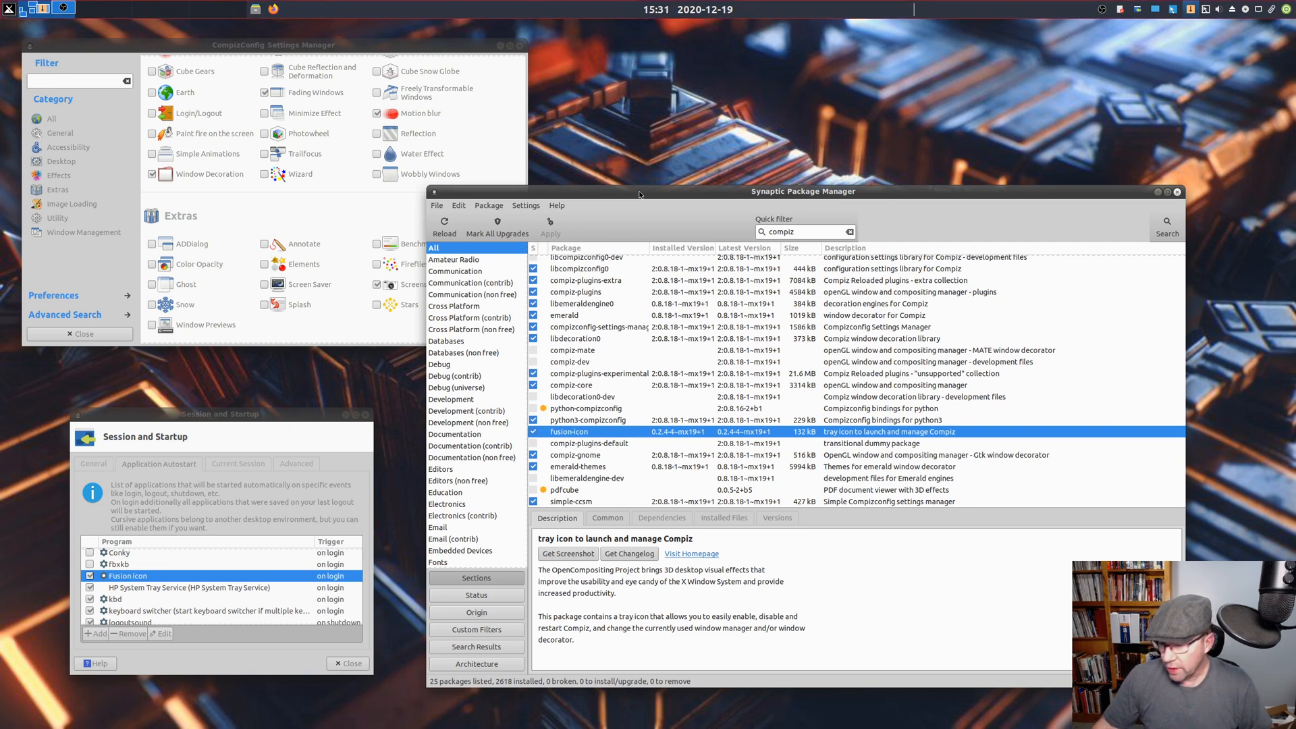
- Scroll the compiz-filtered package list to the top and show the compiz package description
scroll(up, 3)
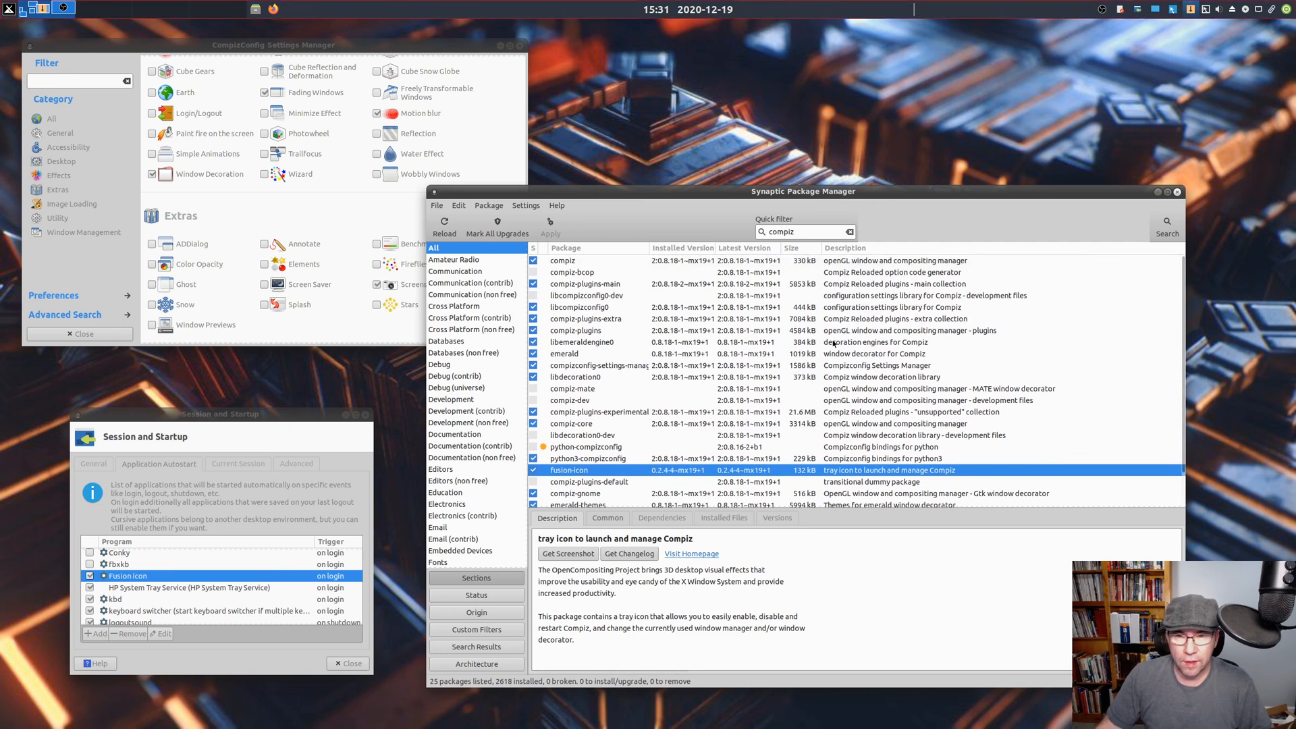
mouse_move(670, 262)
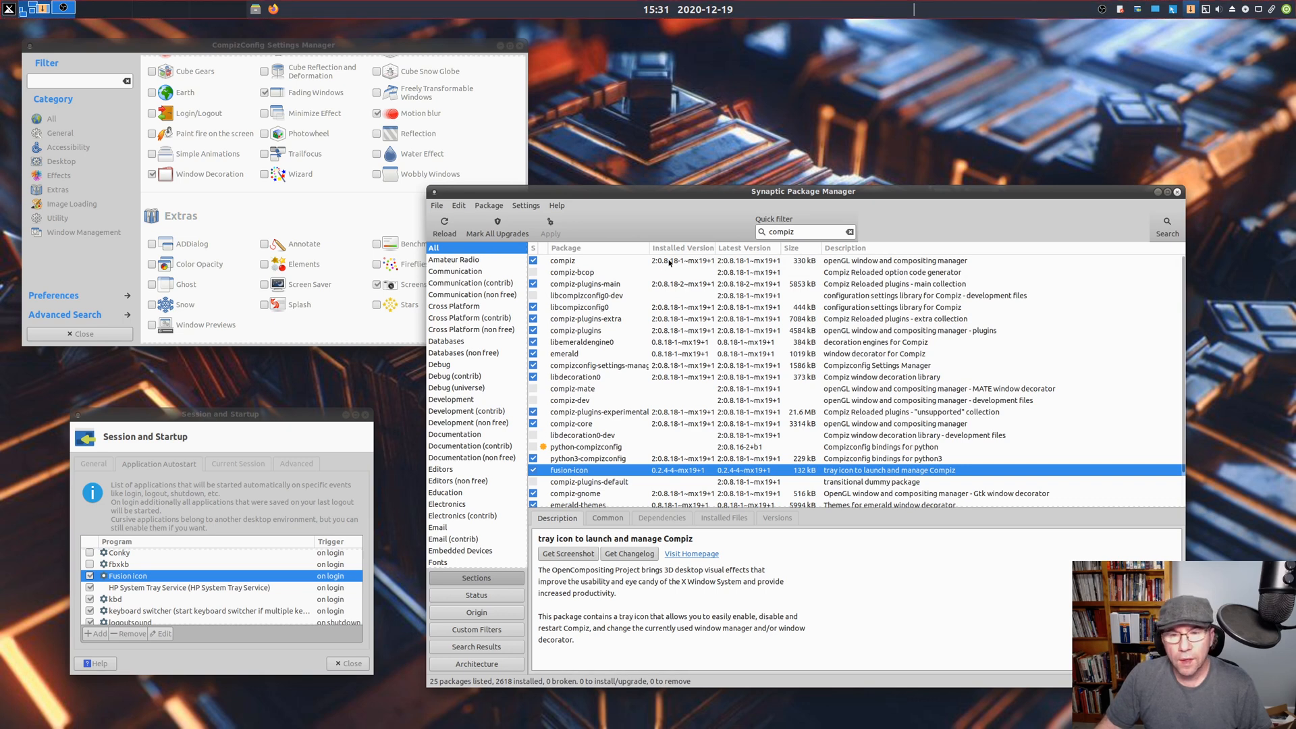
click(563, 261)
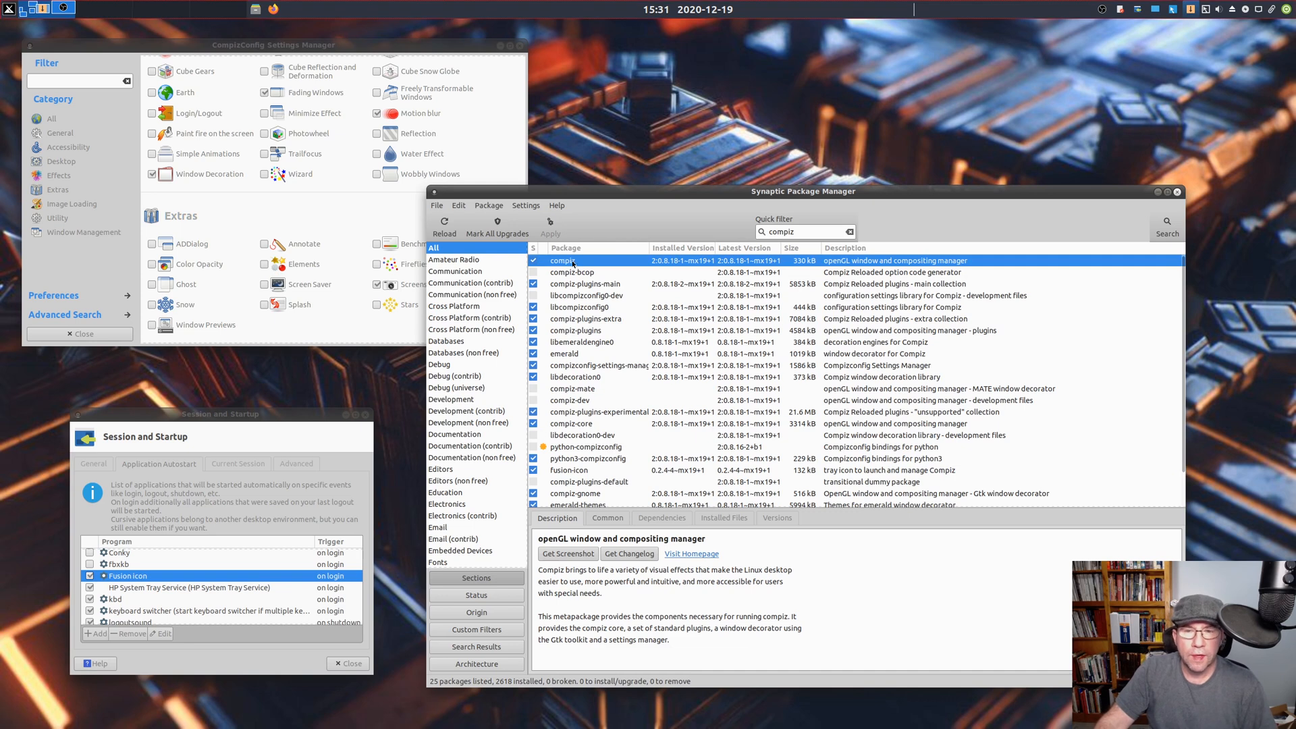
mouse_move(655, 267)
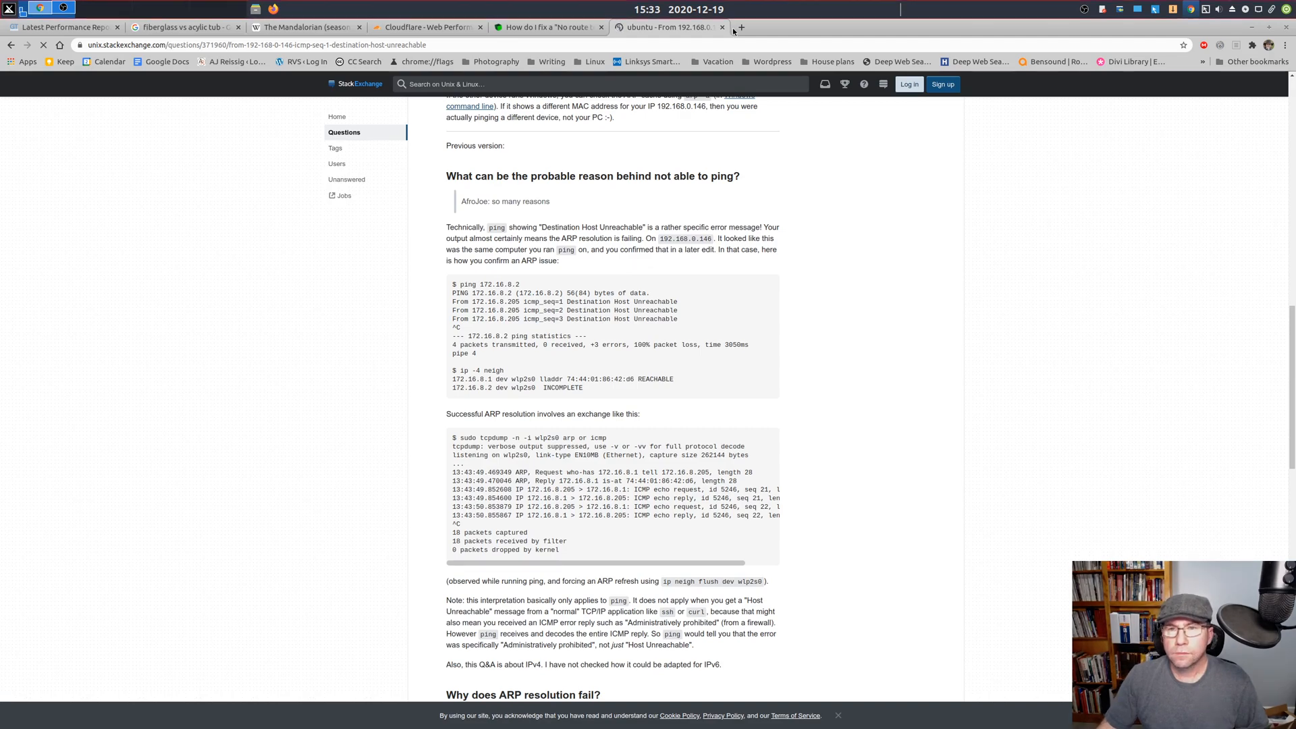
- Replace the Ubuntu ping question tab with a new tab and open YouTube
click(734, 26)
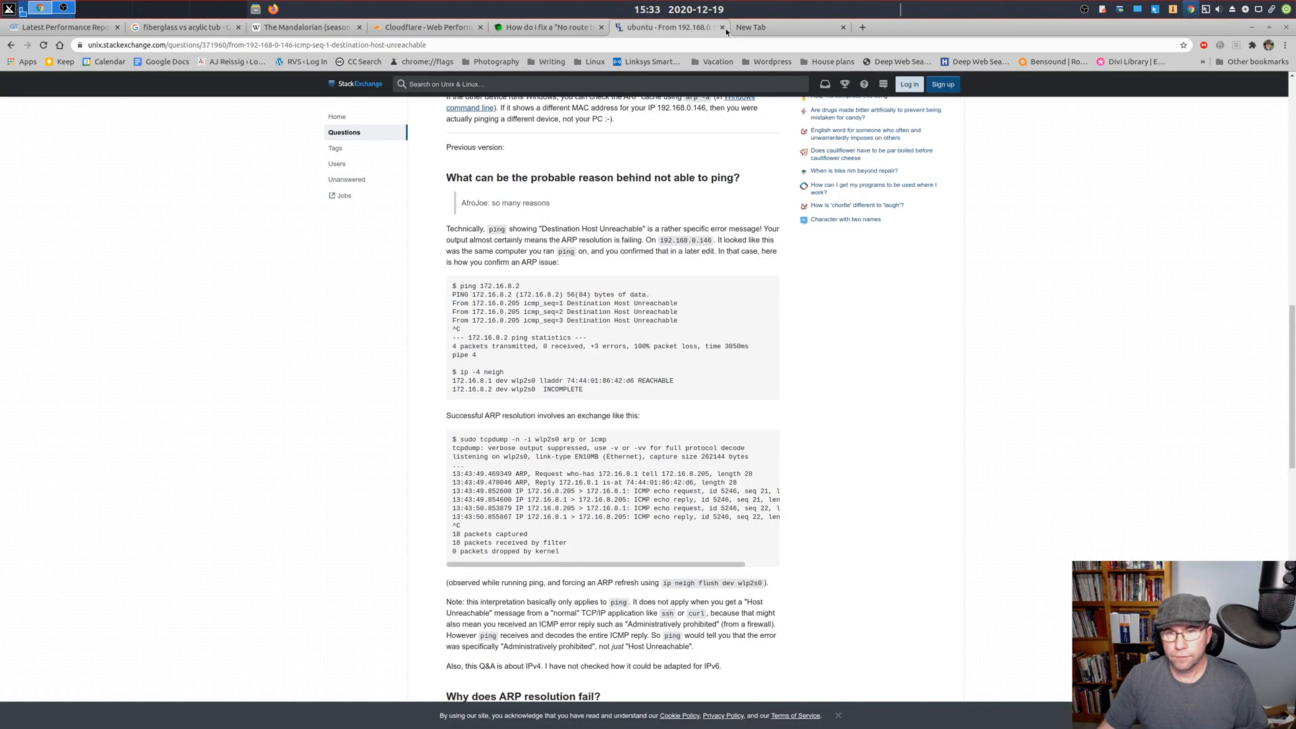
click(722, 27)
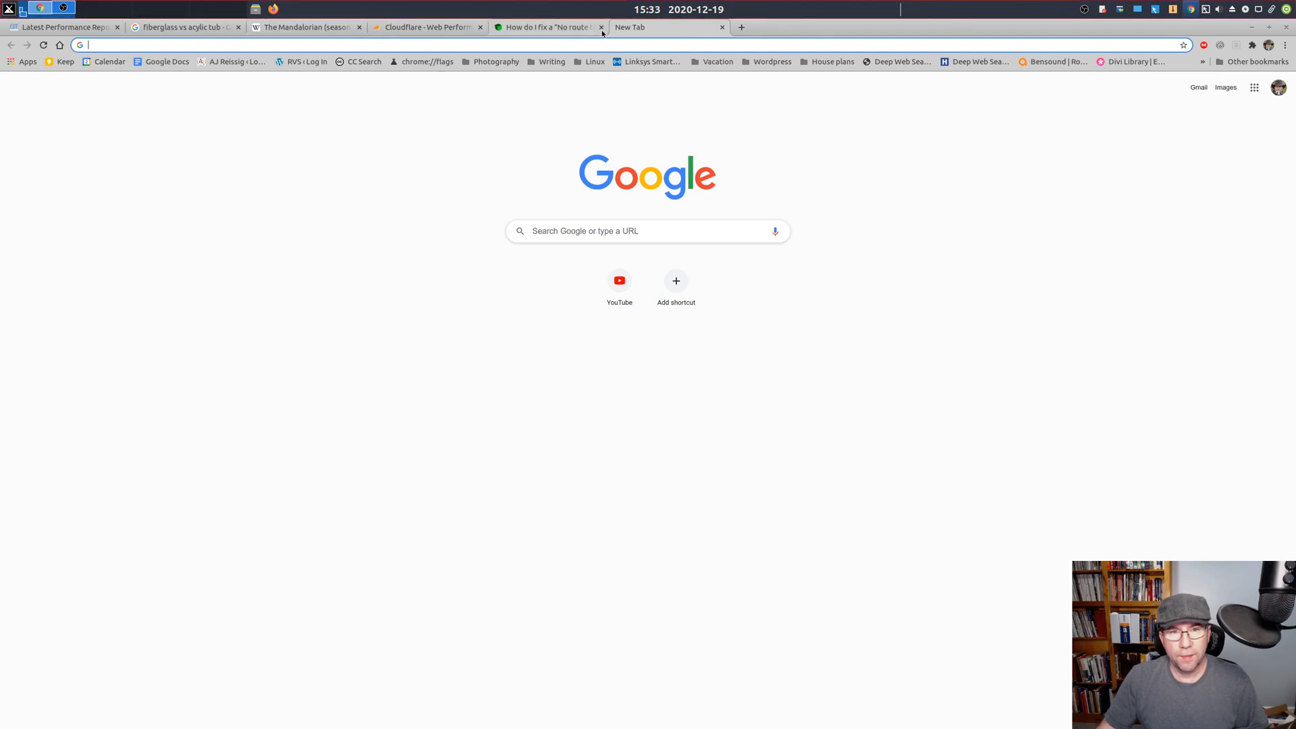
mouse_move(536, 115)
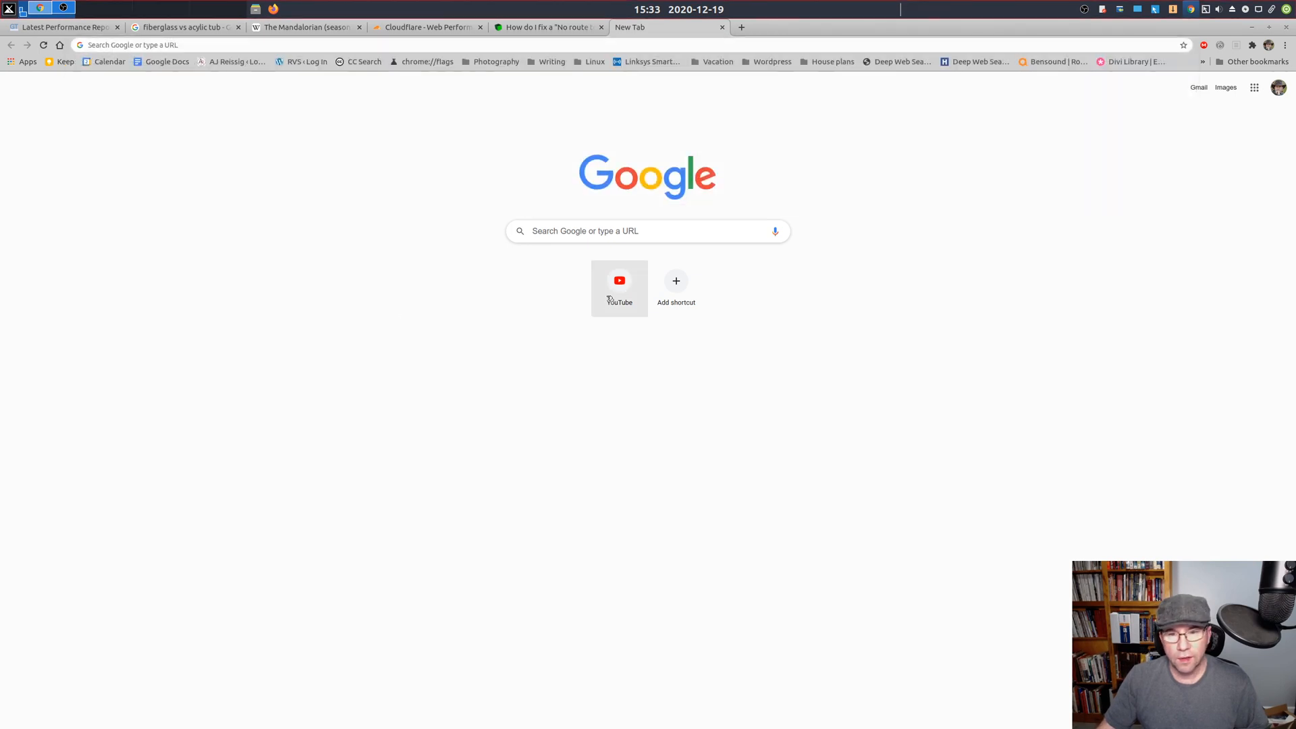
click(619, 285)
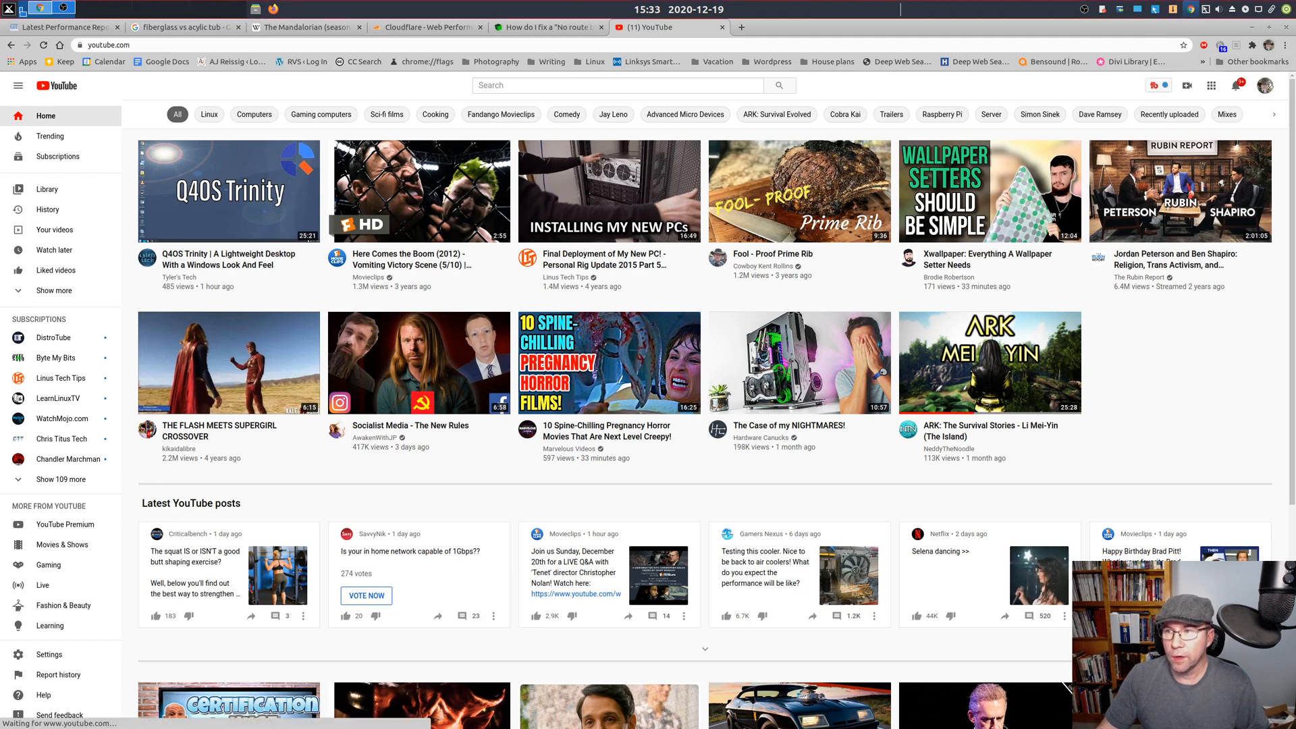
- Go to your own channel page from the account menu and select Community
click(1264, 85)
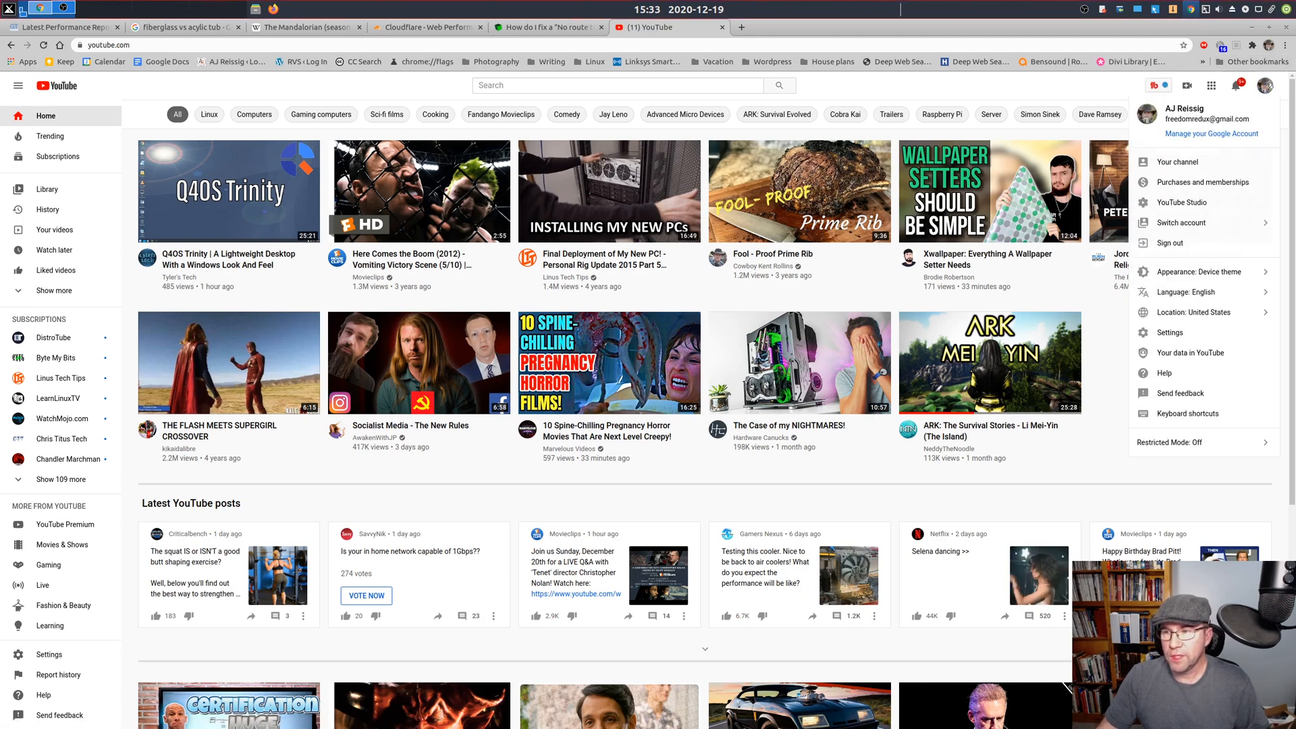
mouse_move(1177, 162)
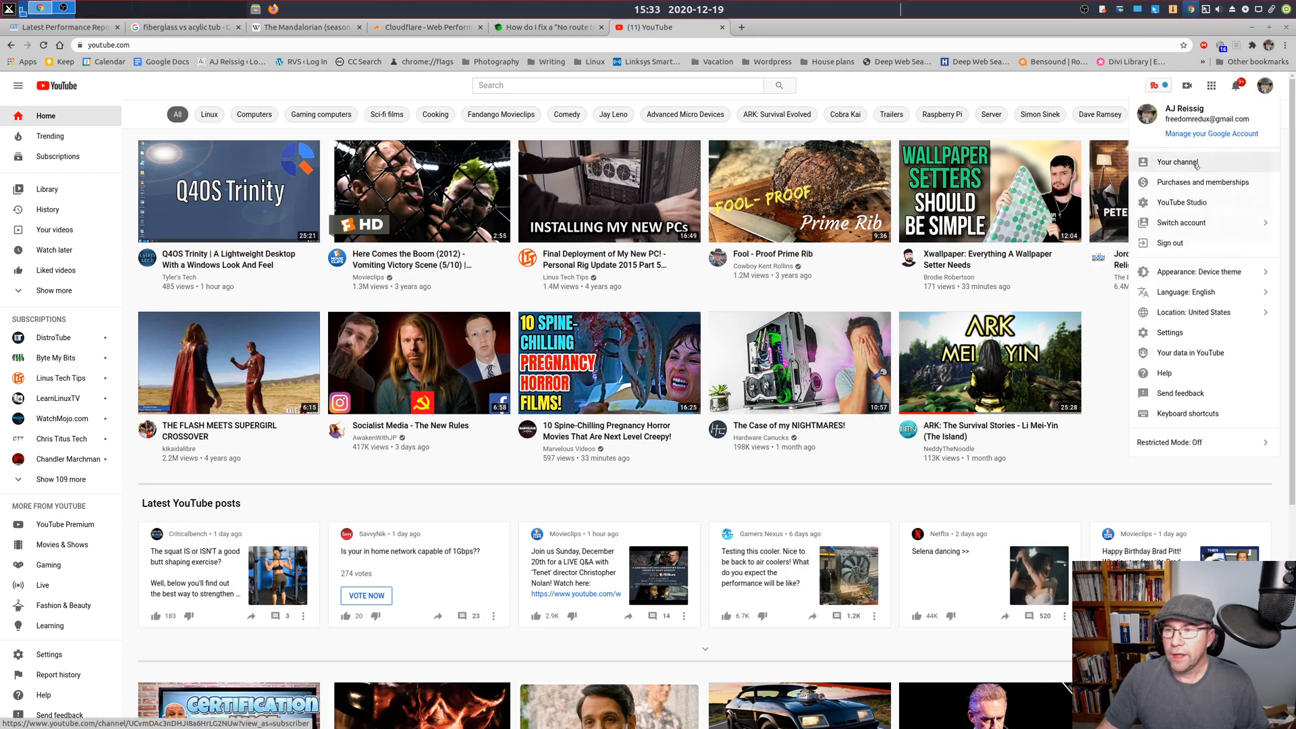
click(1177, 162)
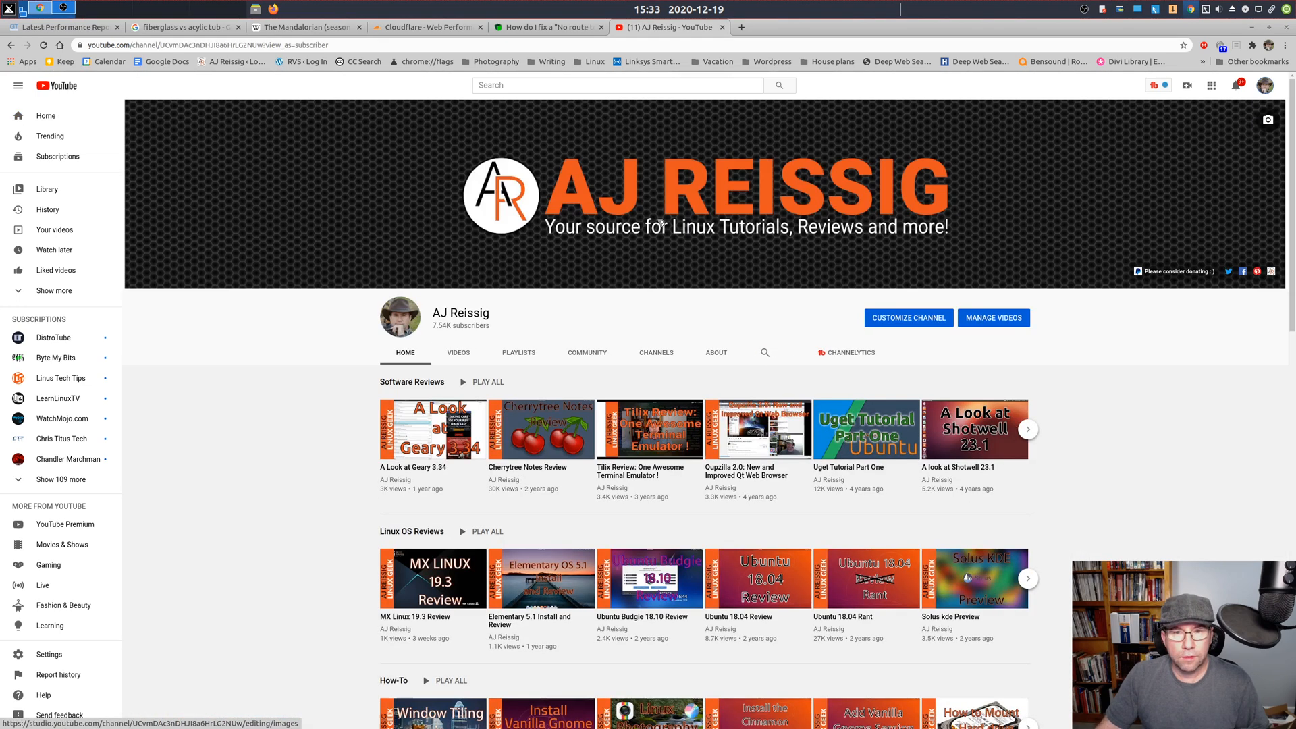
click(587, 352)
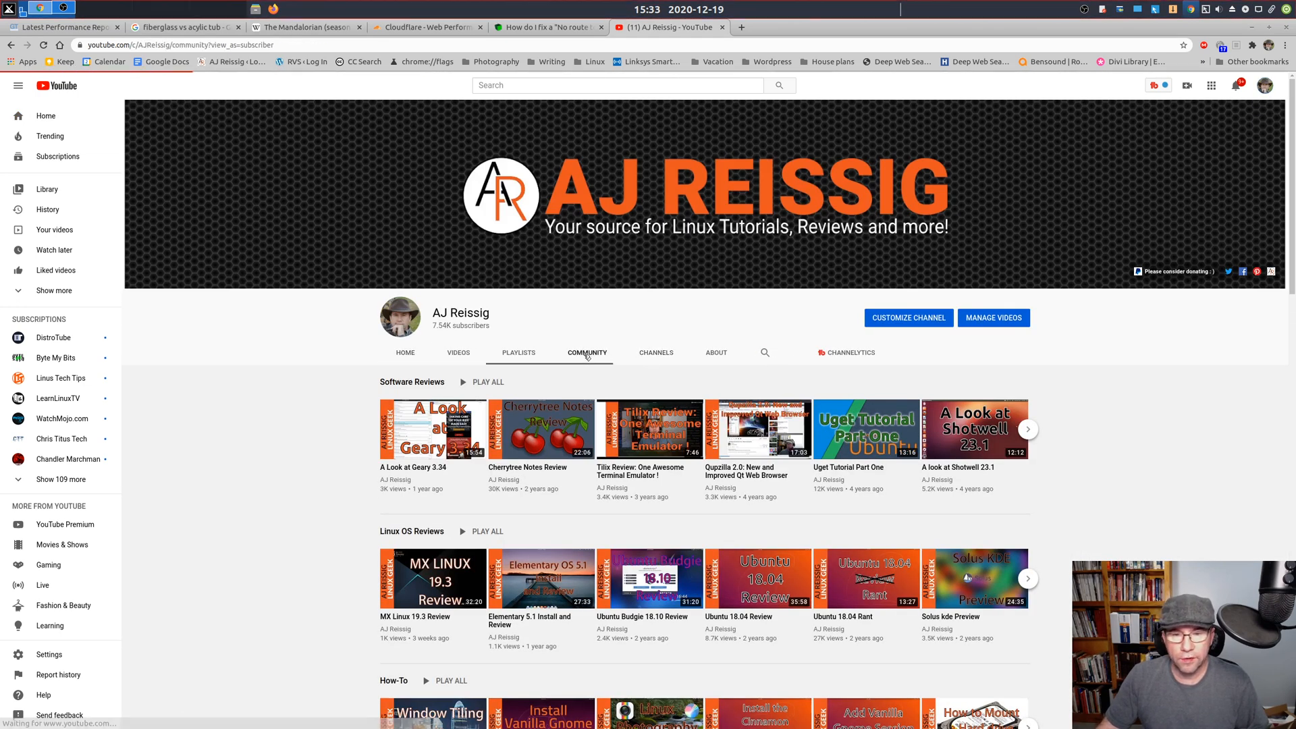
- Reselect the Community tab to show the channel's posts and the next-distro poll
click(586, 350)
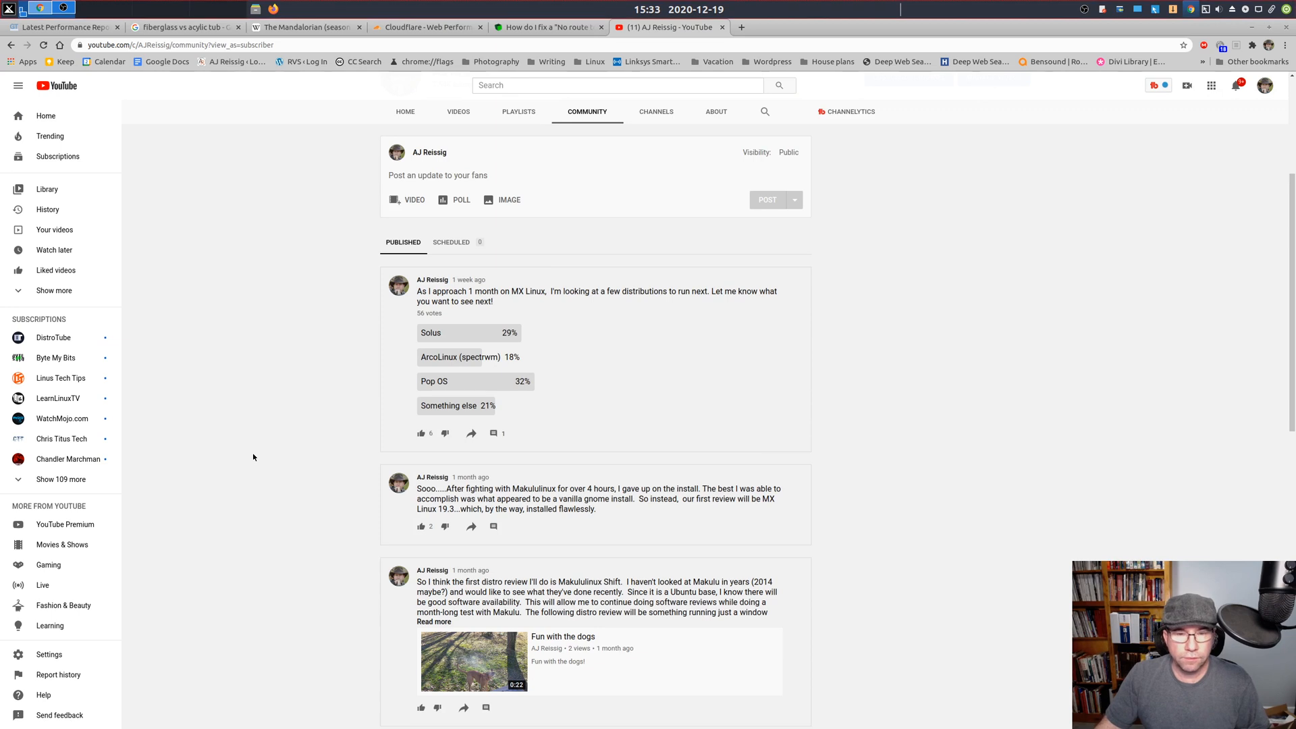
mouse_move(665, 333)
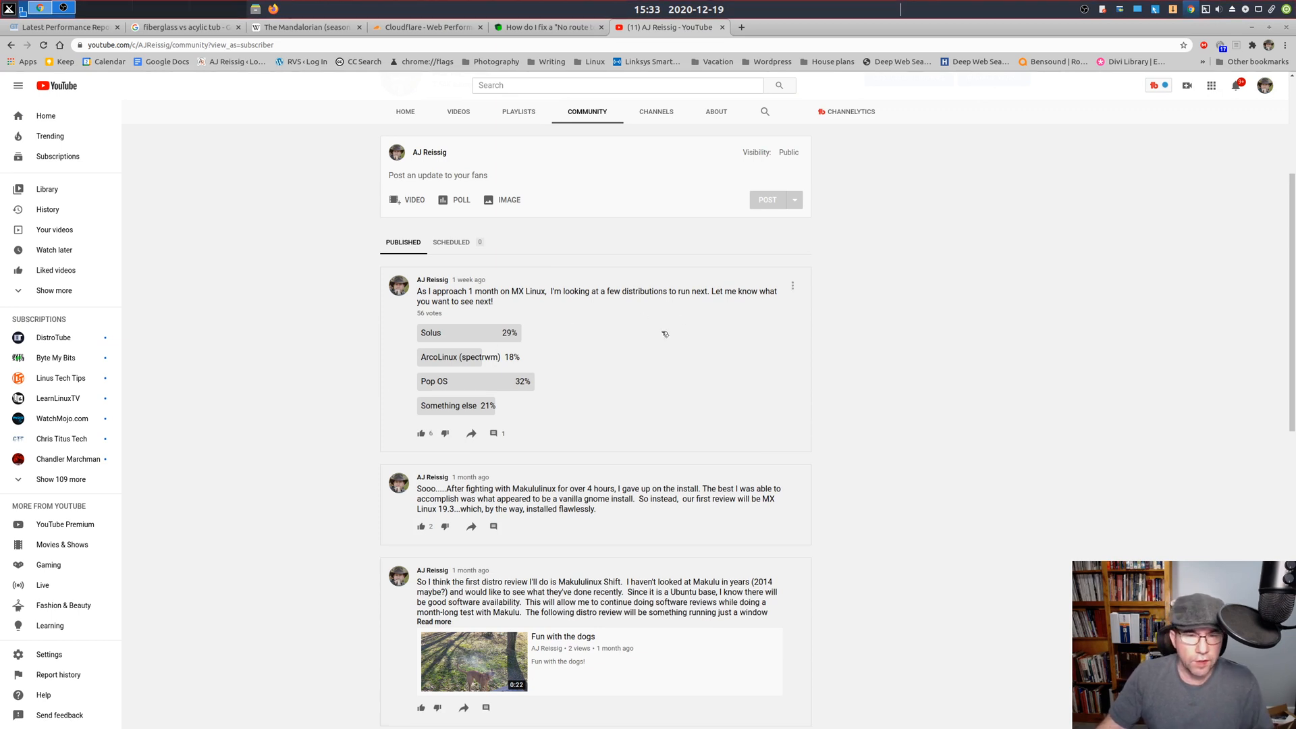
mouse_move(552, 391)
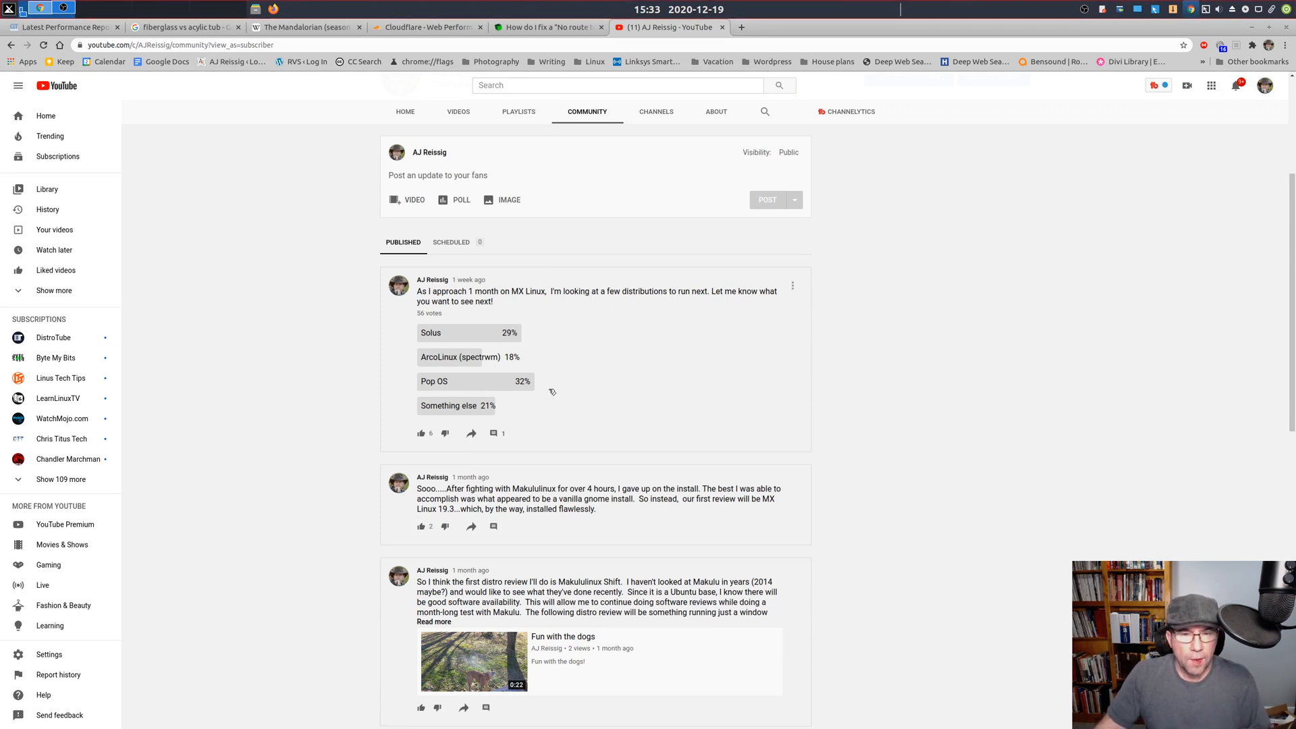
mouse_move(549, 358)
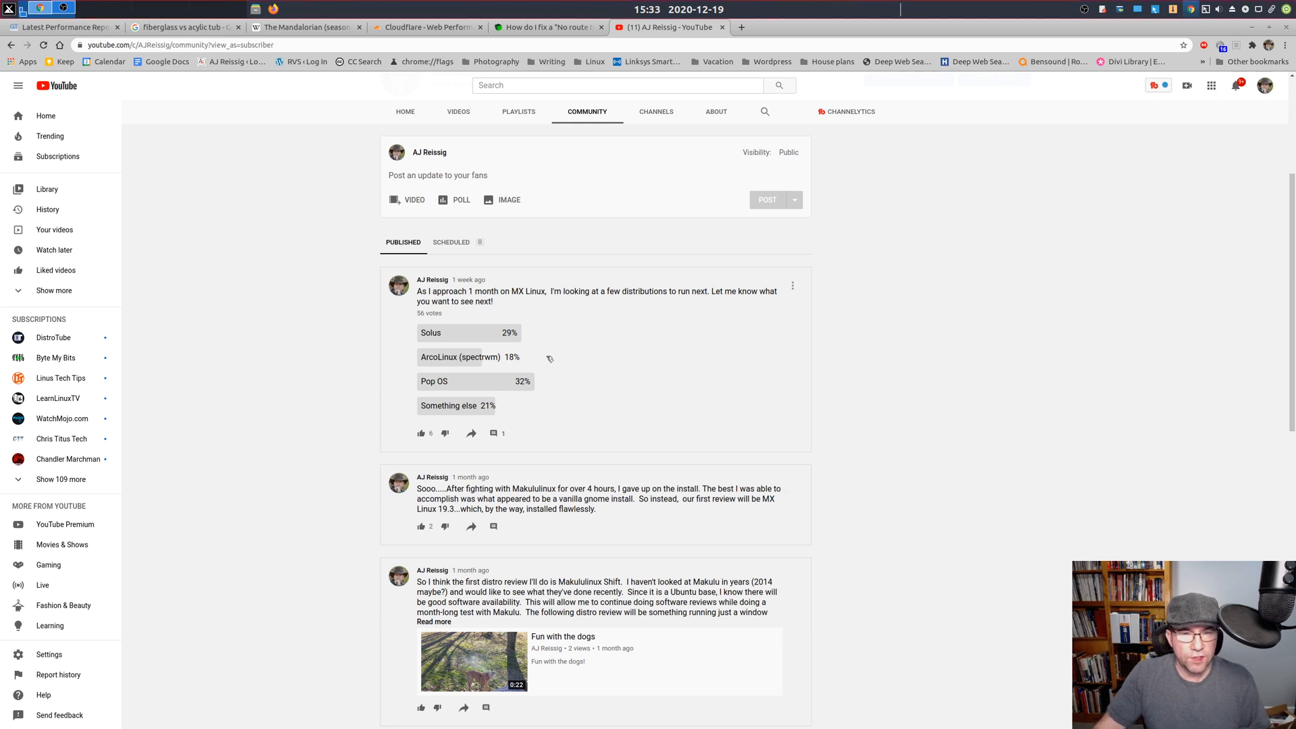
mouse_move(547, 341)
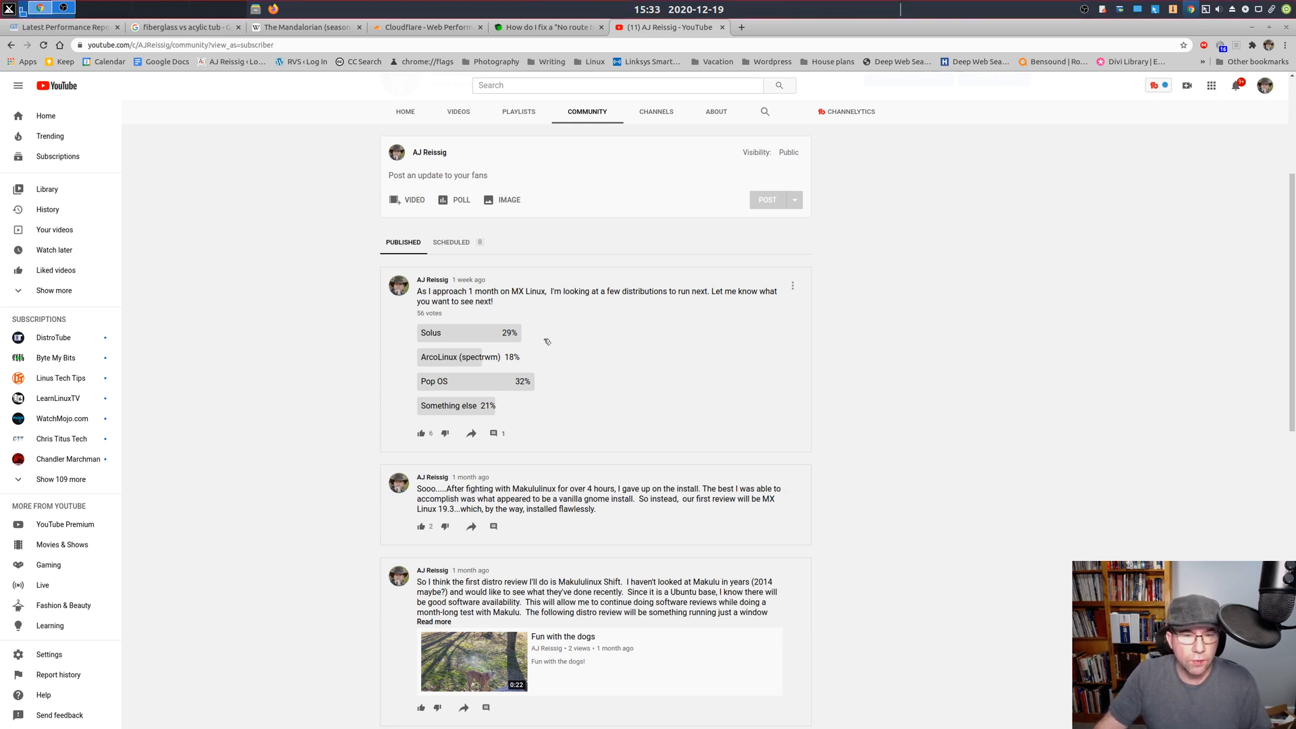
mouse_move(499, 419)
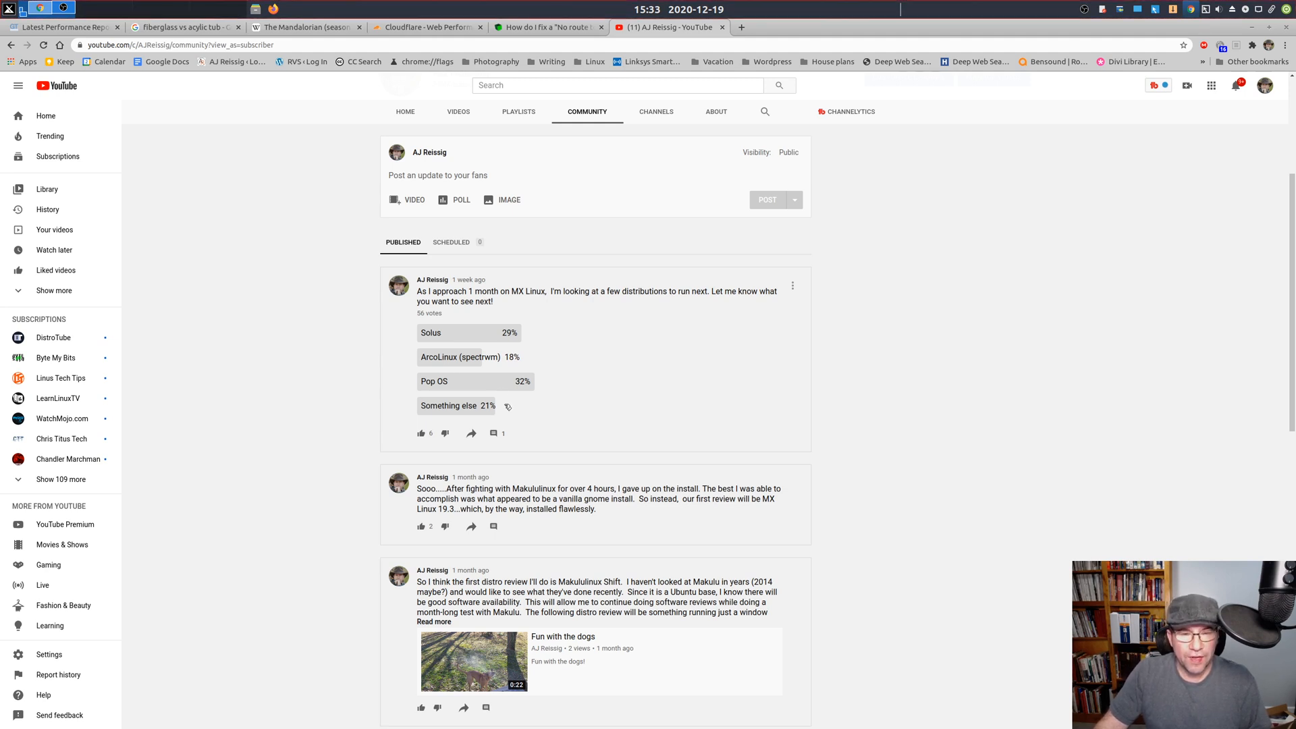
mouse_move(501, 415)
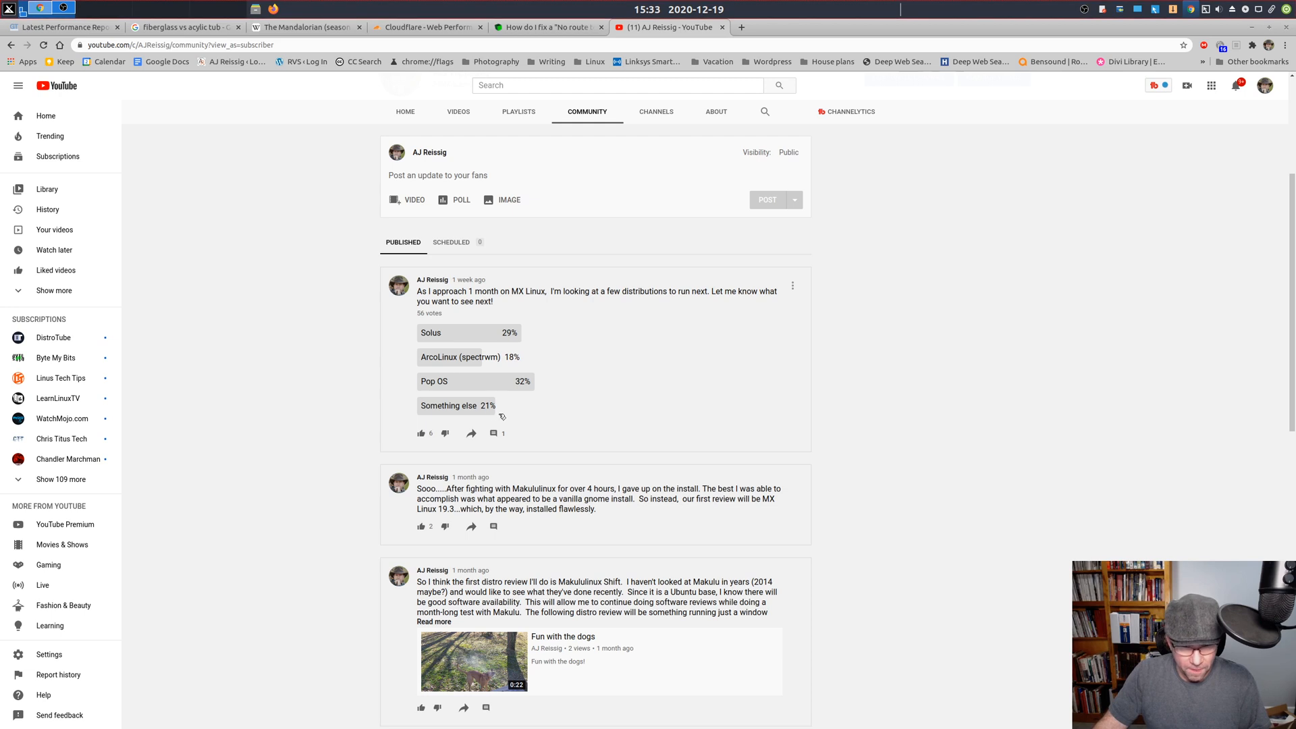
mouse_move(496, 409)
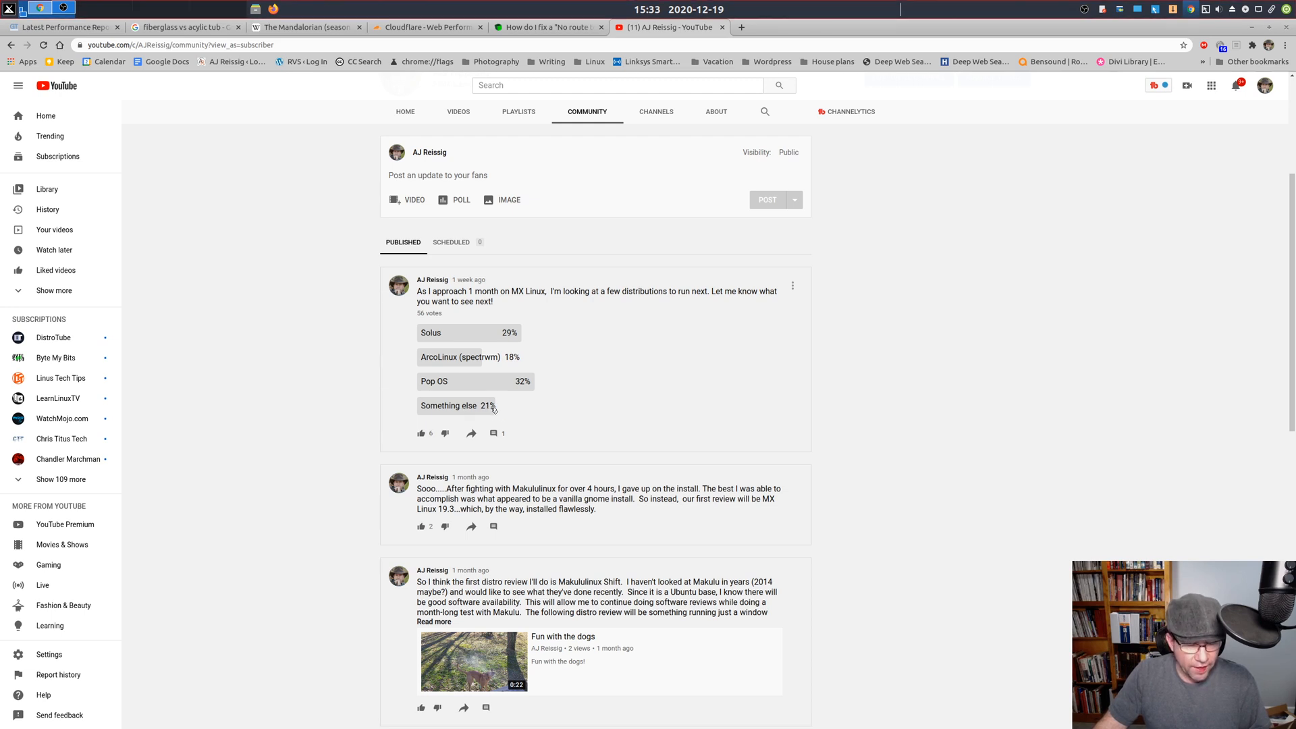
mouse_move(493, 433)
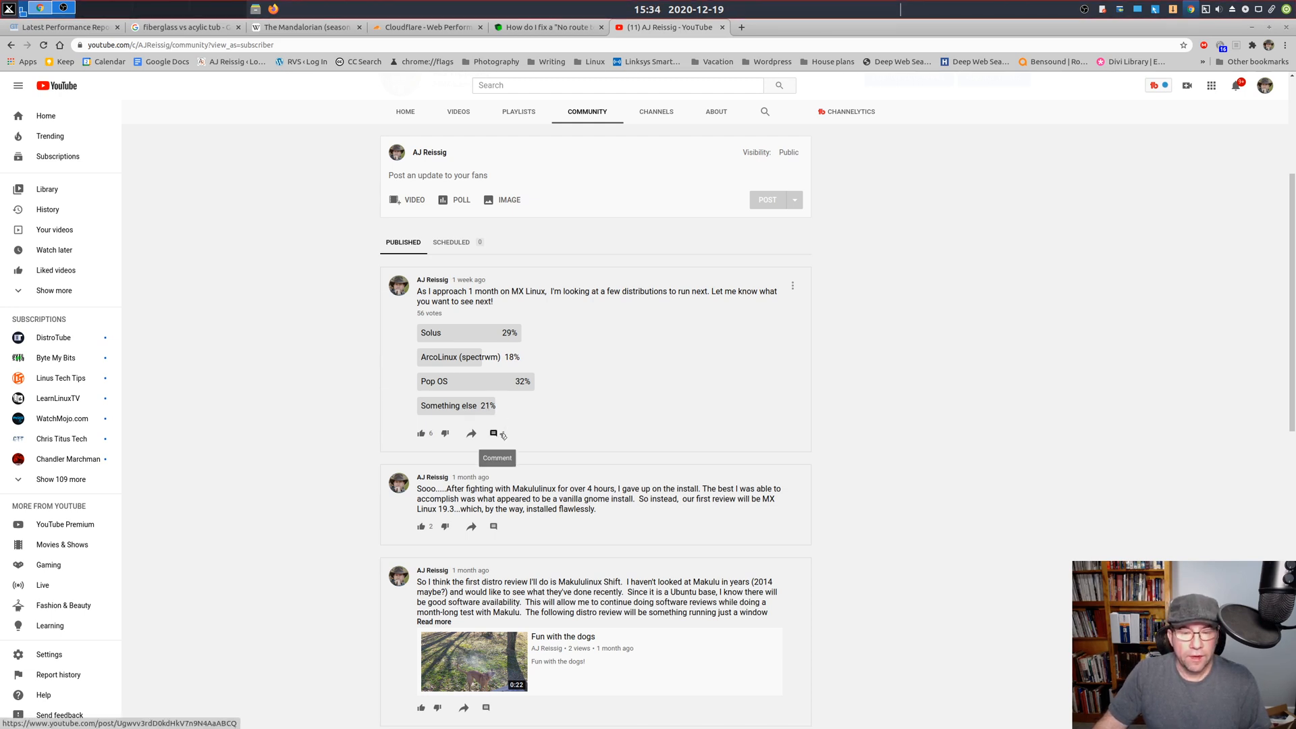
- Open the distribution poll post via its comment icon to read the Pop OS comment
click(492, 433)
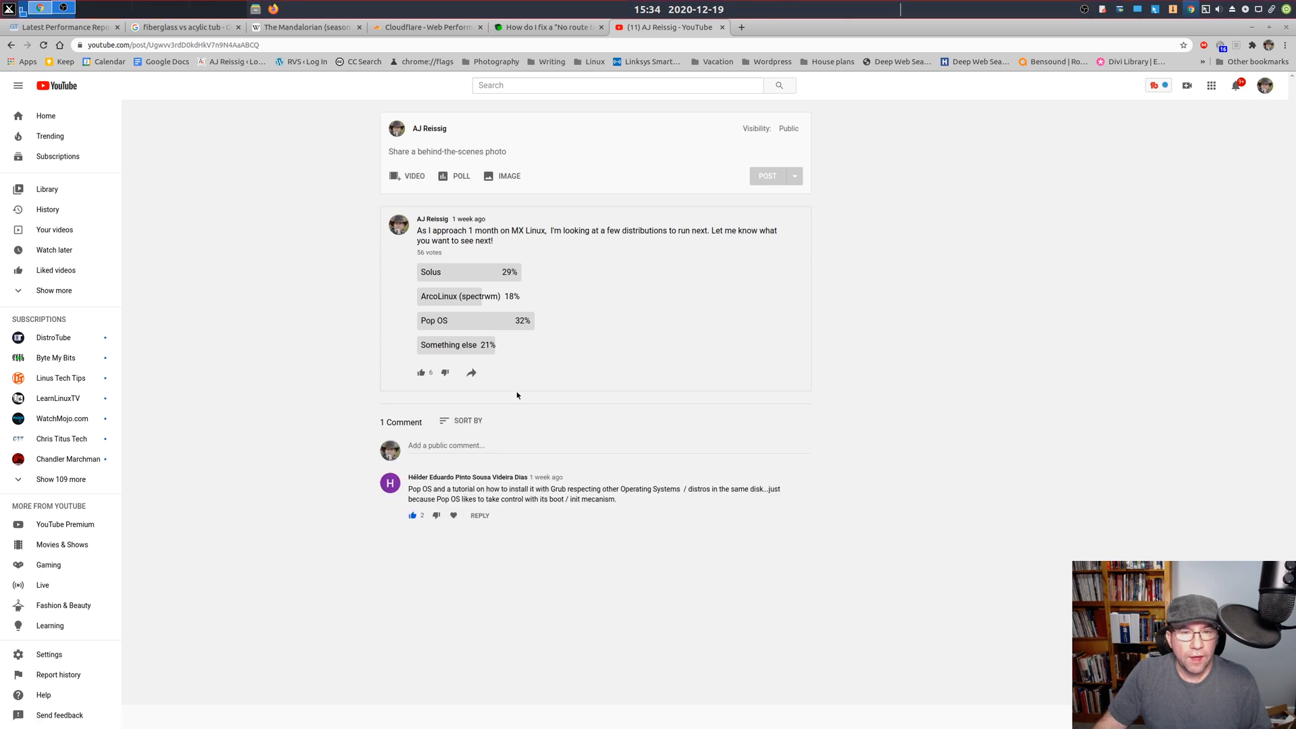
mouse_move(585, 511)
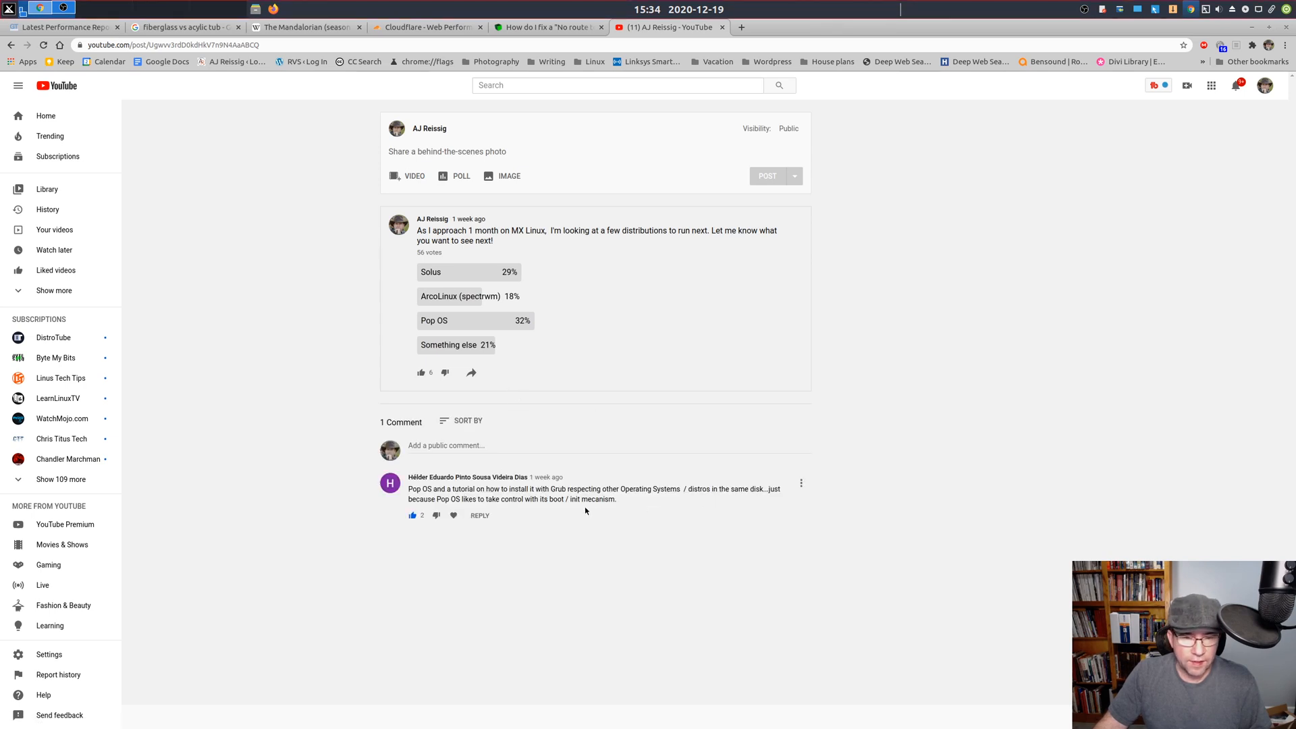
mouse_move(508, 493)
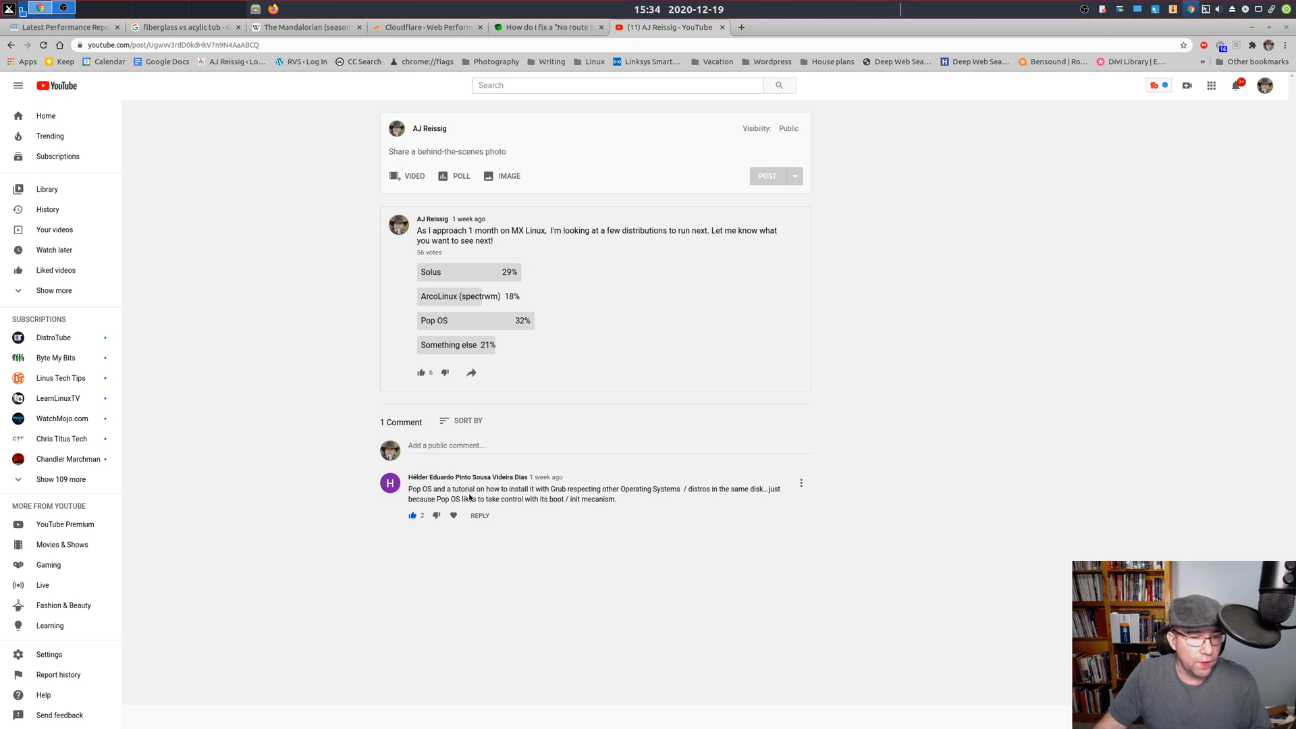
mouse_move(581, 504)
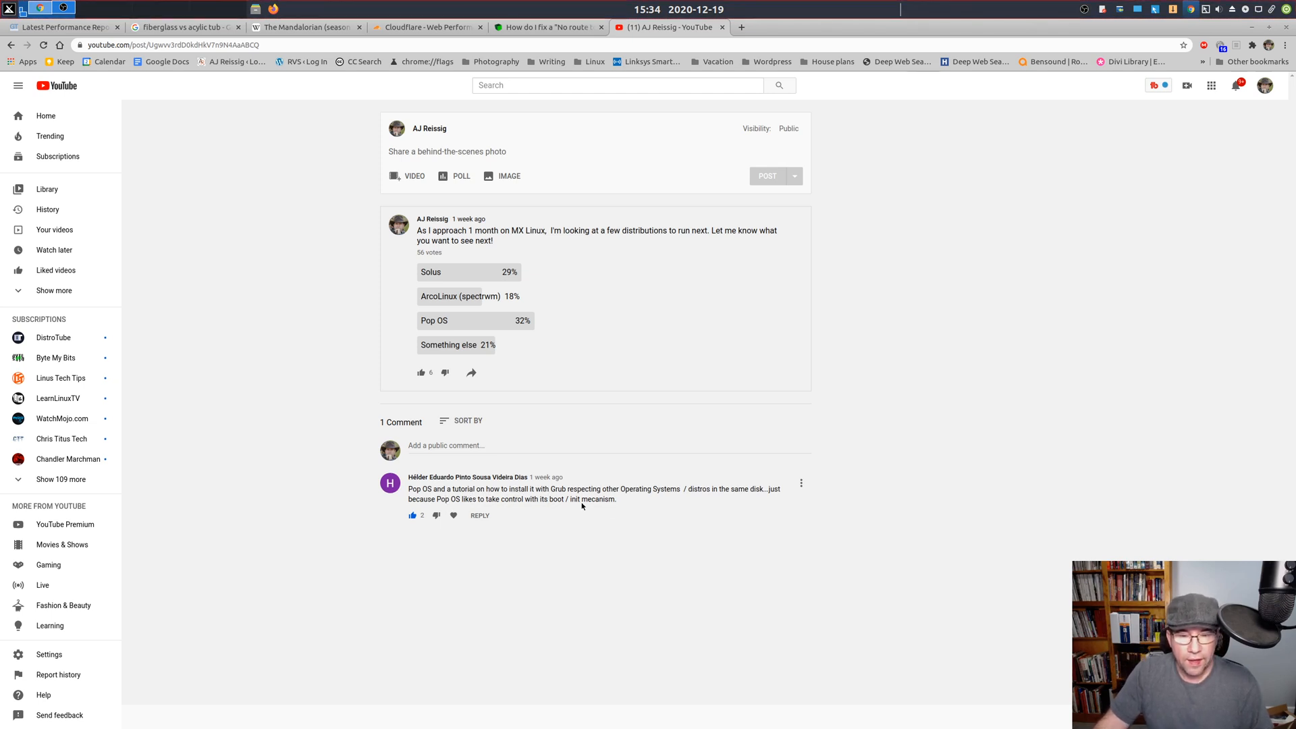
mouse_move(324, 430)
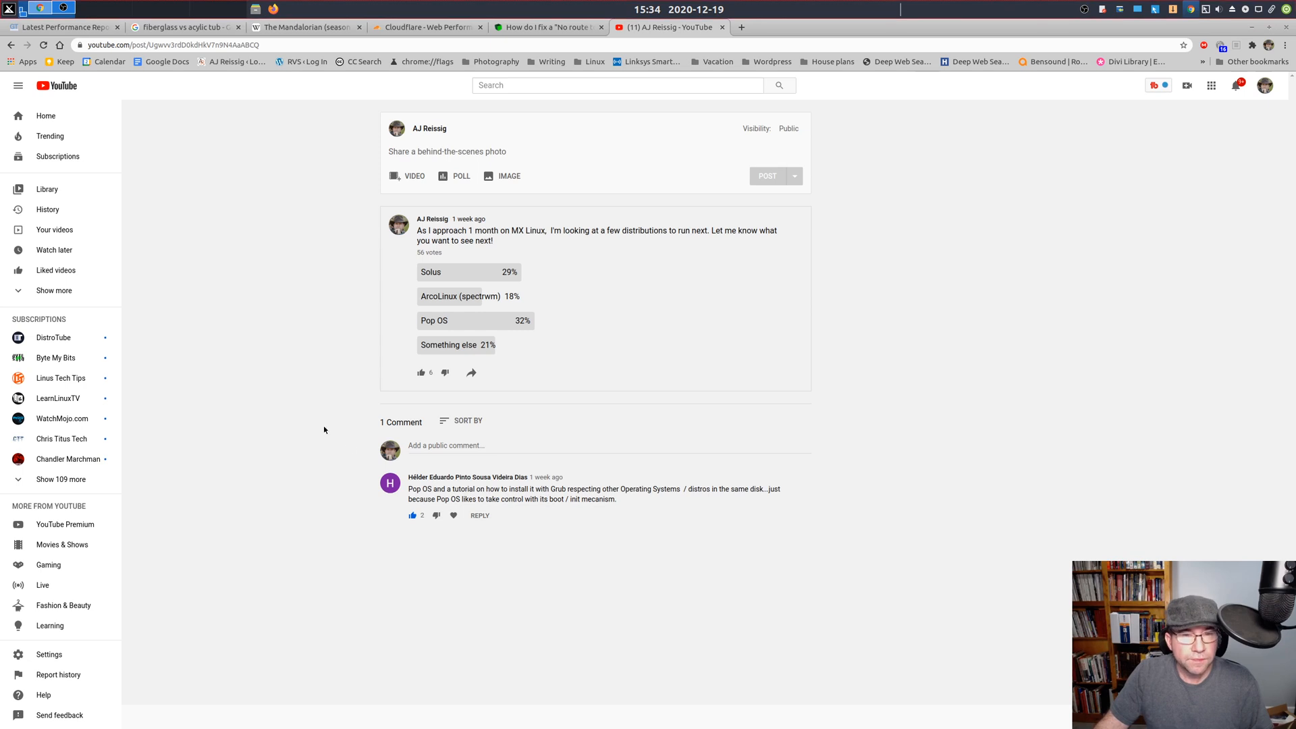
mouse_move(471, 326)
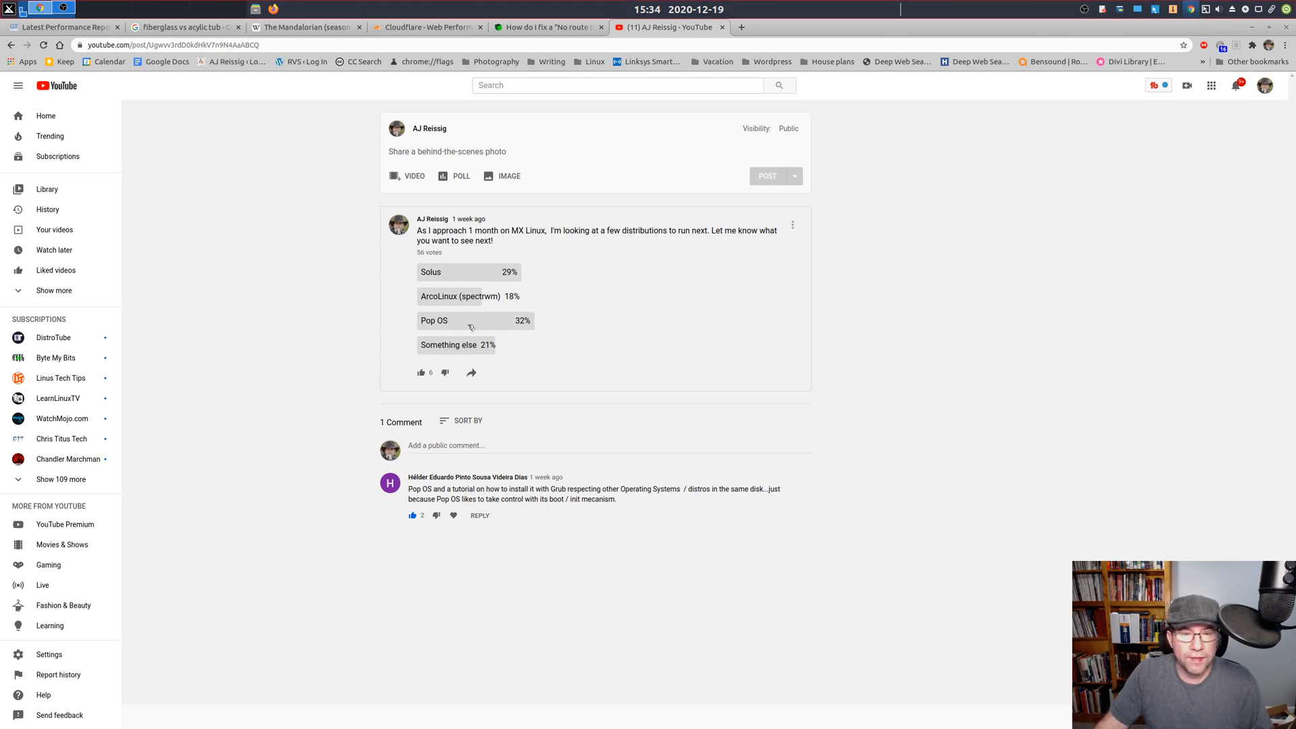
mouse_move(480, 350)
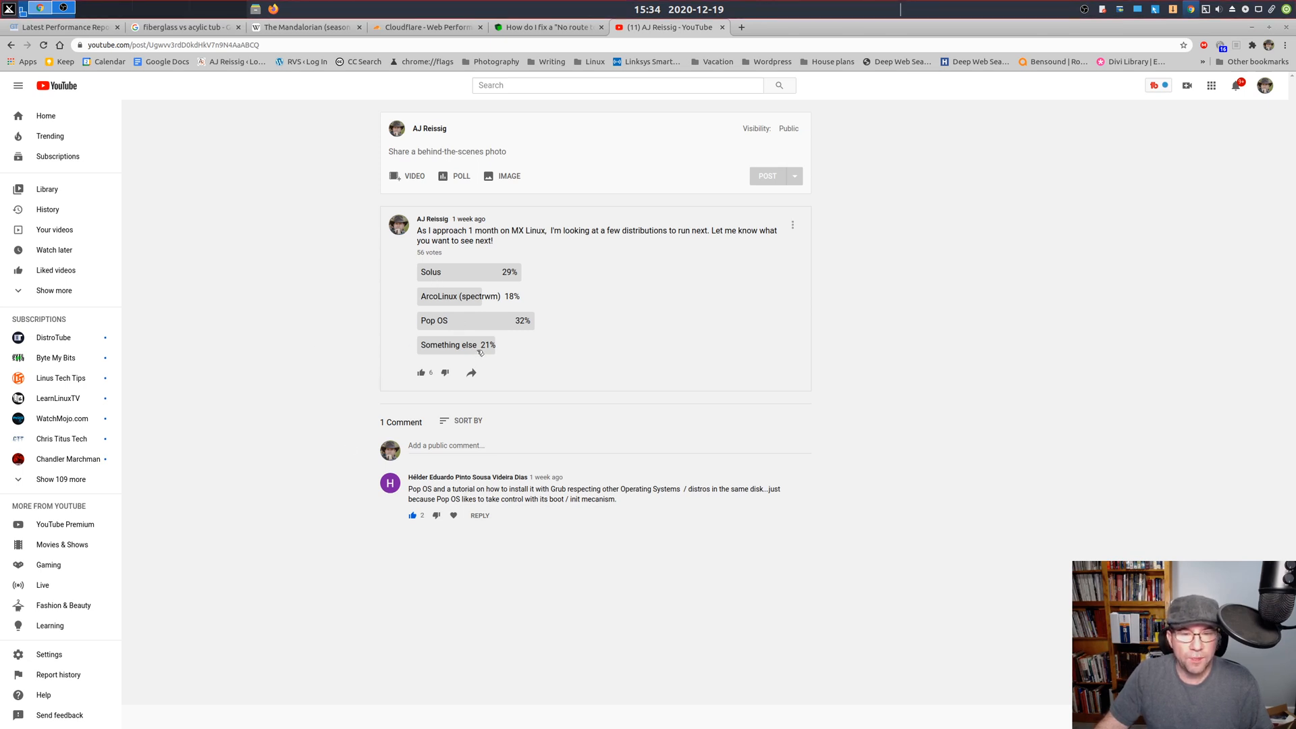
mouse_move(365, 351)
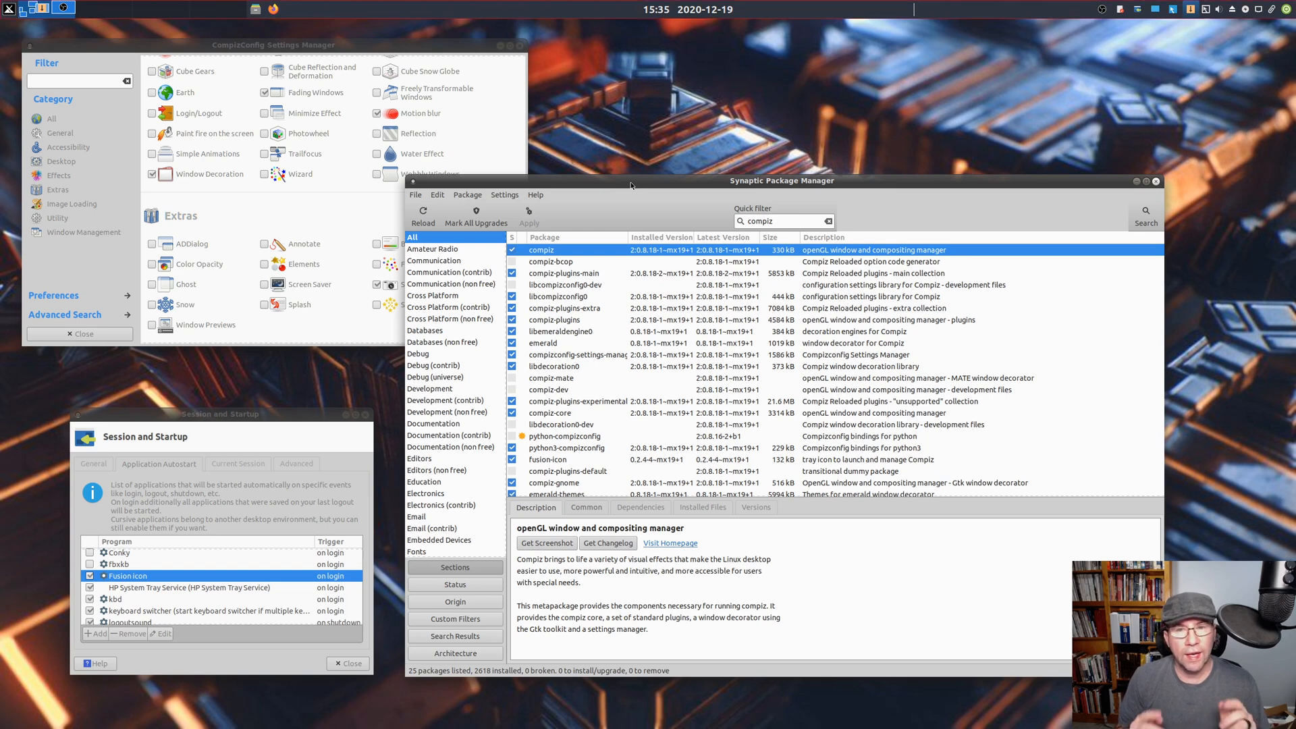
mouse_move(631, 185)
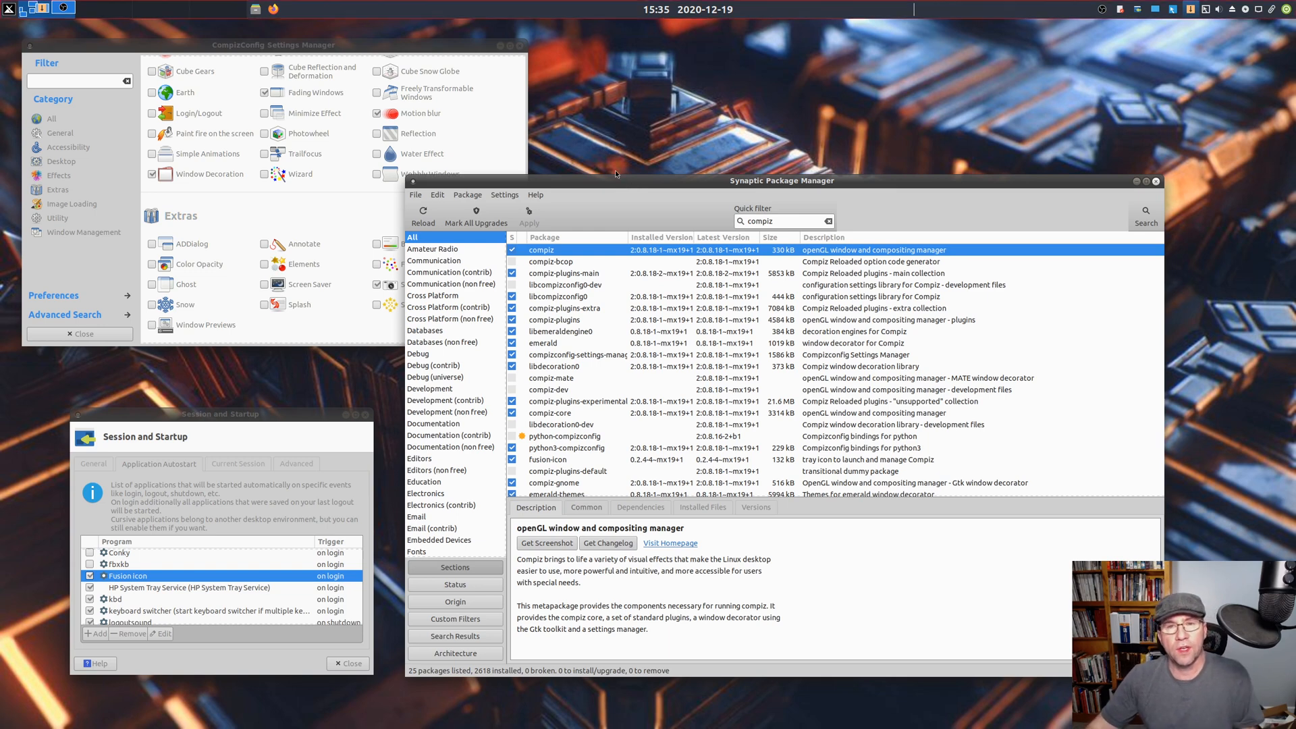